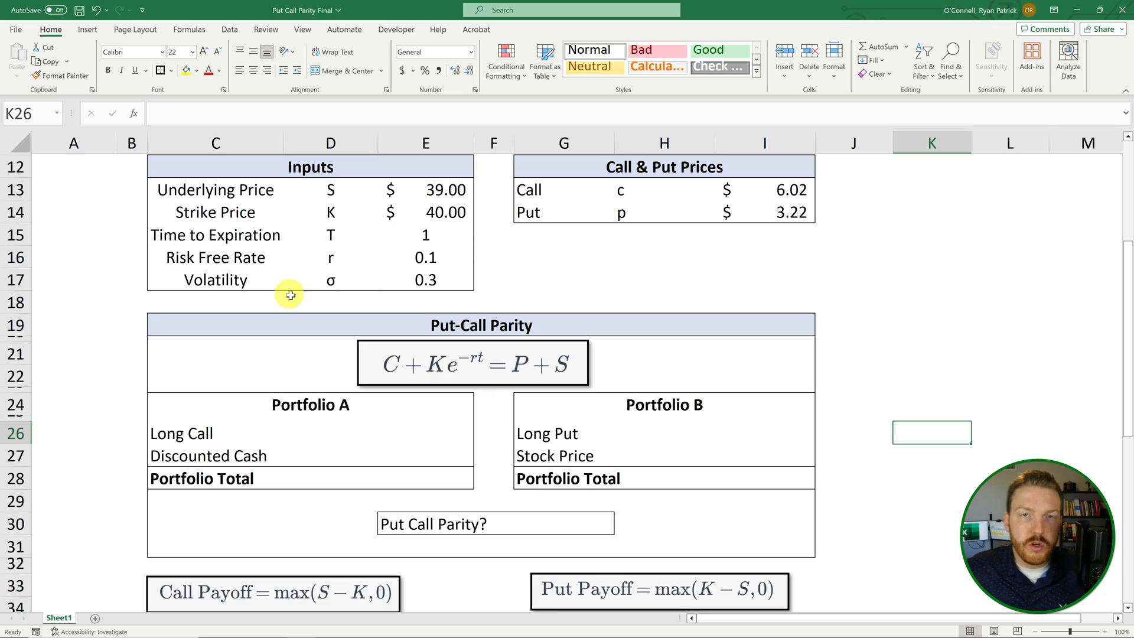
mouse_move(355, 228)
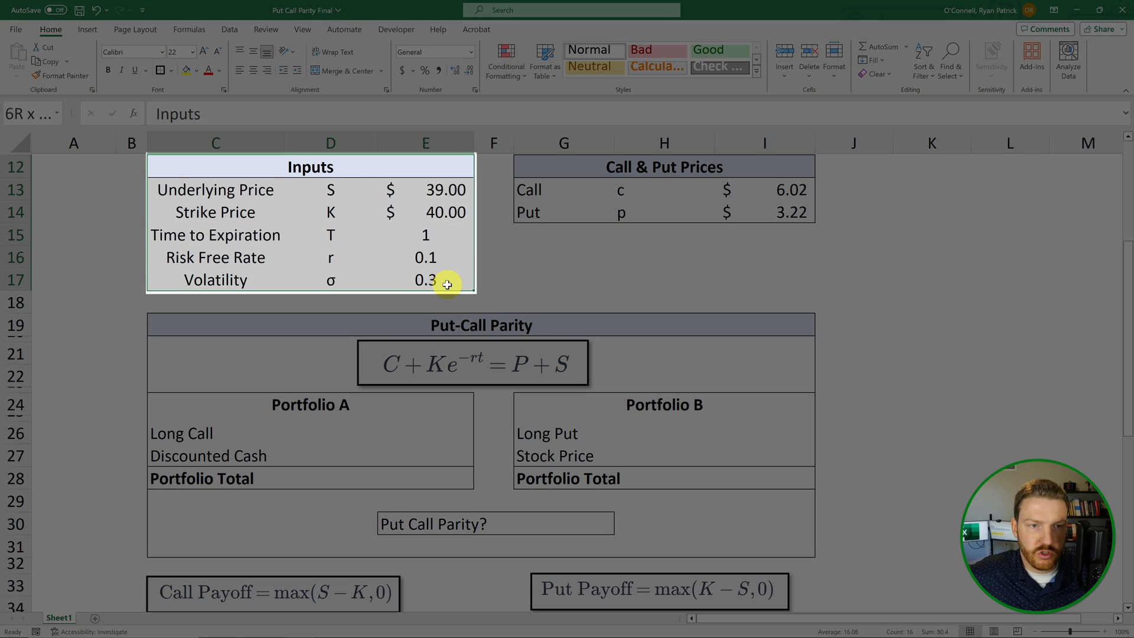
- Review the inputs (price 39.00, strike 40.00, rate 0.1), call 6.02, put 3.22 and the parity equation
left_click(550, 277)
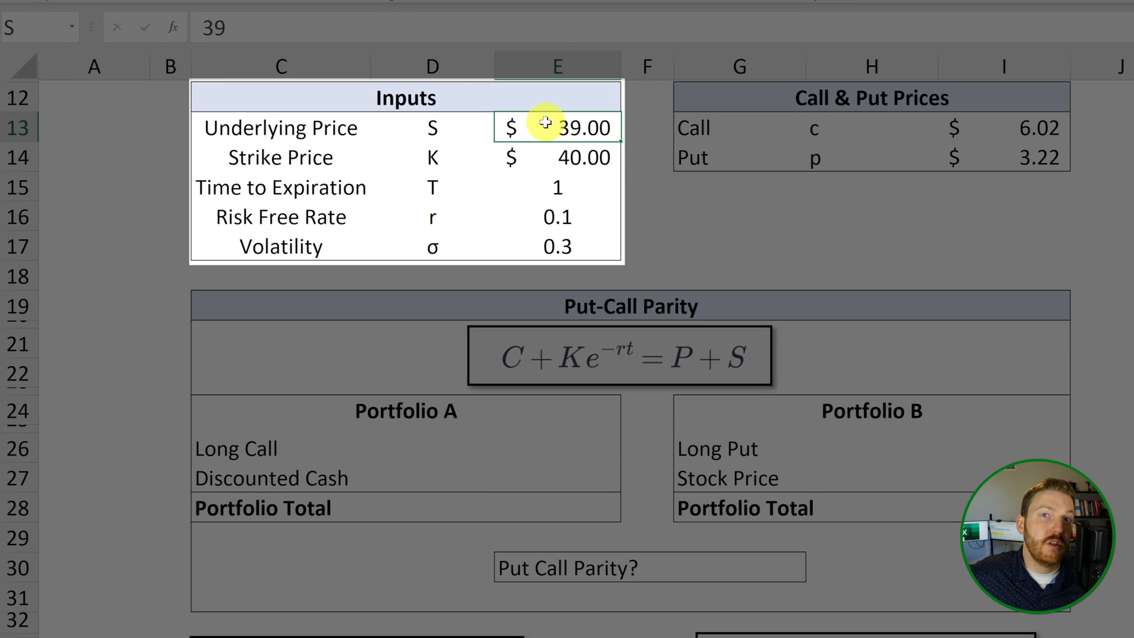
mouse_move(546, 121)
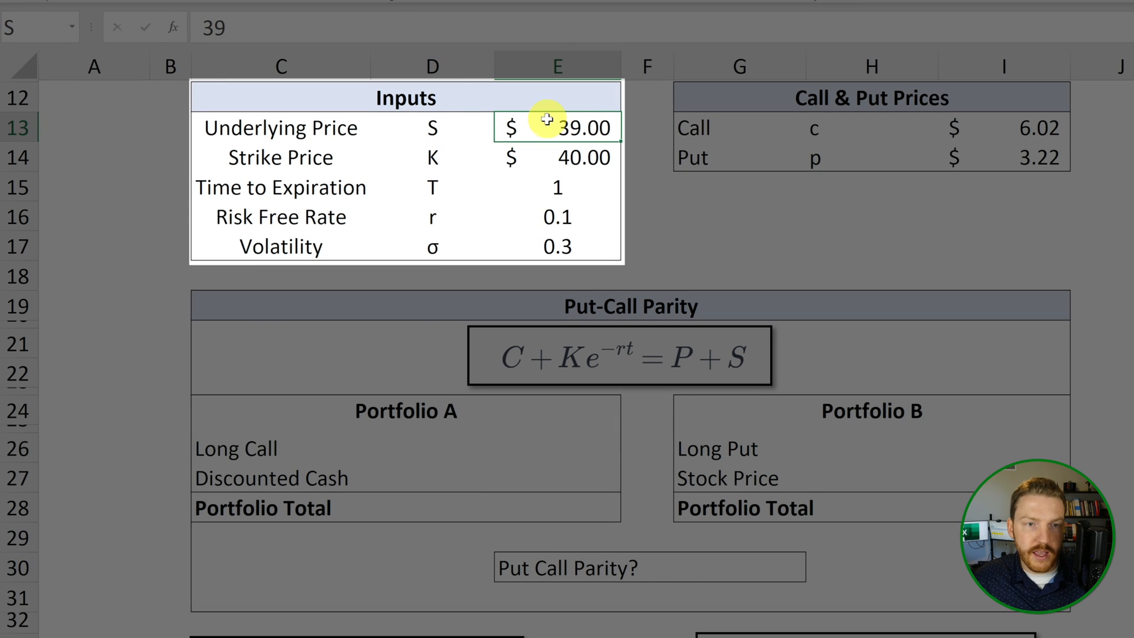
left_click(550, 158)
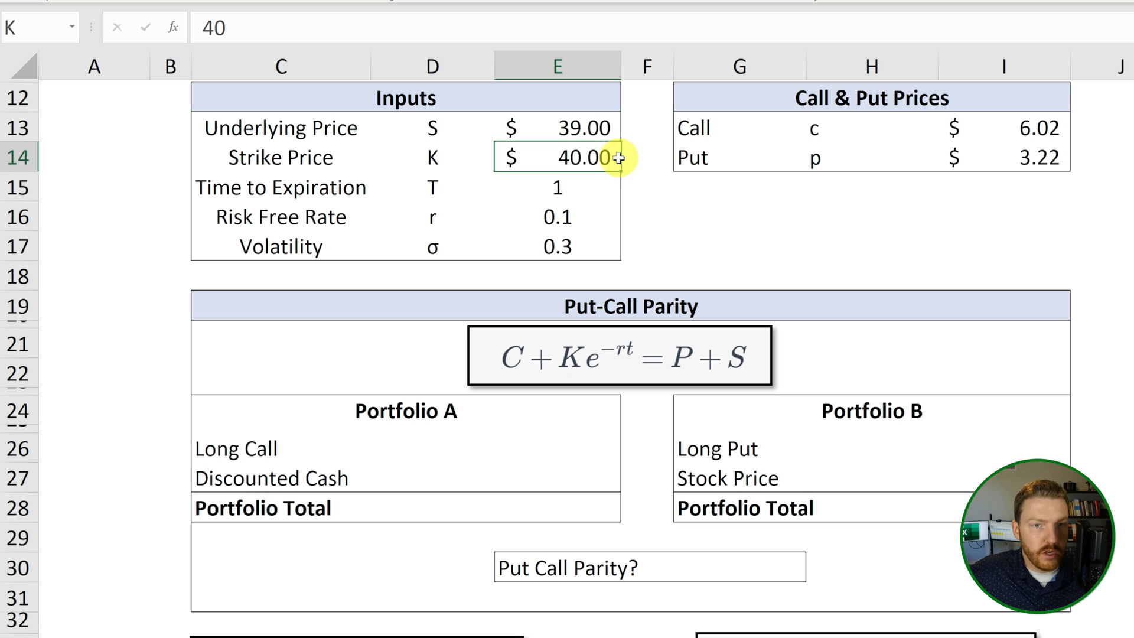
left_click(299, 187)
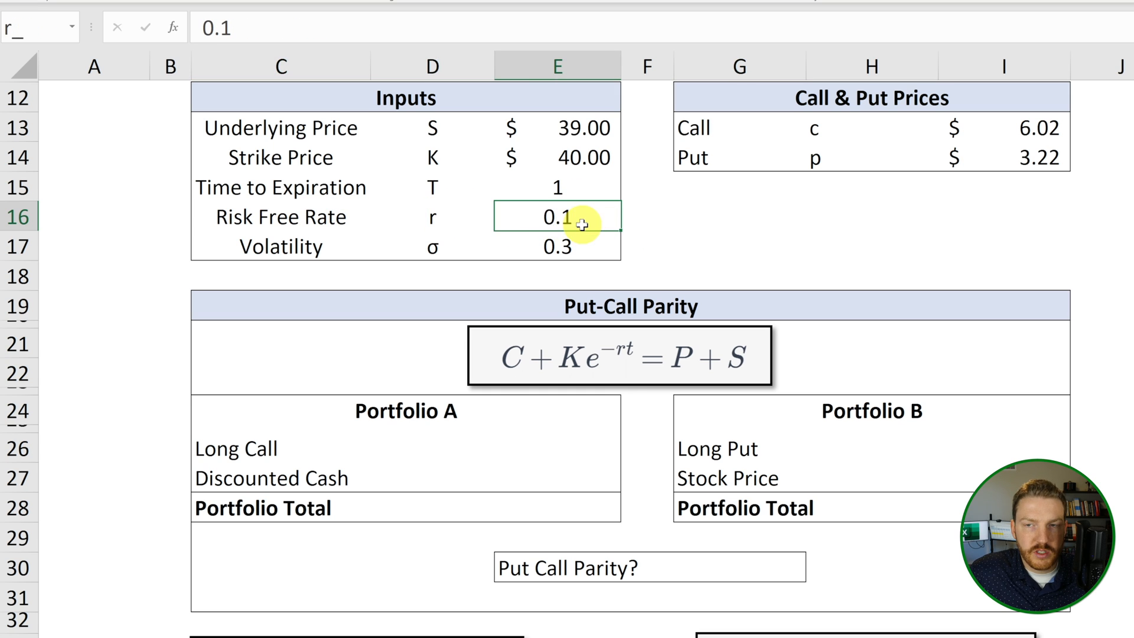
left_click(739, 217)
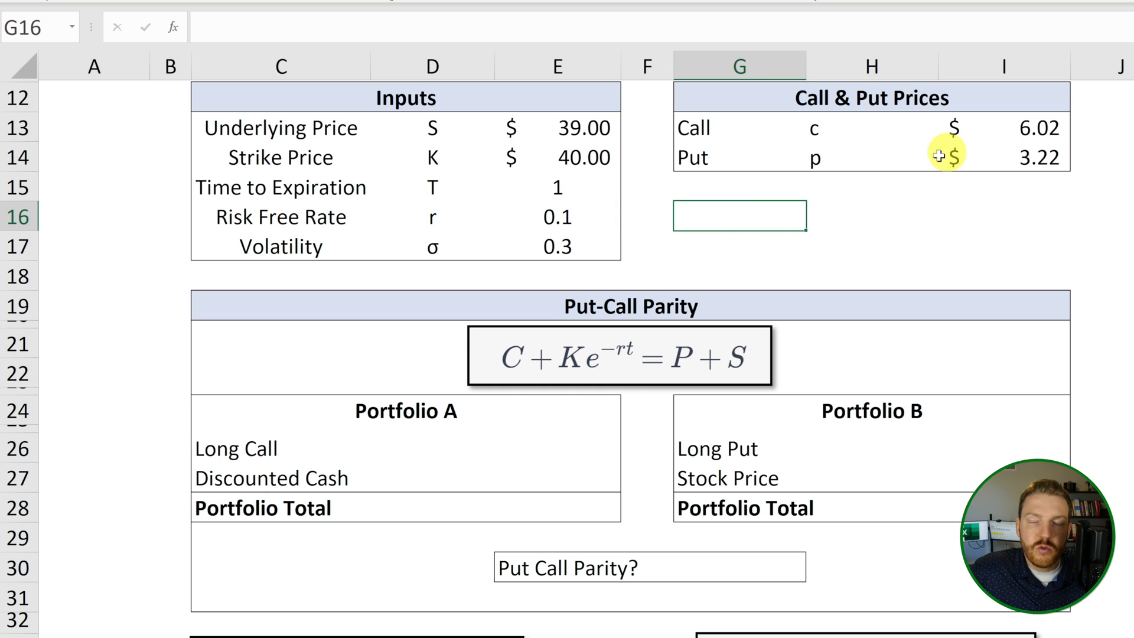
mouse_move(1038, 195)
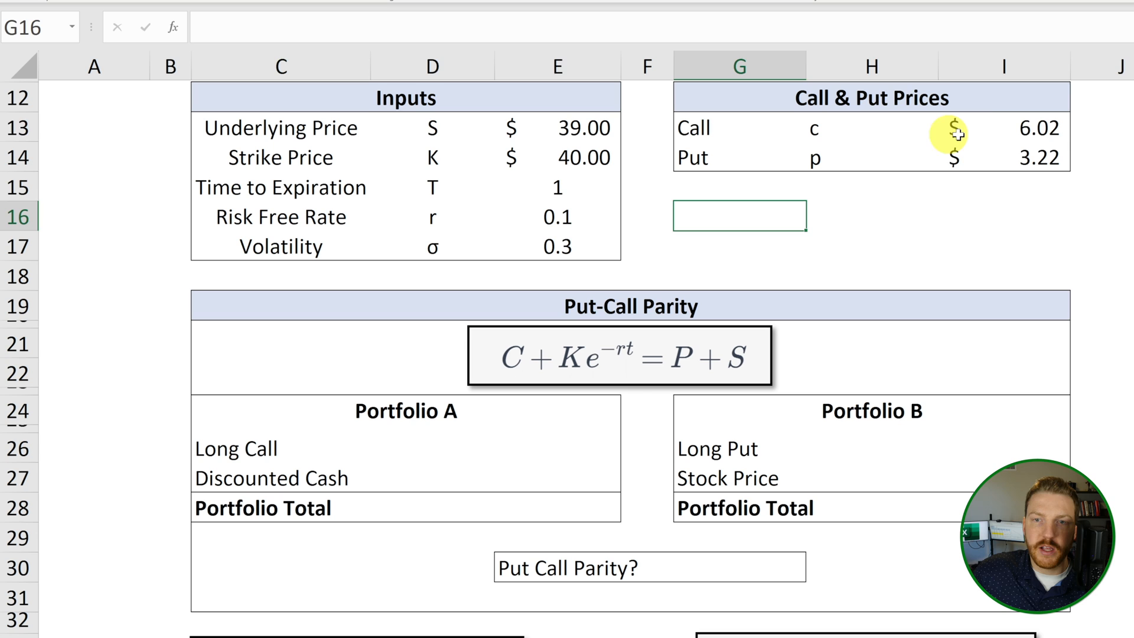
left_click(1007, 128)
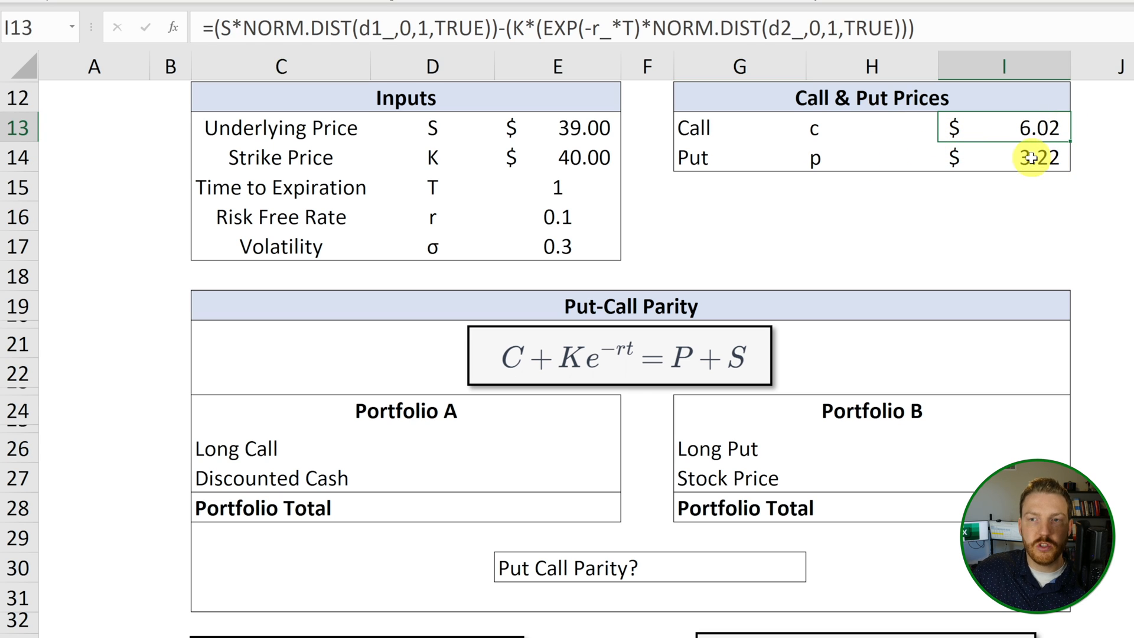
left_click(1016, 158)
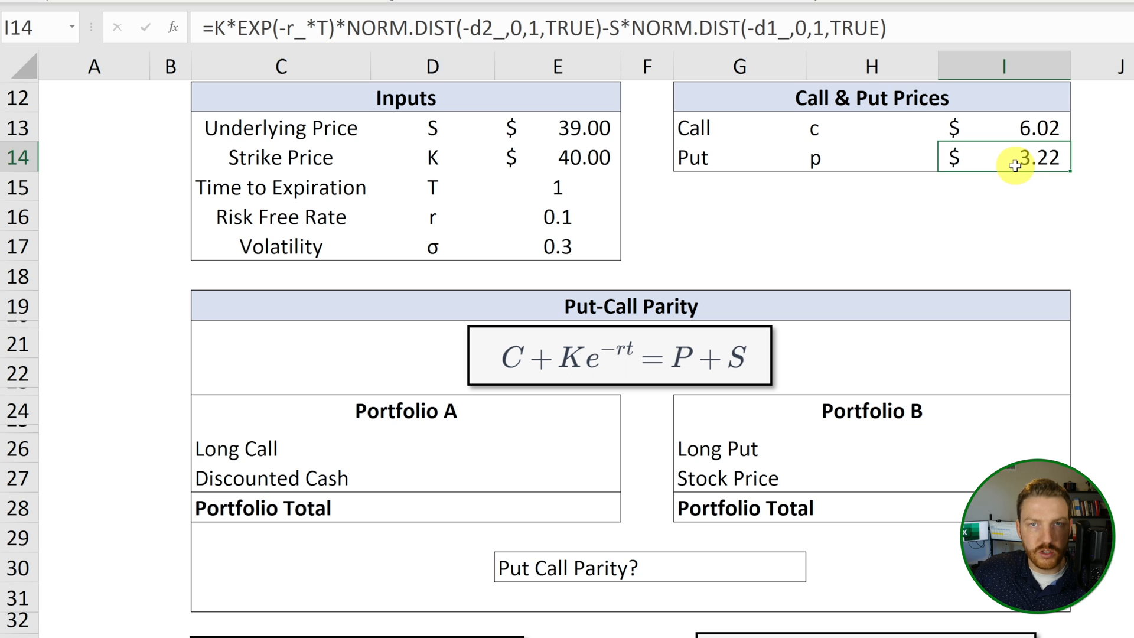
mouse_move(676, 198)
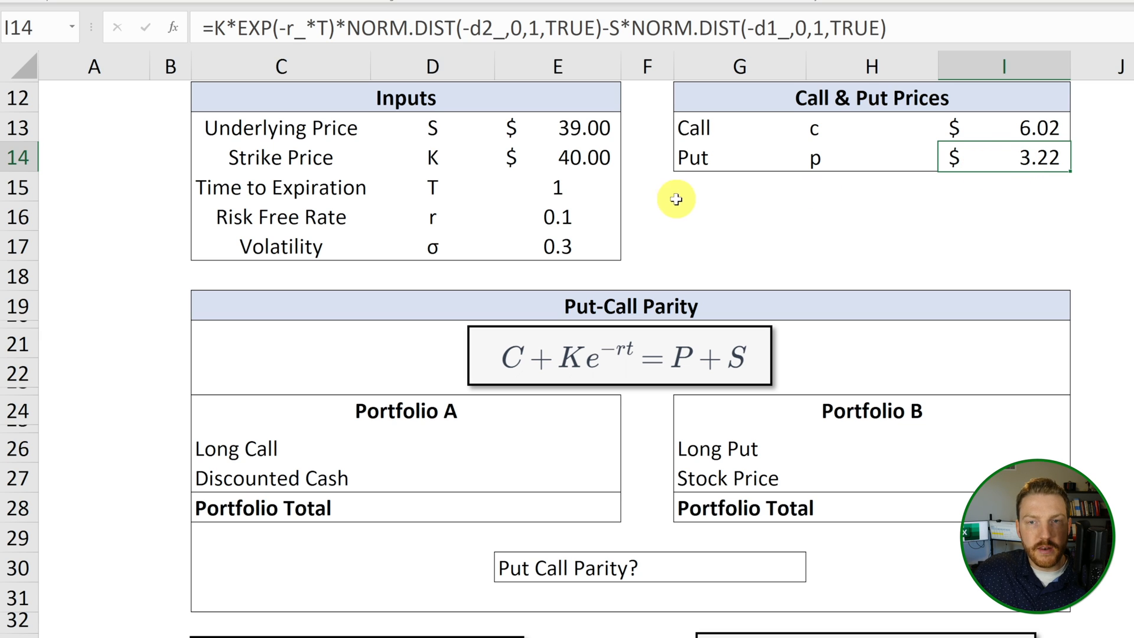
mouse_move(805, 204)
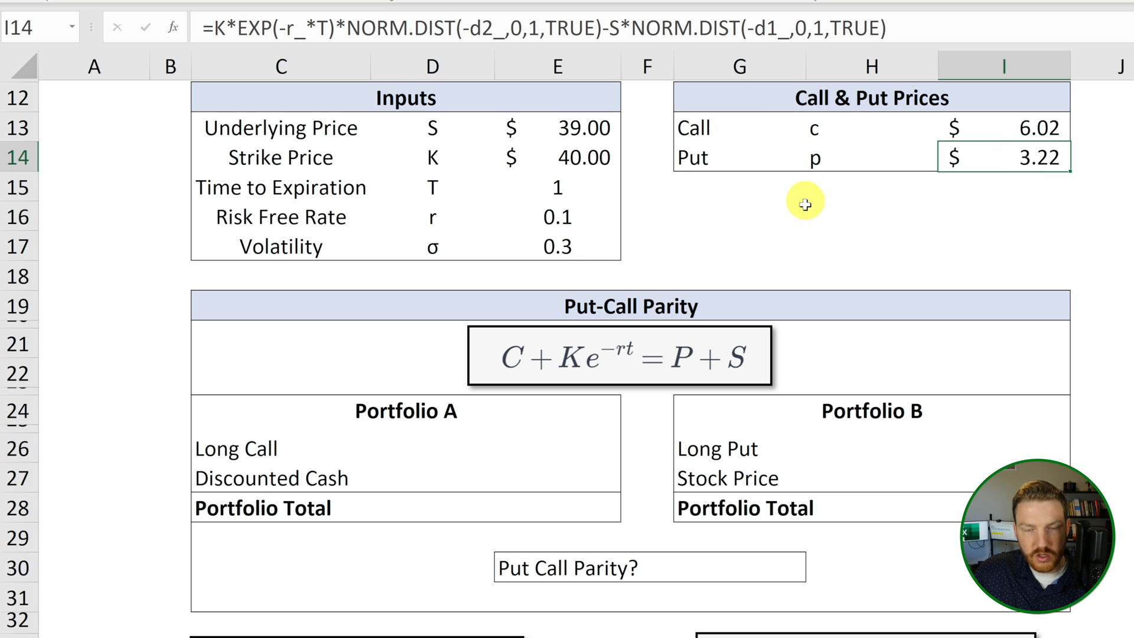
mouse_move(768, 201)
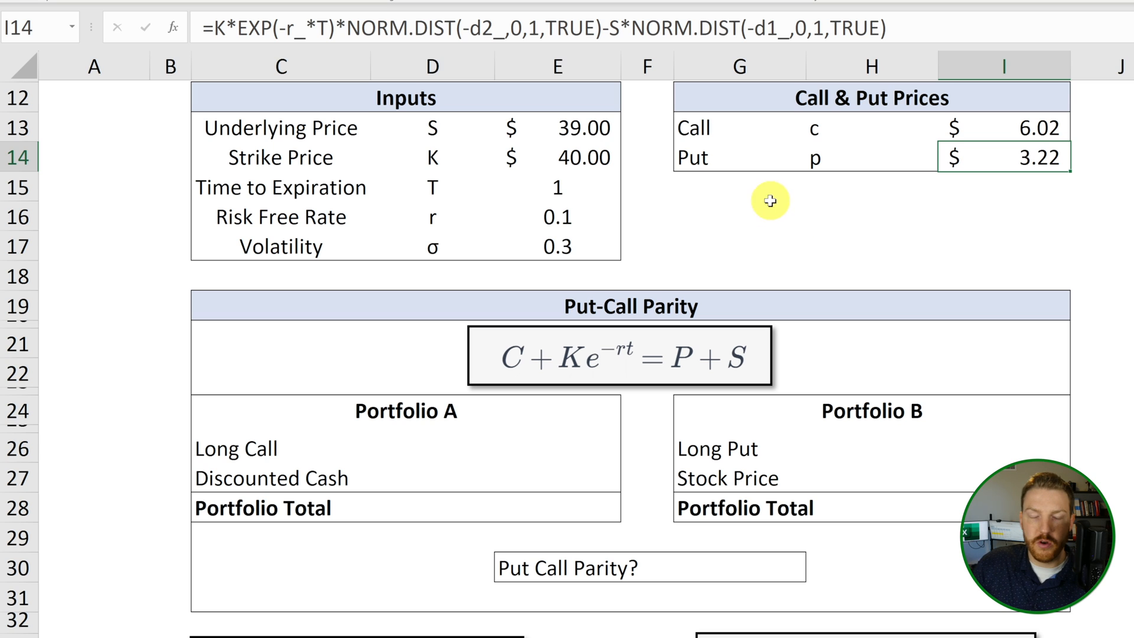
mouse_move(647, 364)
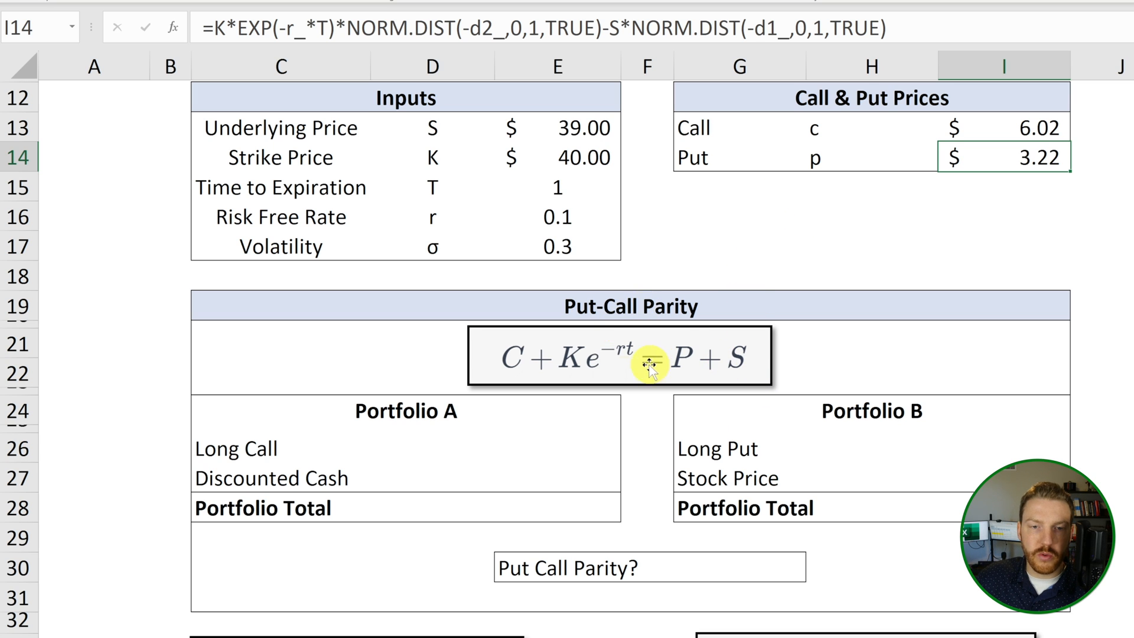
left_click(650, 364)
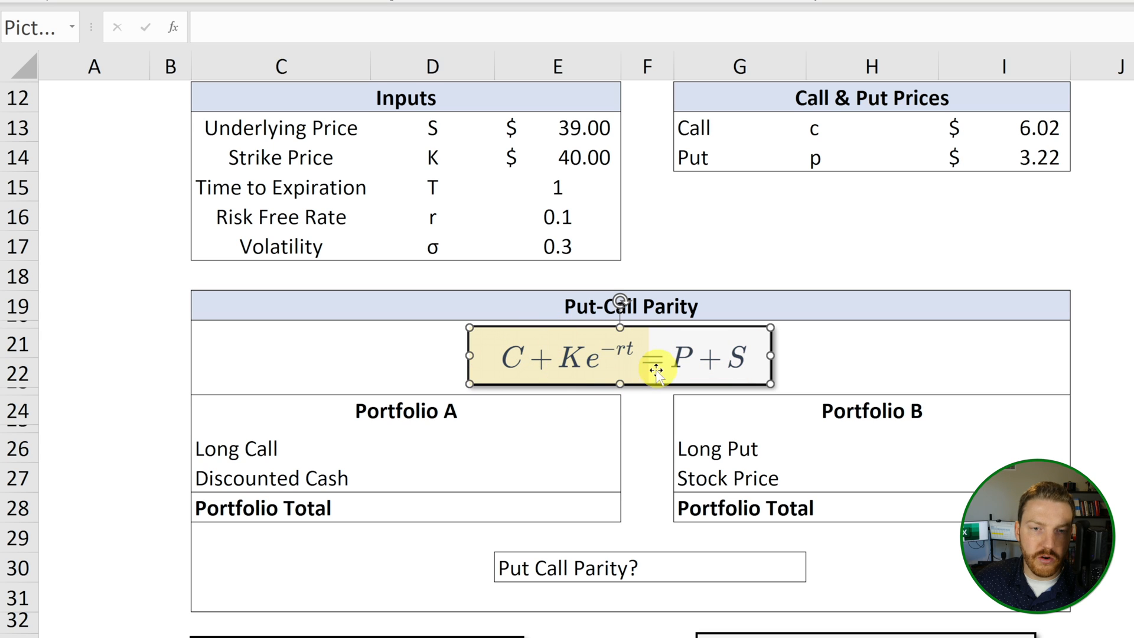
left_click(371, 416)
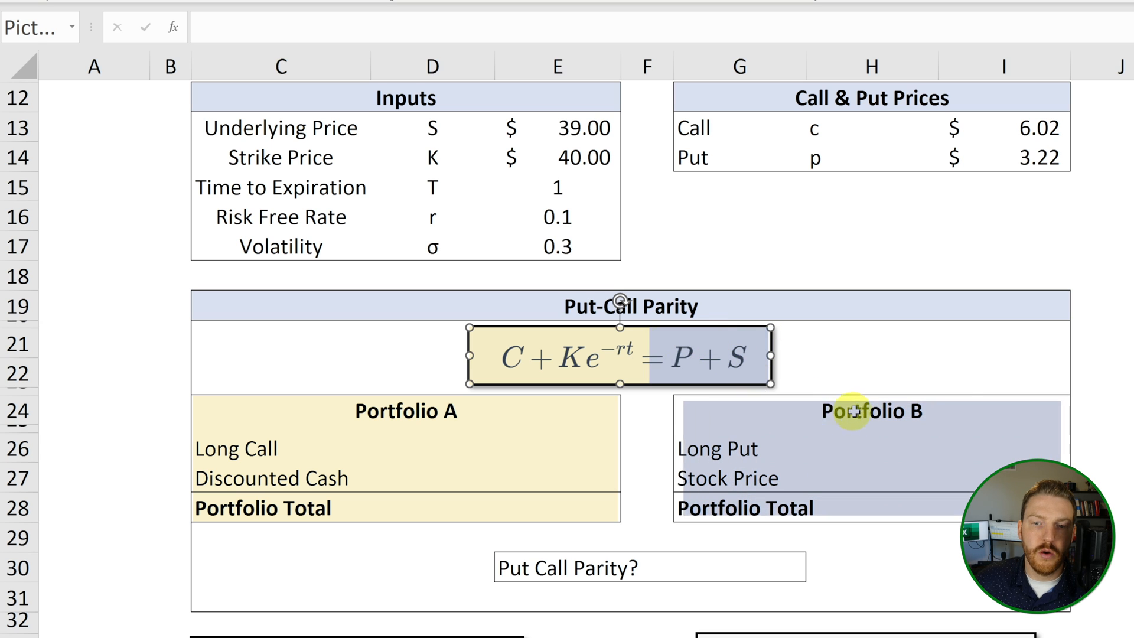
left_click(853, 411)
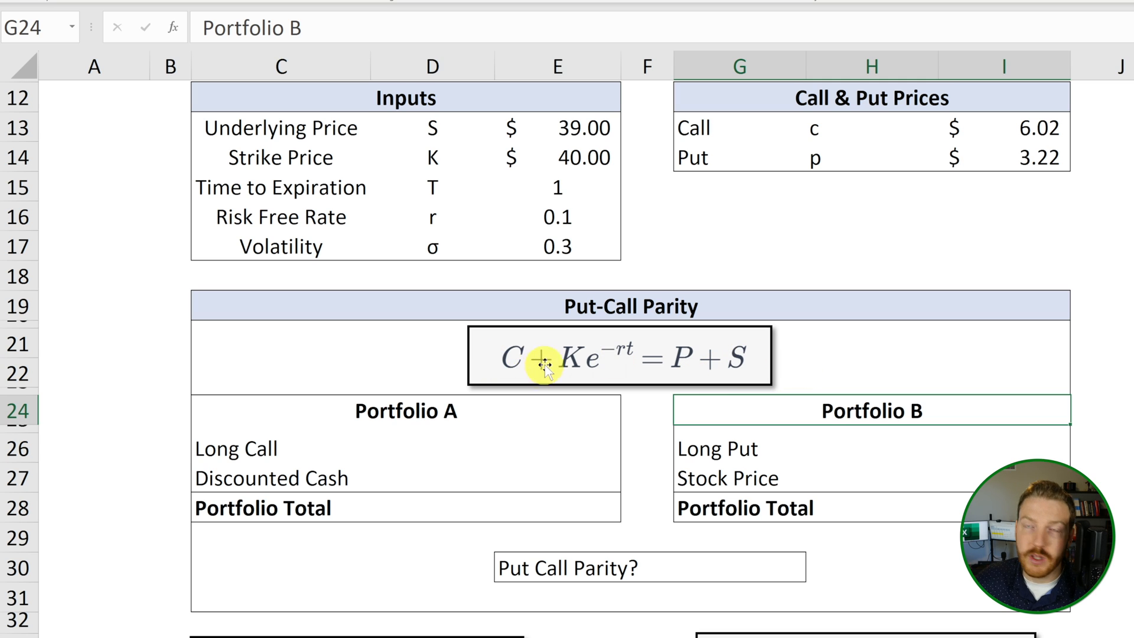
mouse_move(553, 463)
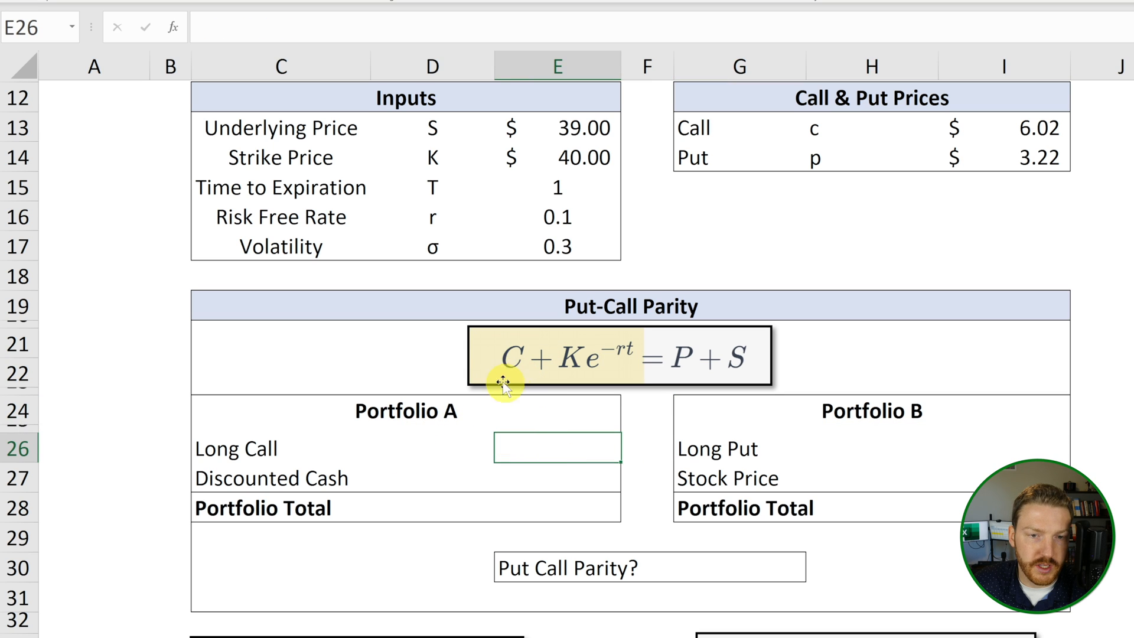
mouse_move(790, 132)
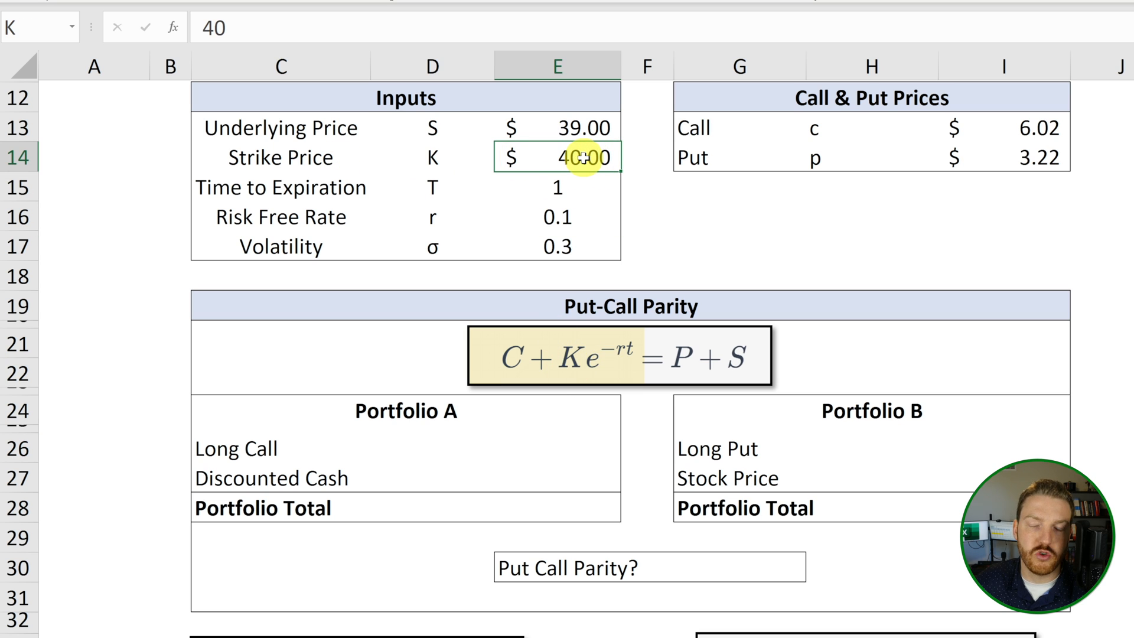
- Set Portfolio A's Long Call value by referencing the call price, giving 6.02
left_click(557, 186)
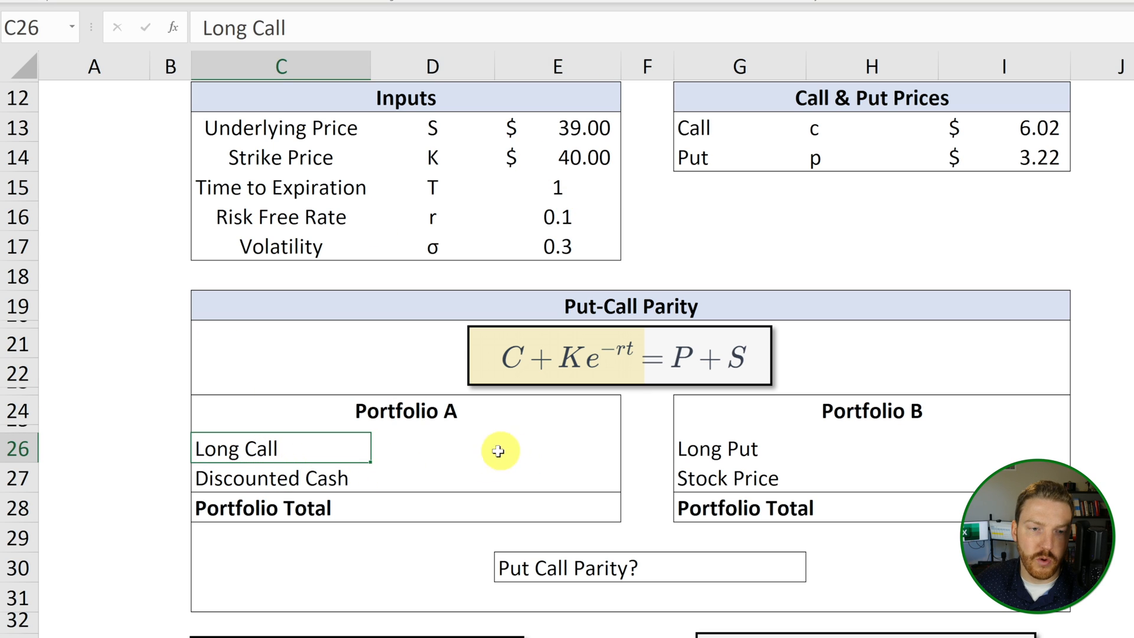
left_click(578, 443)
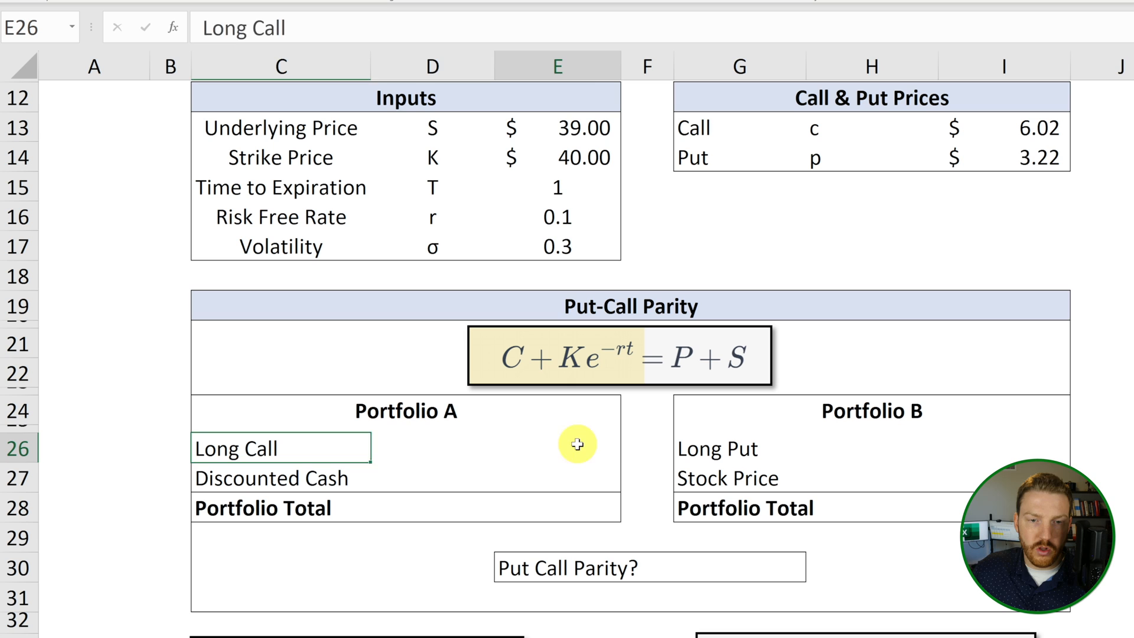
left_click(1045, 129)
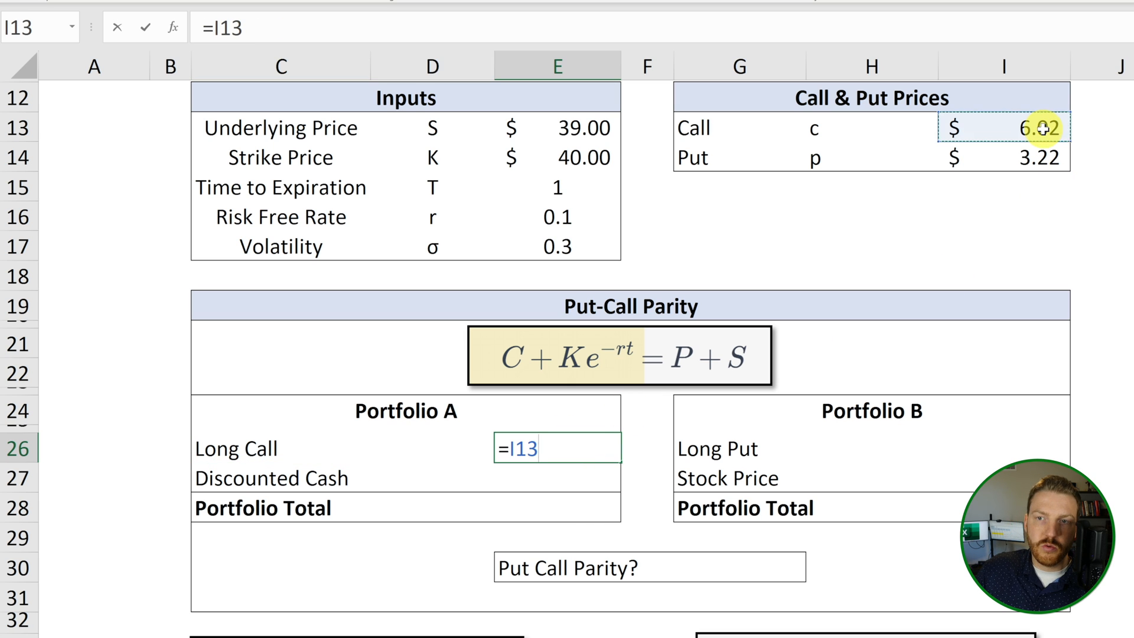
key("Enter")
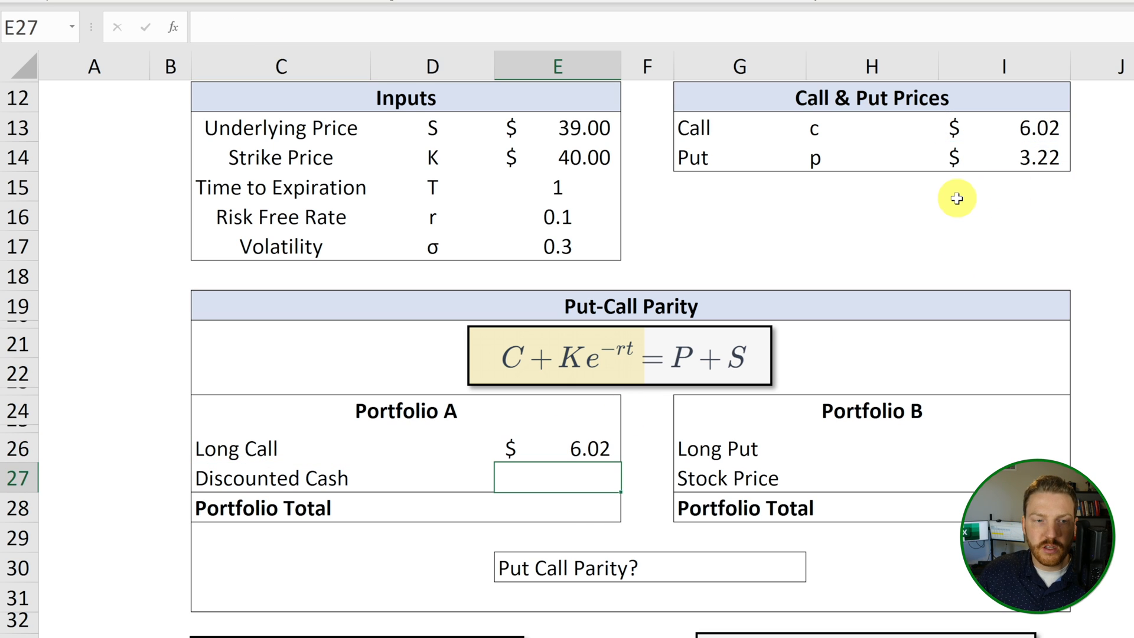
mouse_move(617, 112)
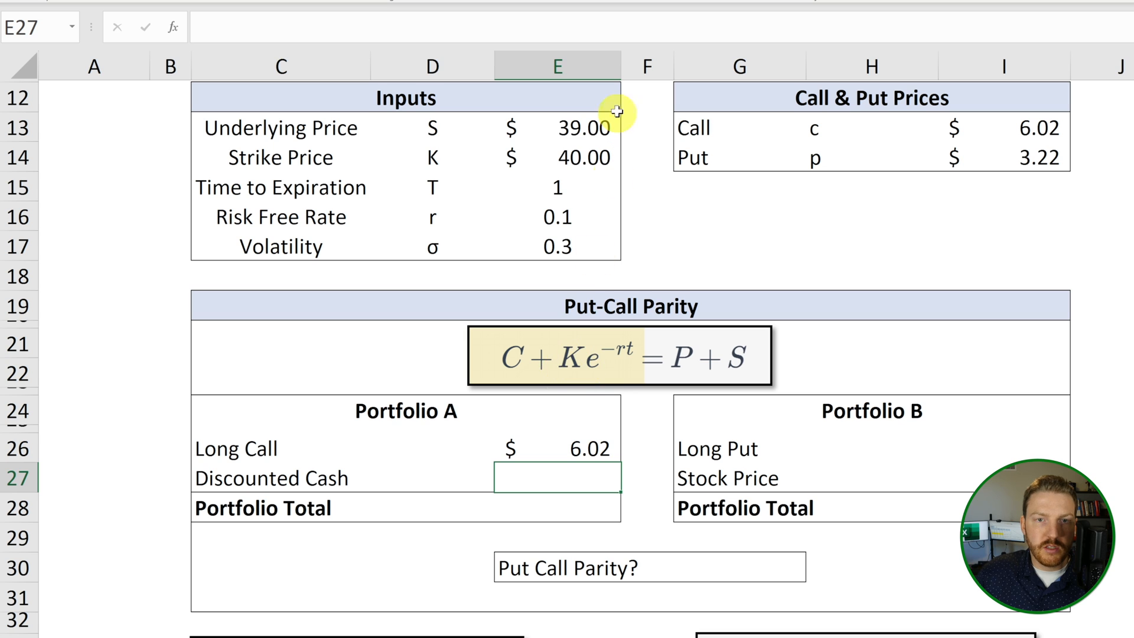
mouse_move(656, 402)
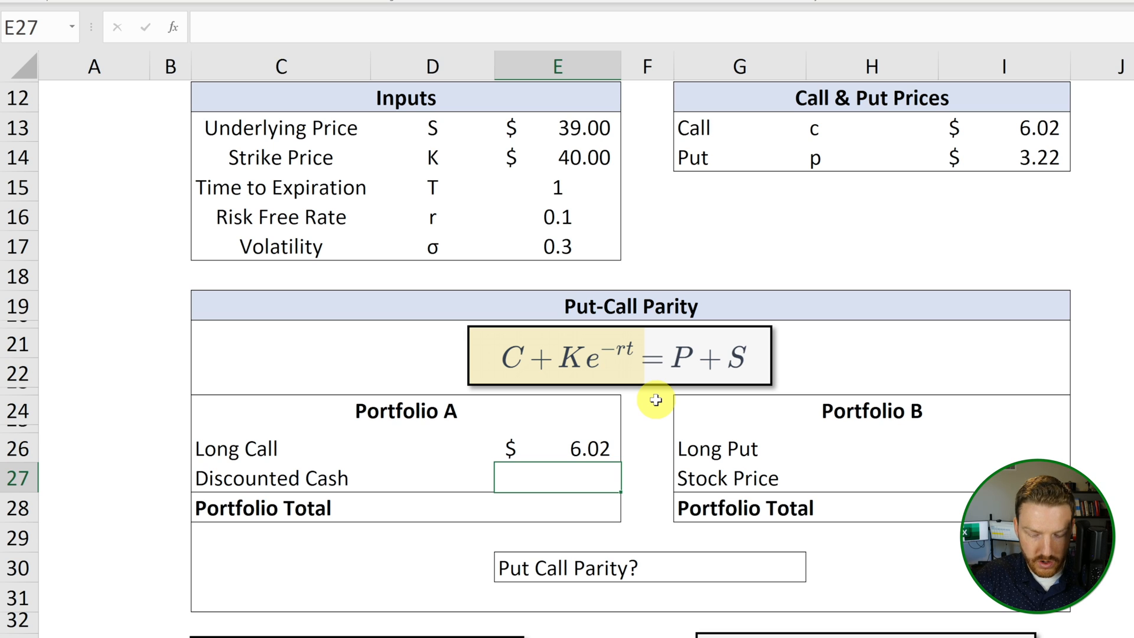
- Enter discounted cash =K*EXP(-r_*T) as 36.19 and the Portfolio A total =SUM giving 42.22
type("=K*")
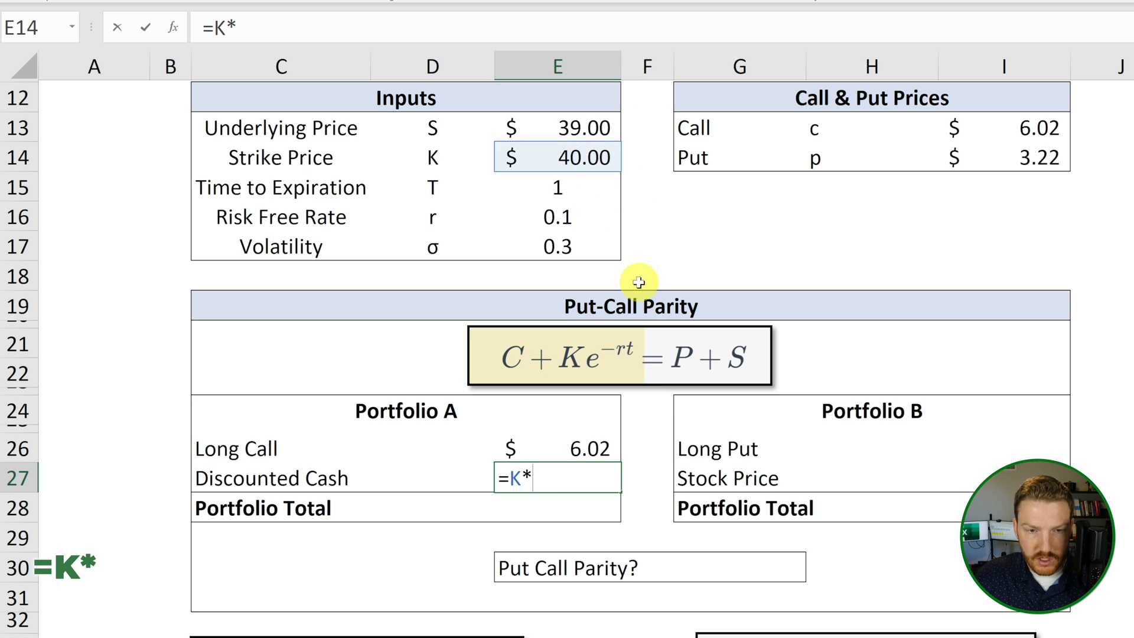
mouse_move(678, 487)
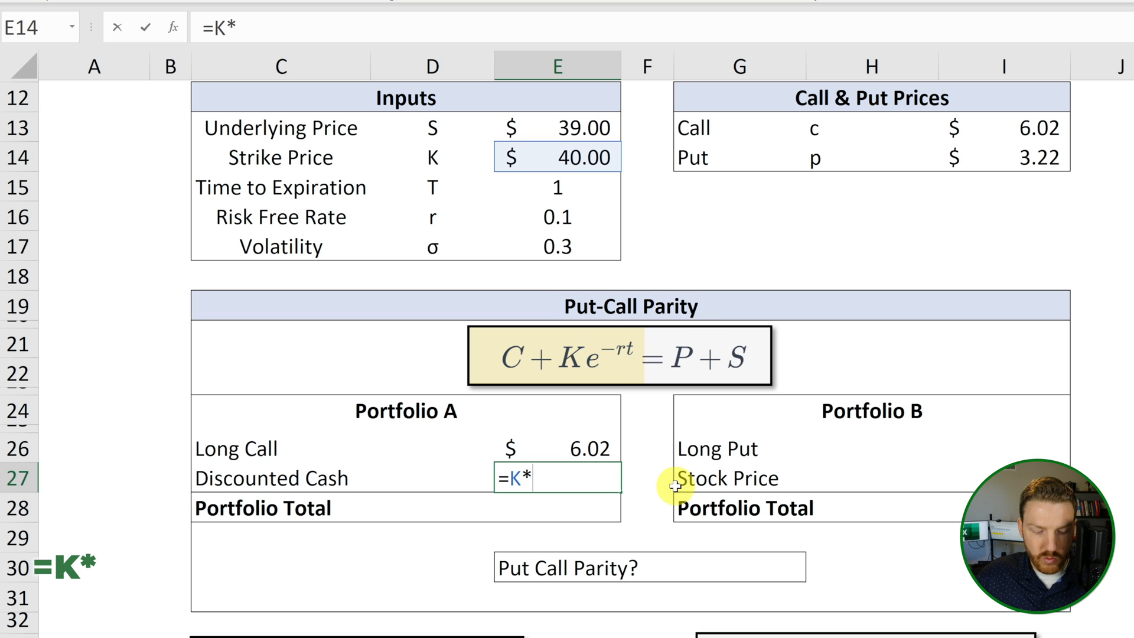
type("exp(")
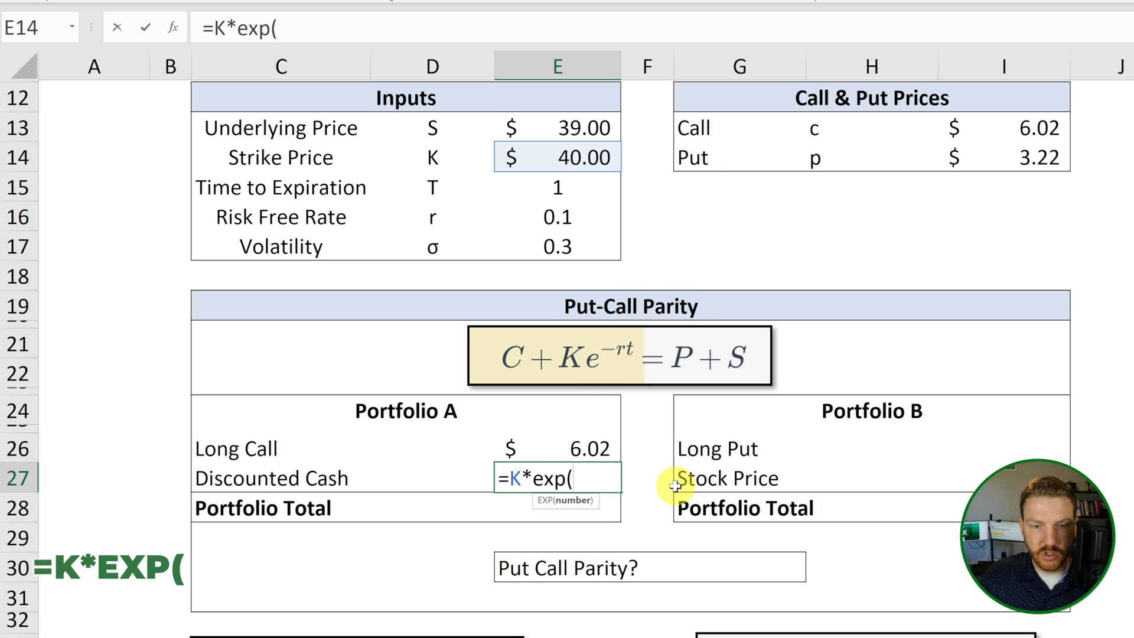
type("-")
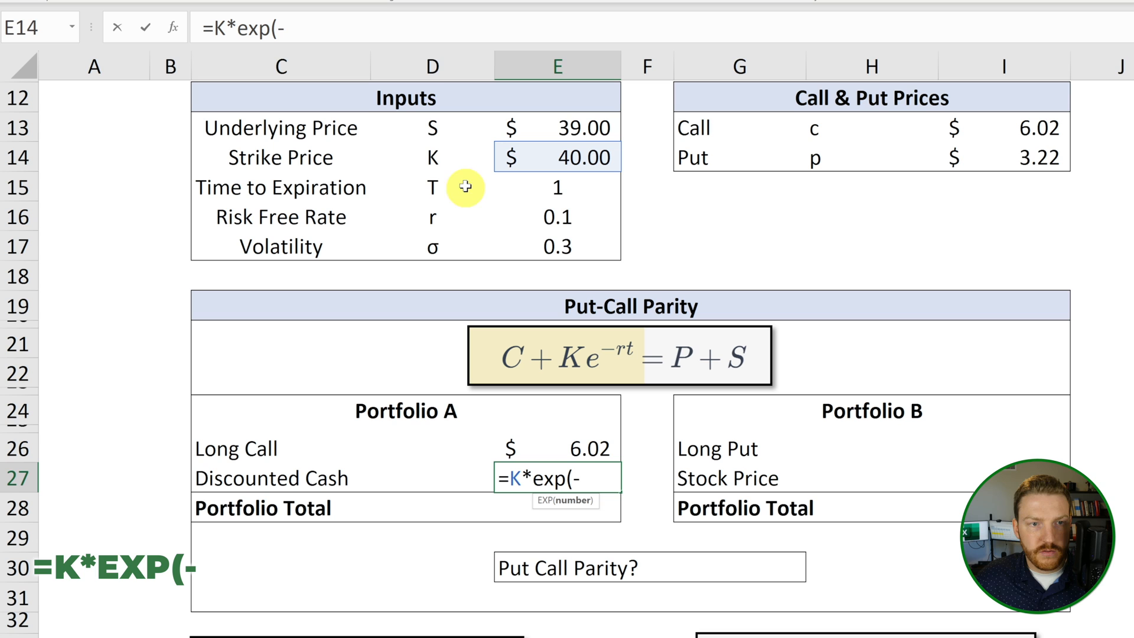
left_click(556, 216)
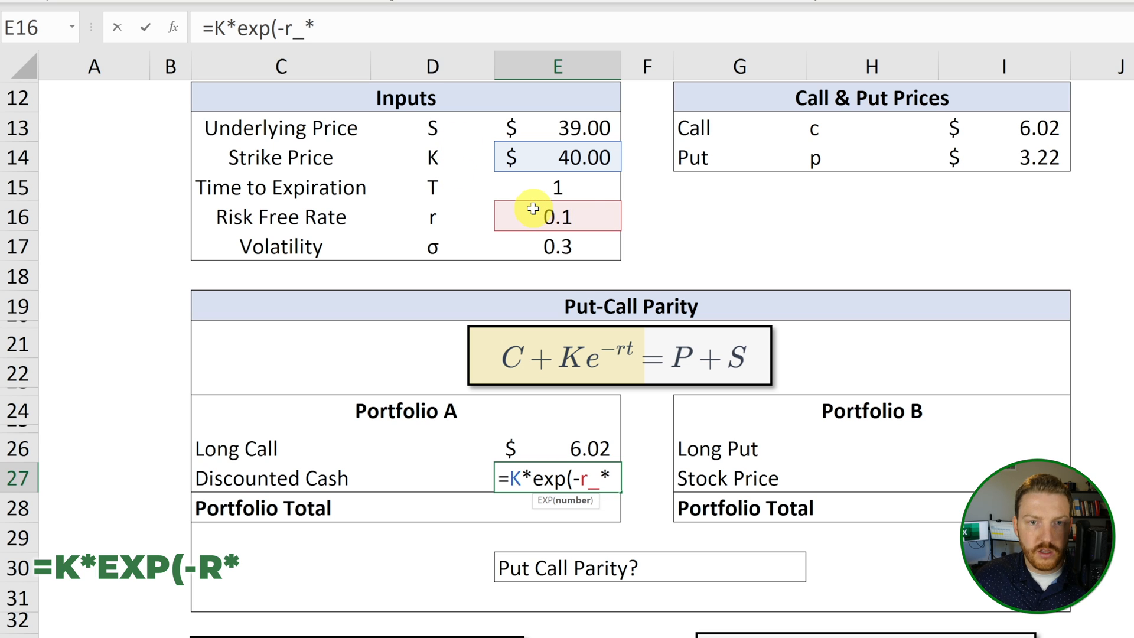
type("T")
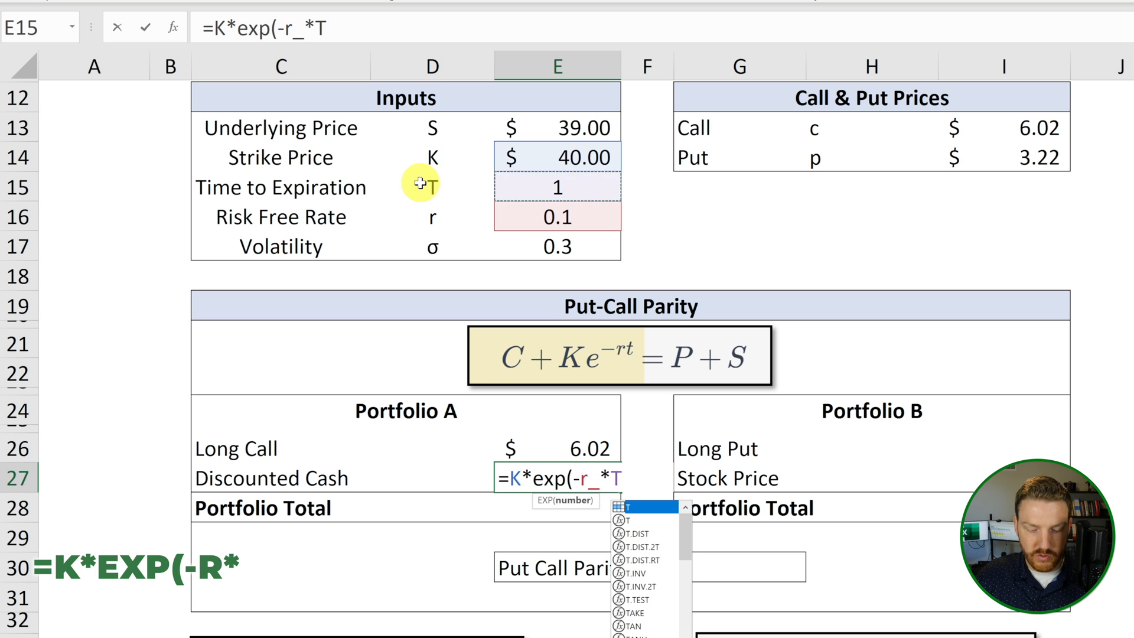
type(")")
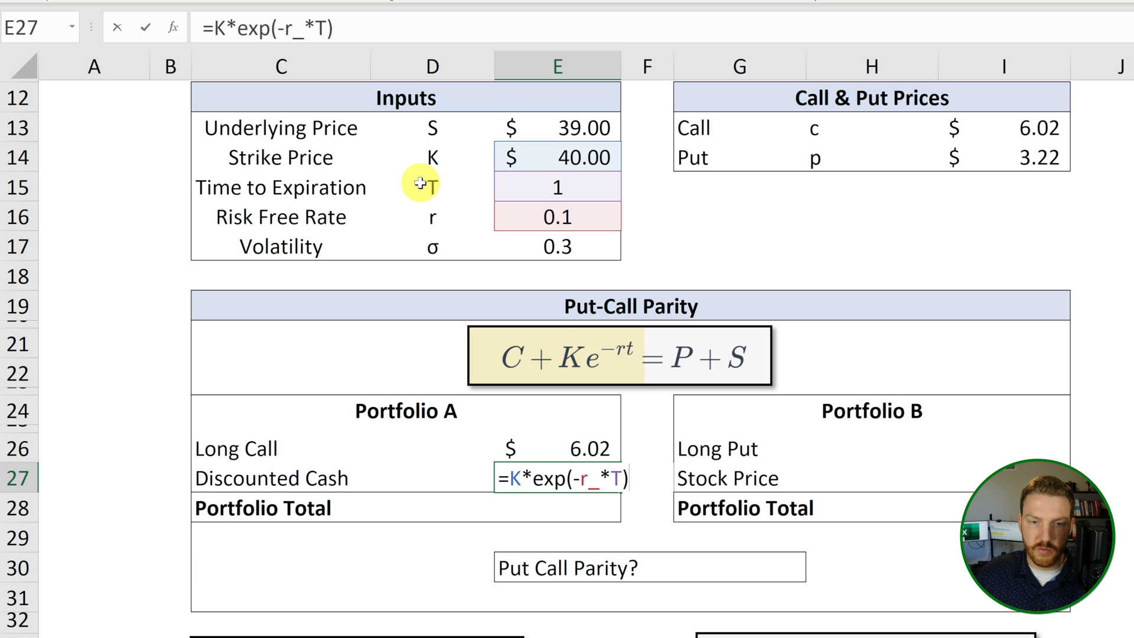
key("Enter")
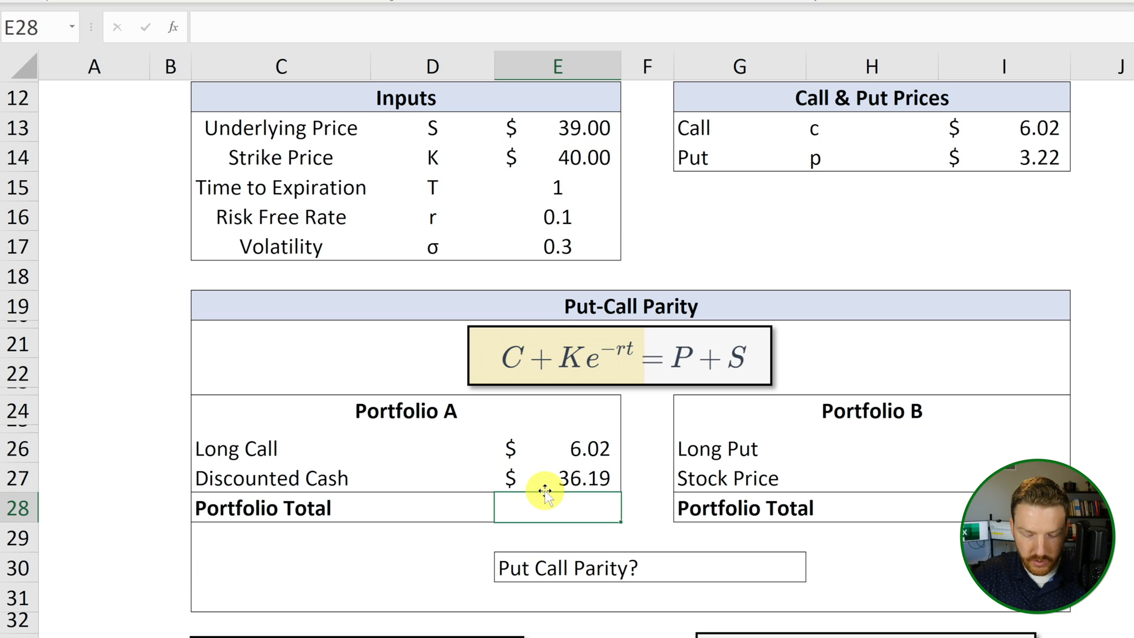
type("=sum(")
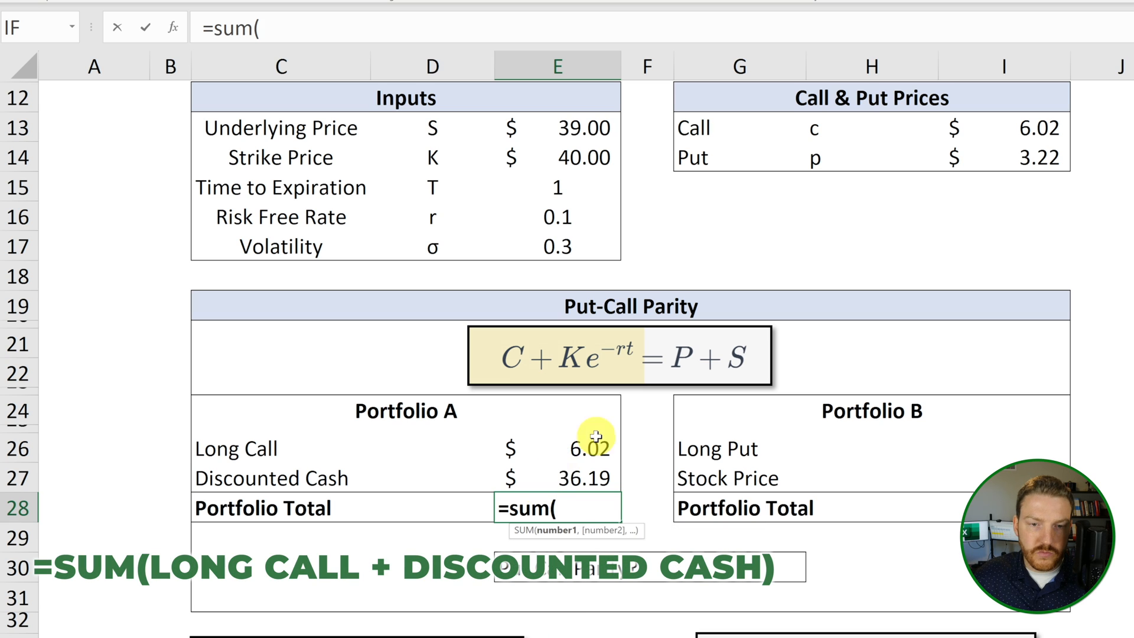
key("Enter")
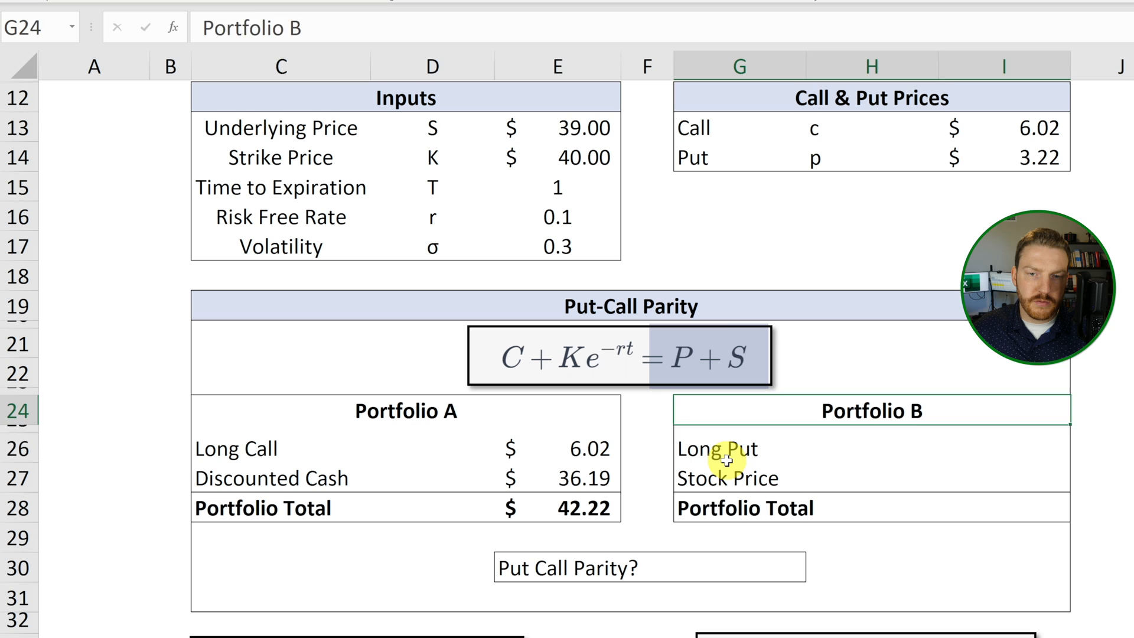
- Fill Portfolio B's long put 3.22 from the put price and stock price 39.00 from S
left_click(725, 449)
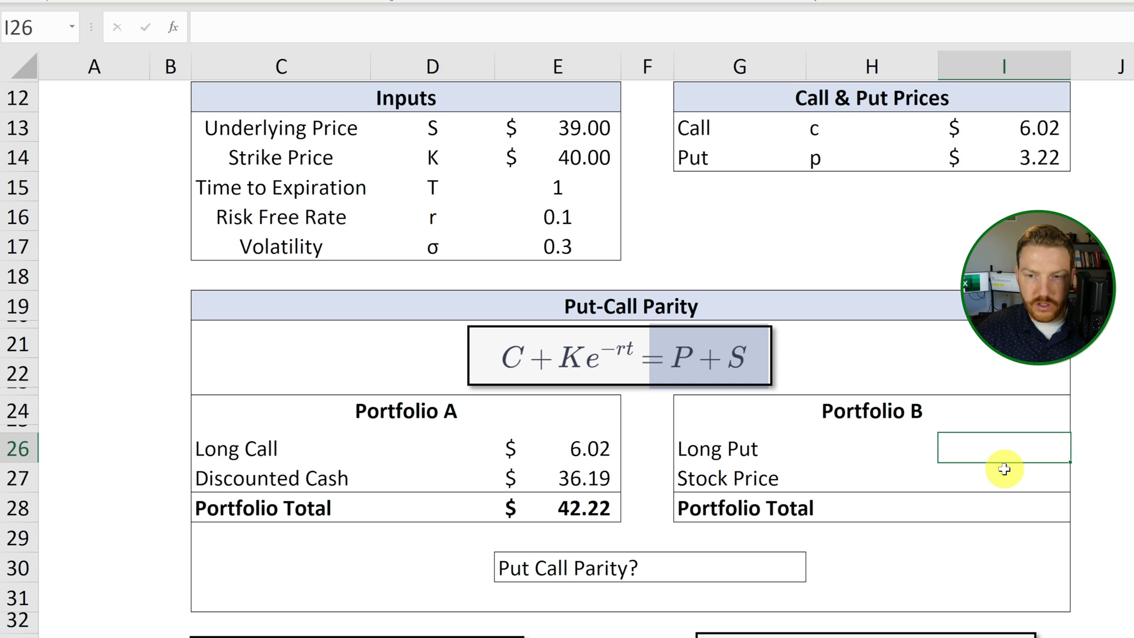
type("=")
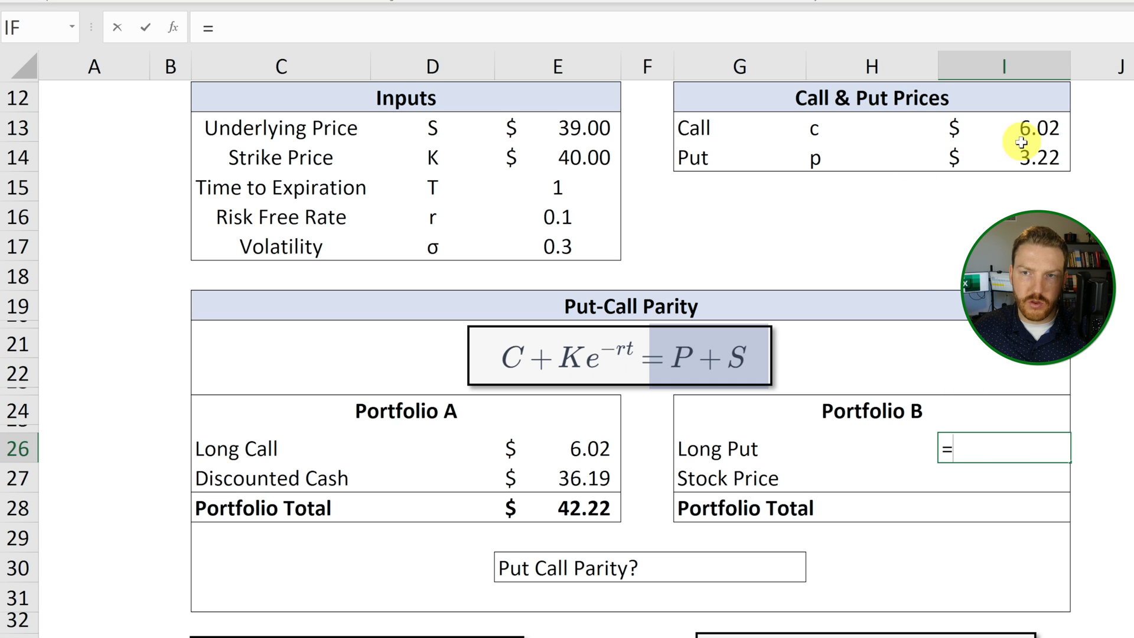
key("enter")
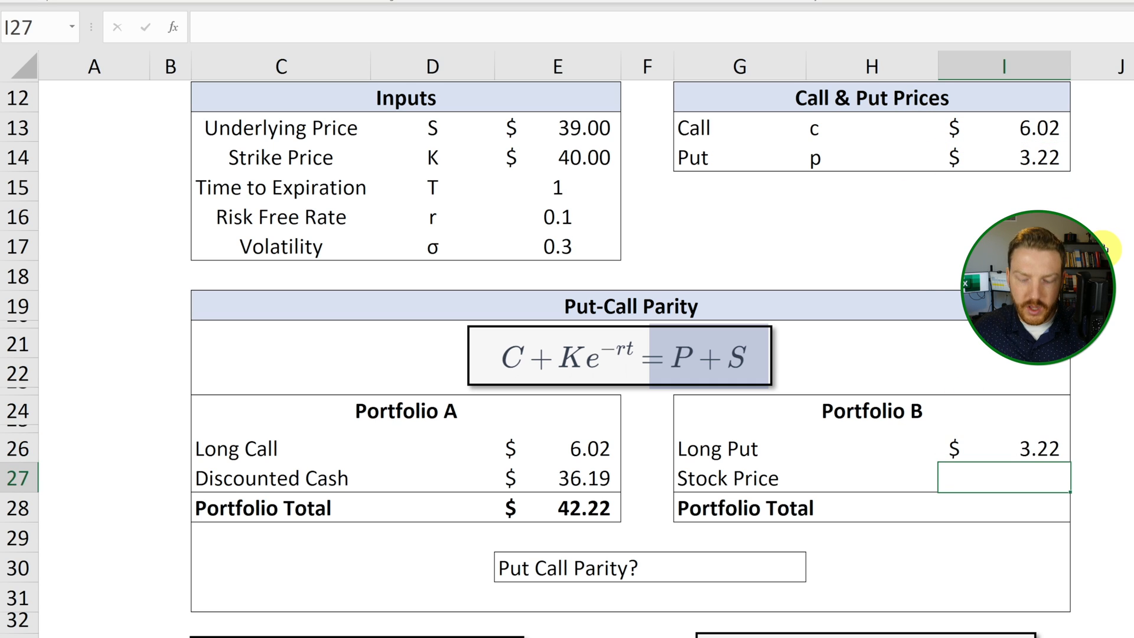
type("=S")
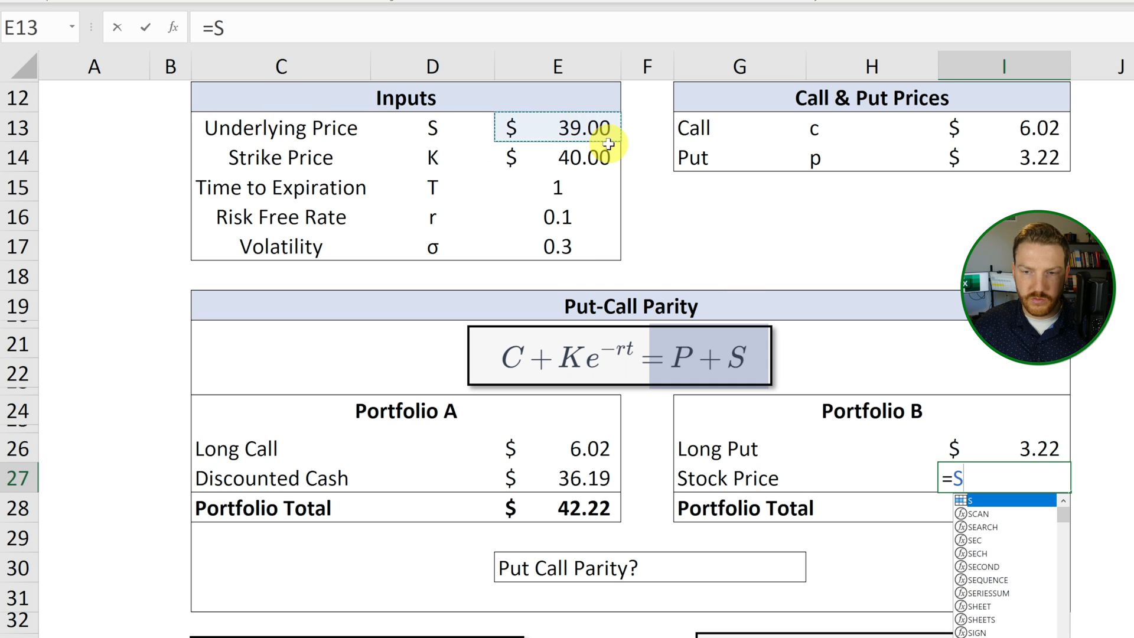
key("Enter")
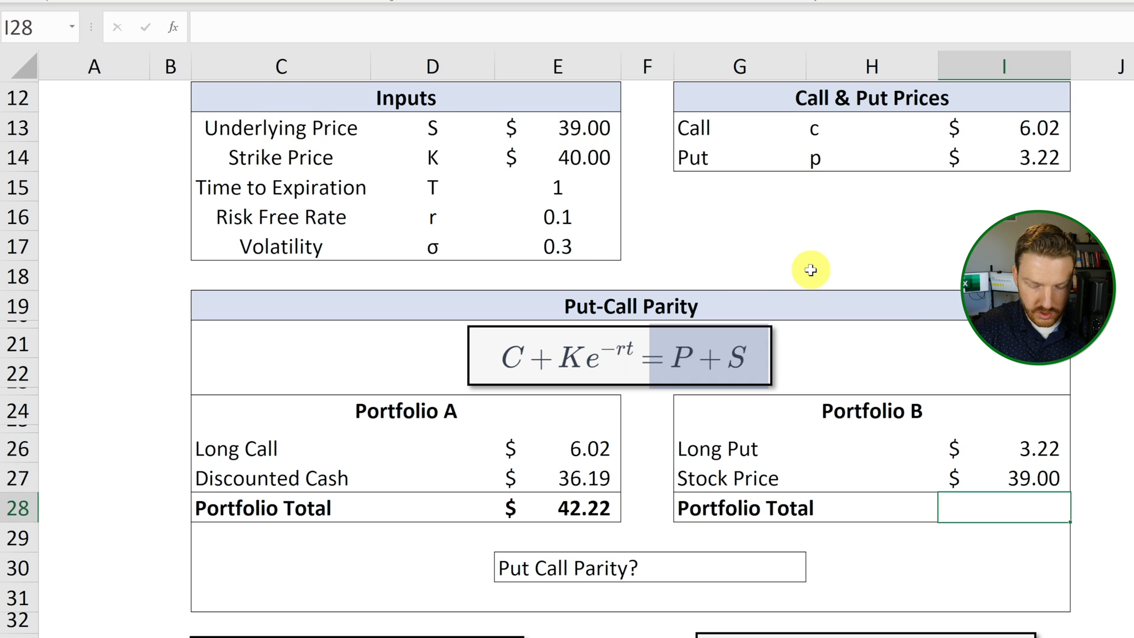
- Total Portfolio B with =SUM(I26:I27) giving 42.22 and move to the parity check cell
type("=sum(")
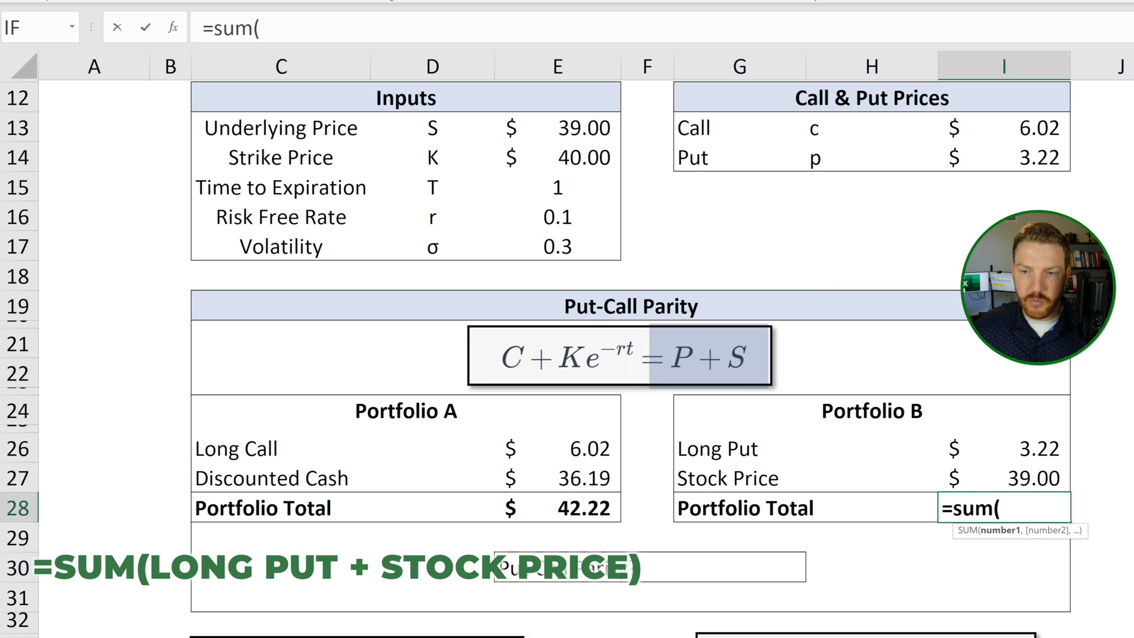
left_click(1039, 454)
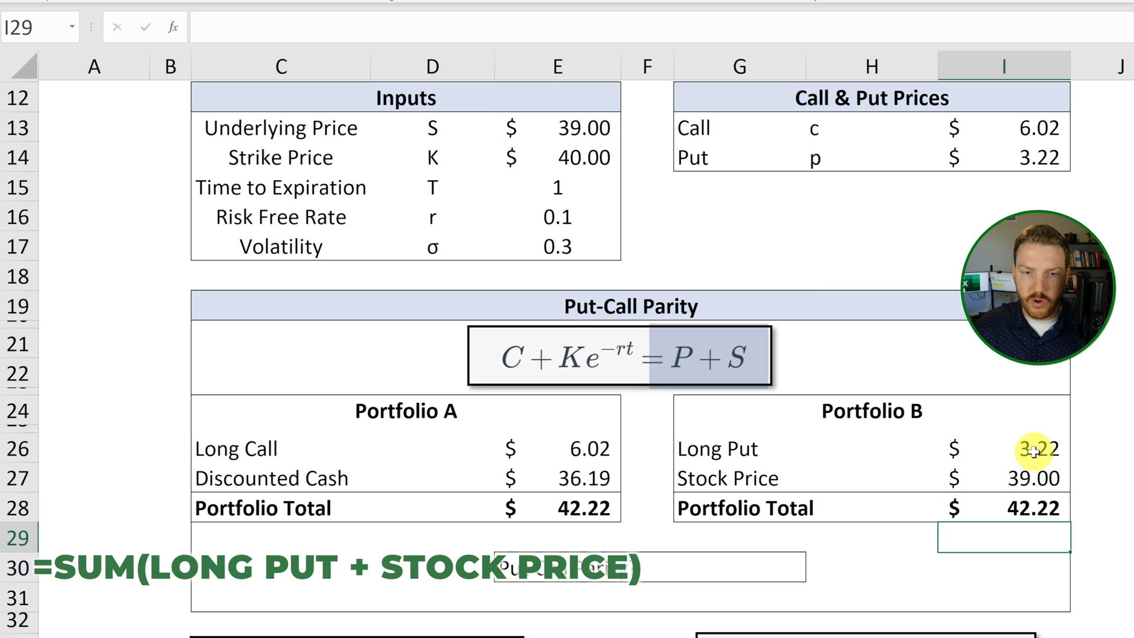
left_click(739, 579)
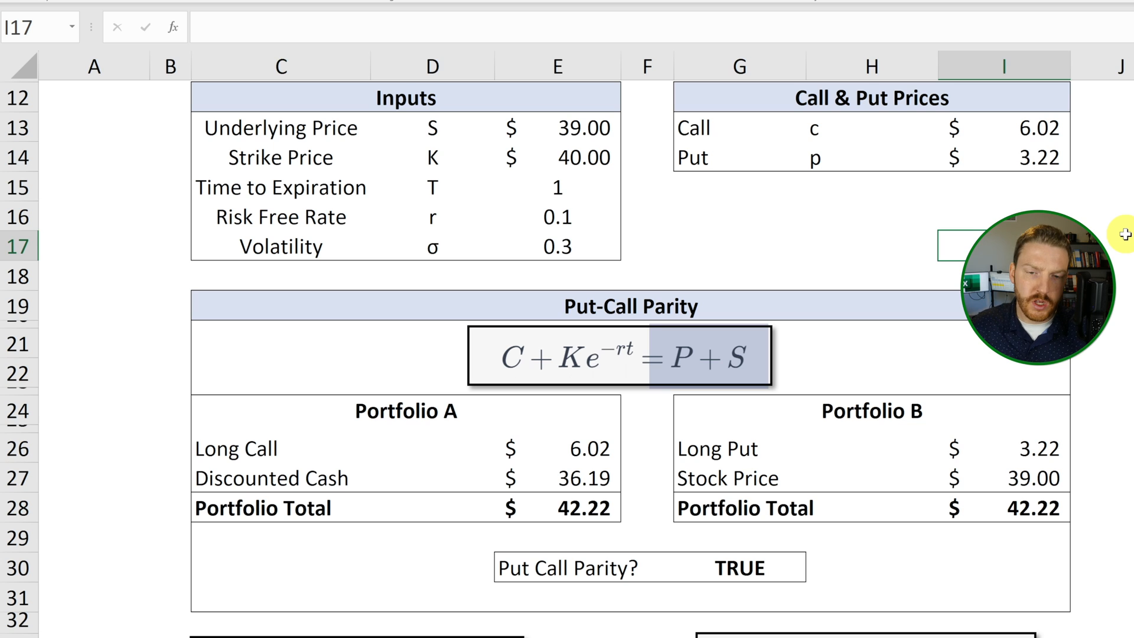
- Override the call price with 5.00 and compare the totals, Portfolio A 41.19 against B 42.22
left_click(740, 216)
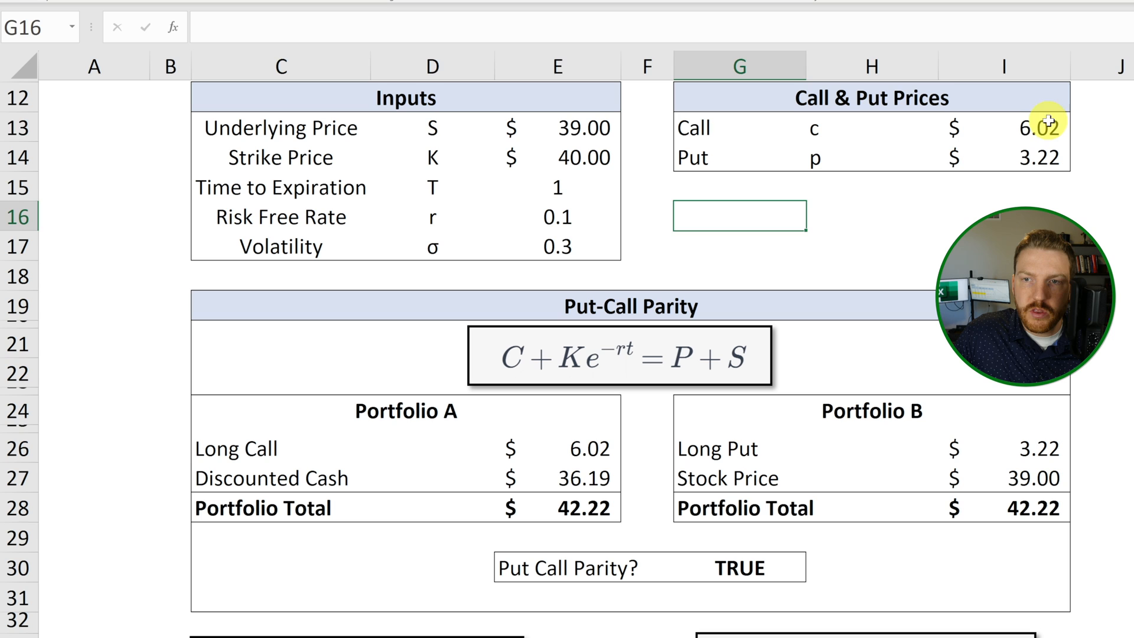
left_click(1040, 128)
type("5")
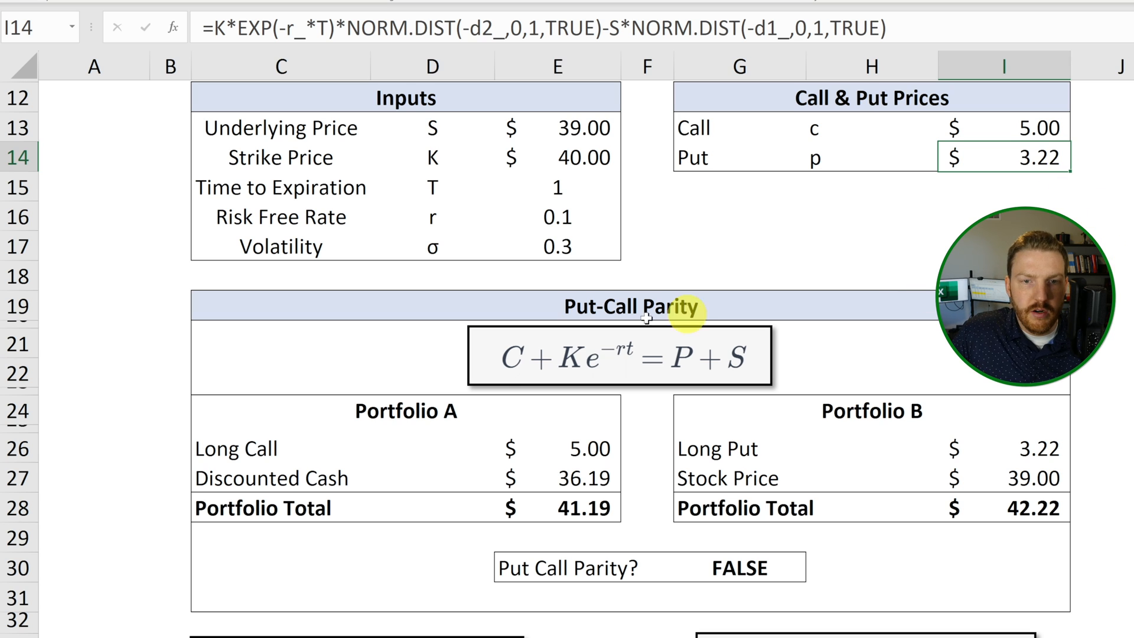
left_click(580, 518)
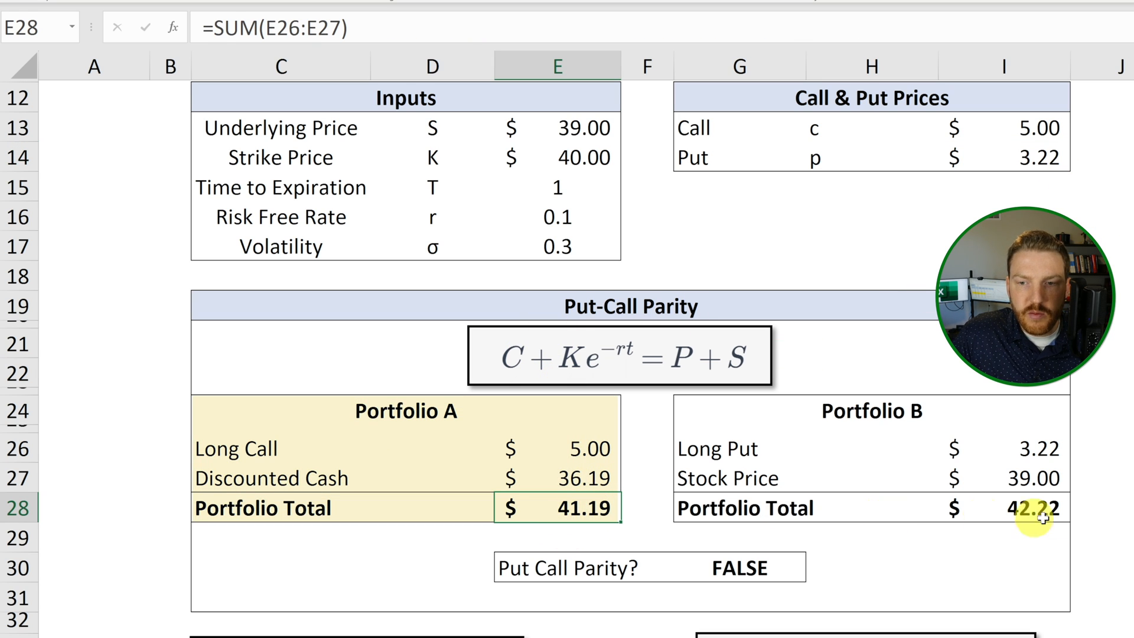
left_click(1024, 508)
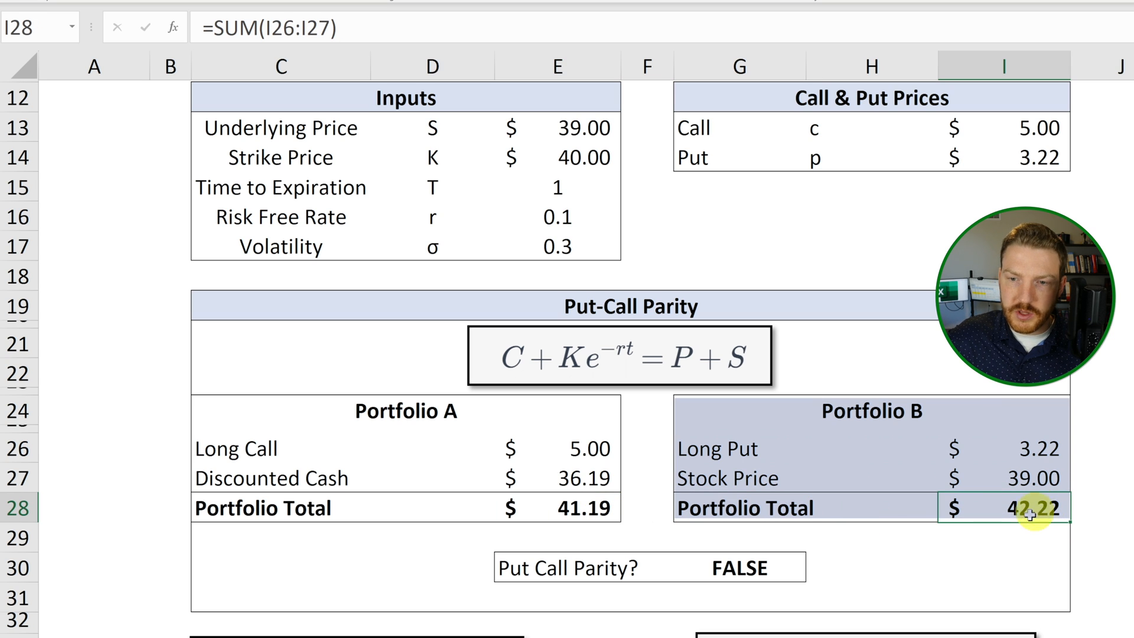
- Inspect the Portfolio A total, B's stock price and total, the discounted cash row and strike input
left_click(543, 512)
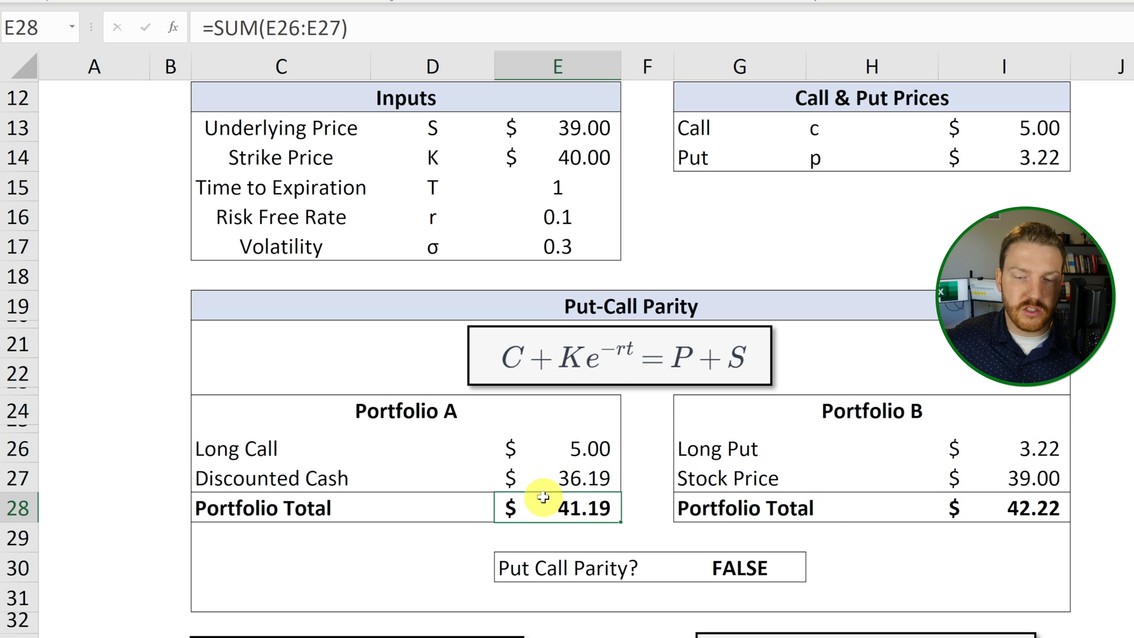
mouse_move(990, 505)
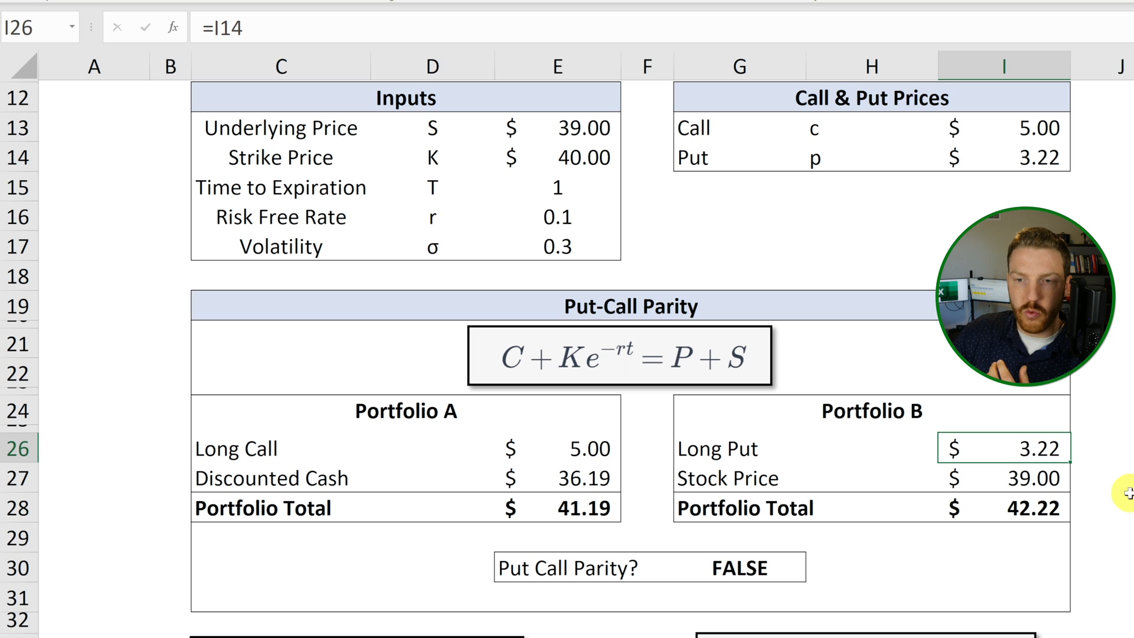
mouse_move(805, 490)
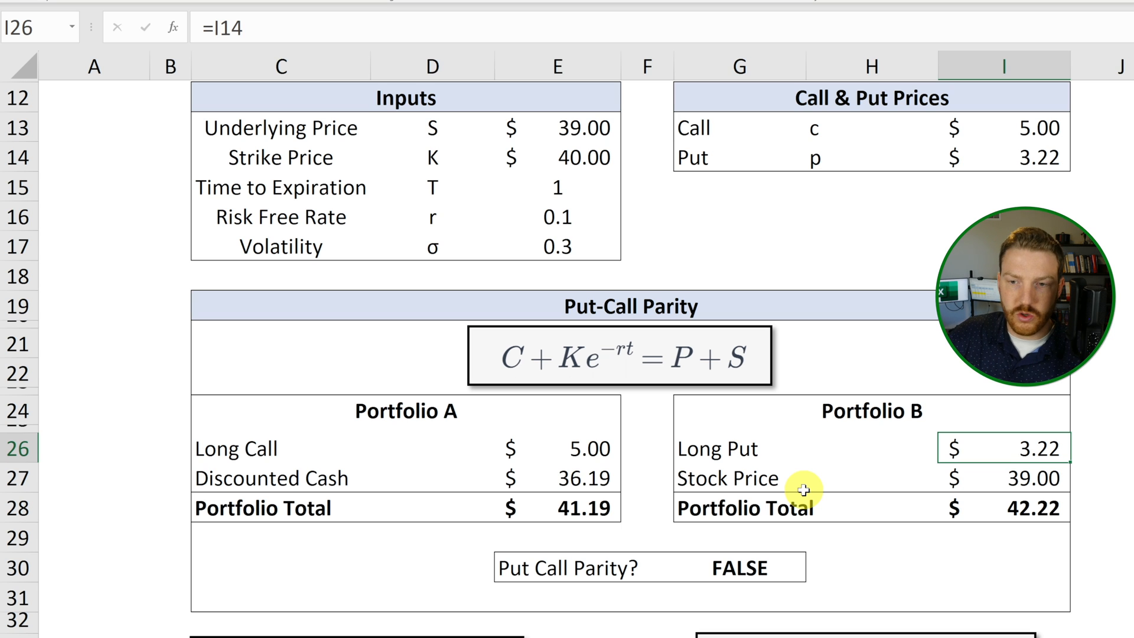
left_click(1004, 478)
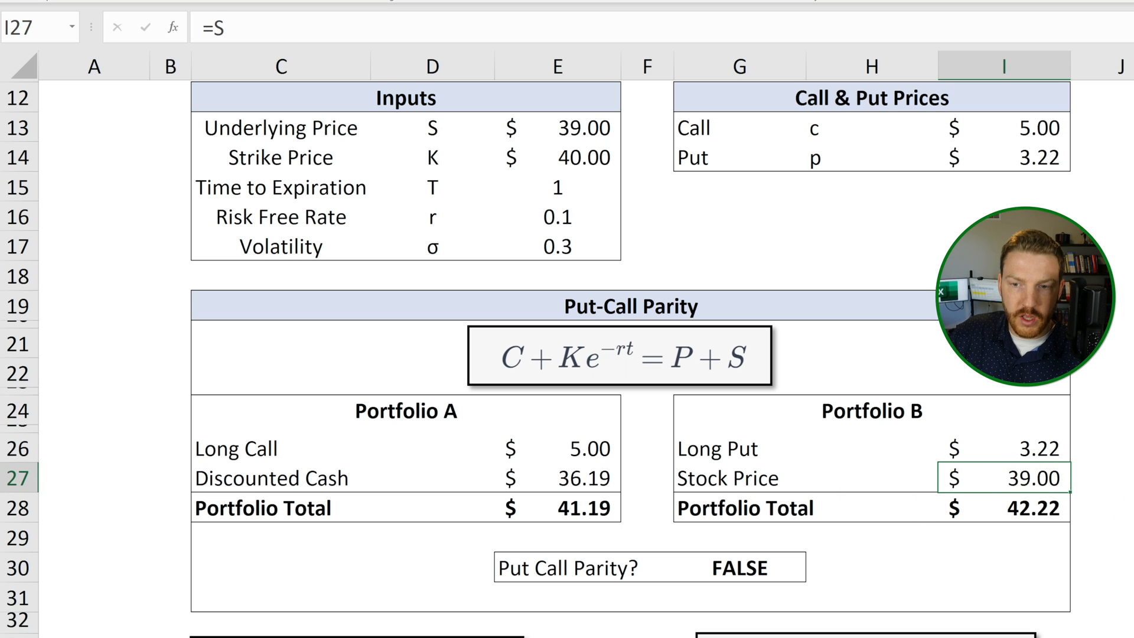
left_click(1014, 508)
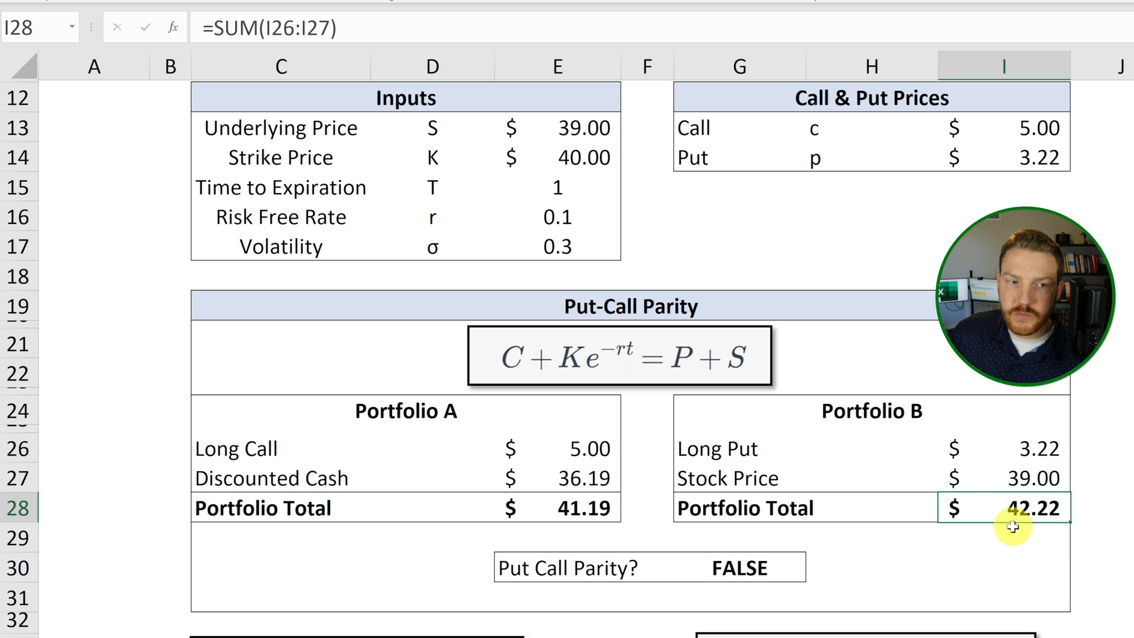
mouse_move(715, 426)
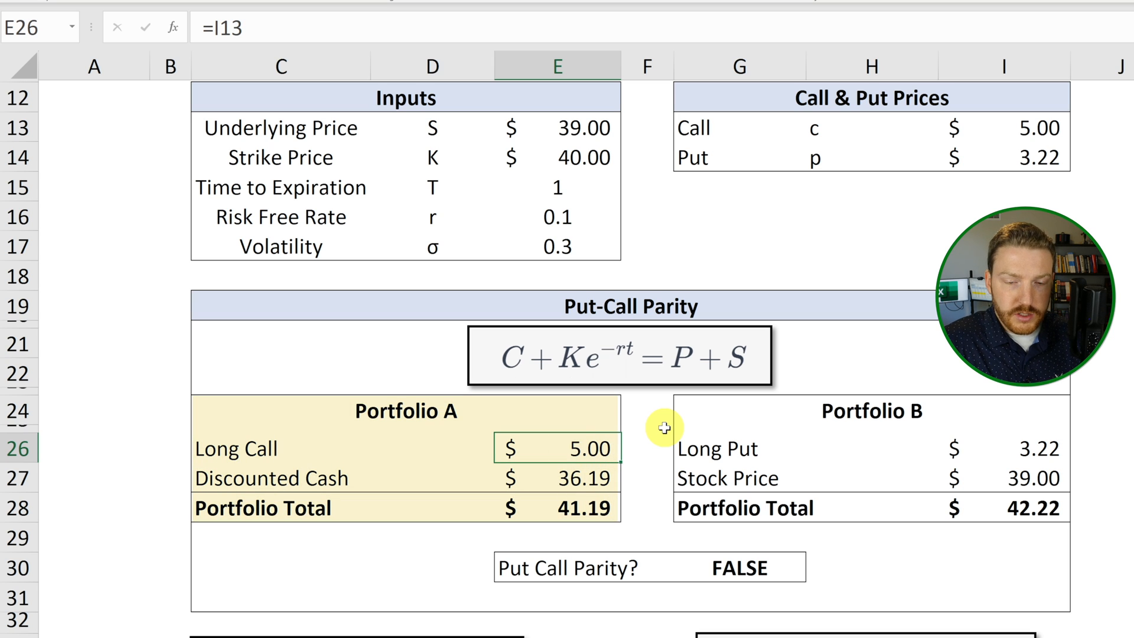
mouse_move(336, 480)
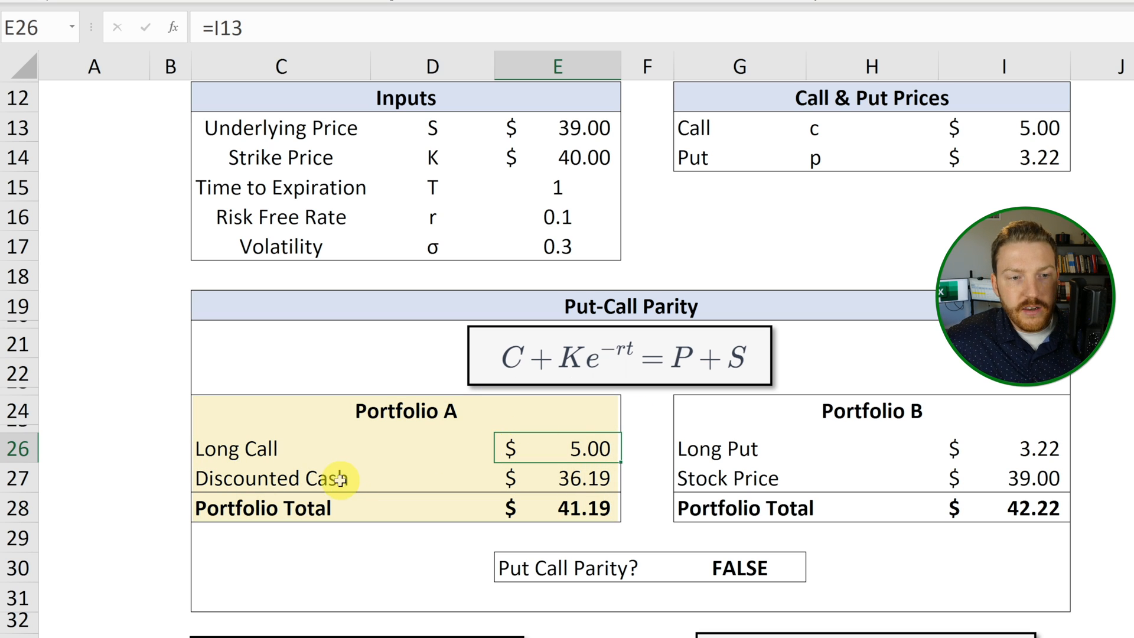
left_click(277, 478)
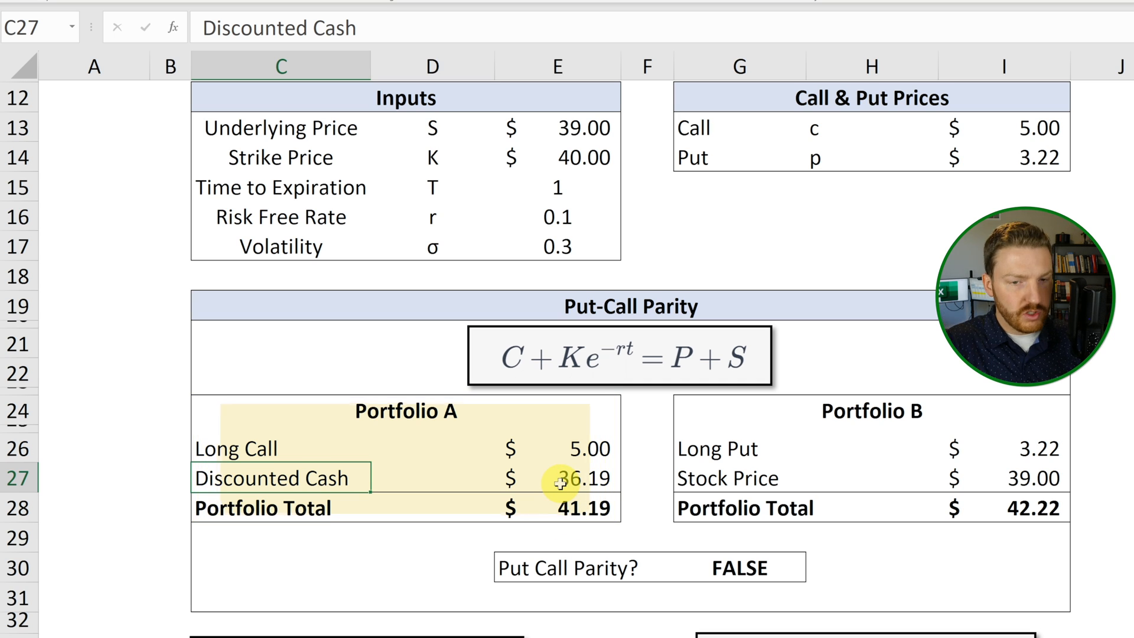
left_click(558, 479)
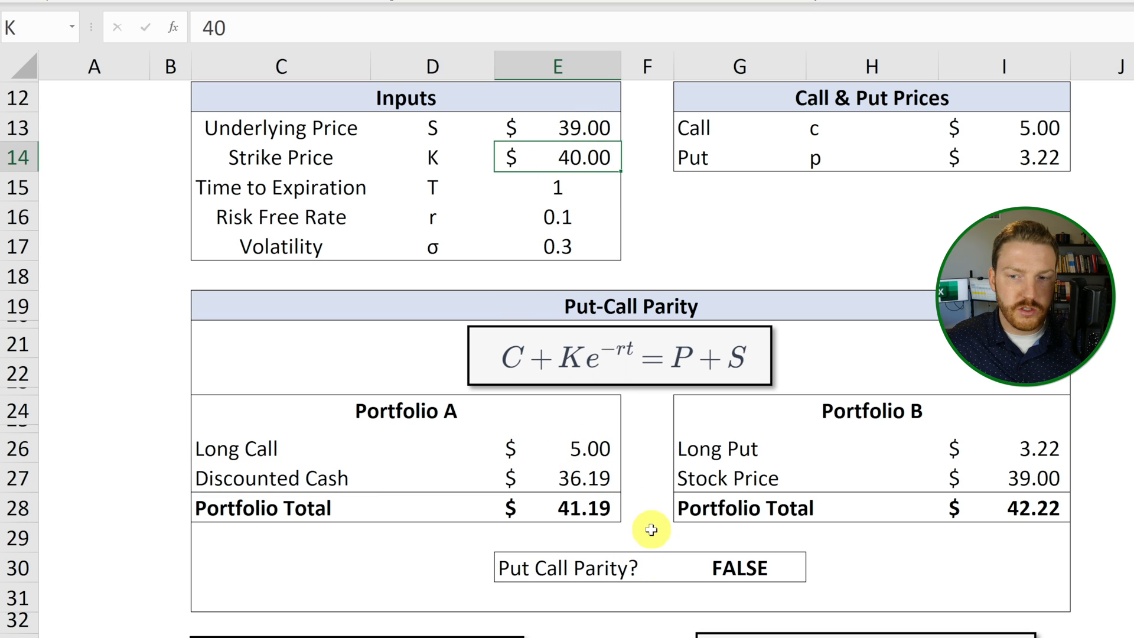
left_click(580, 508)
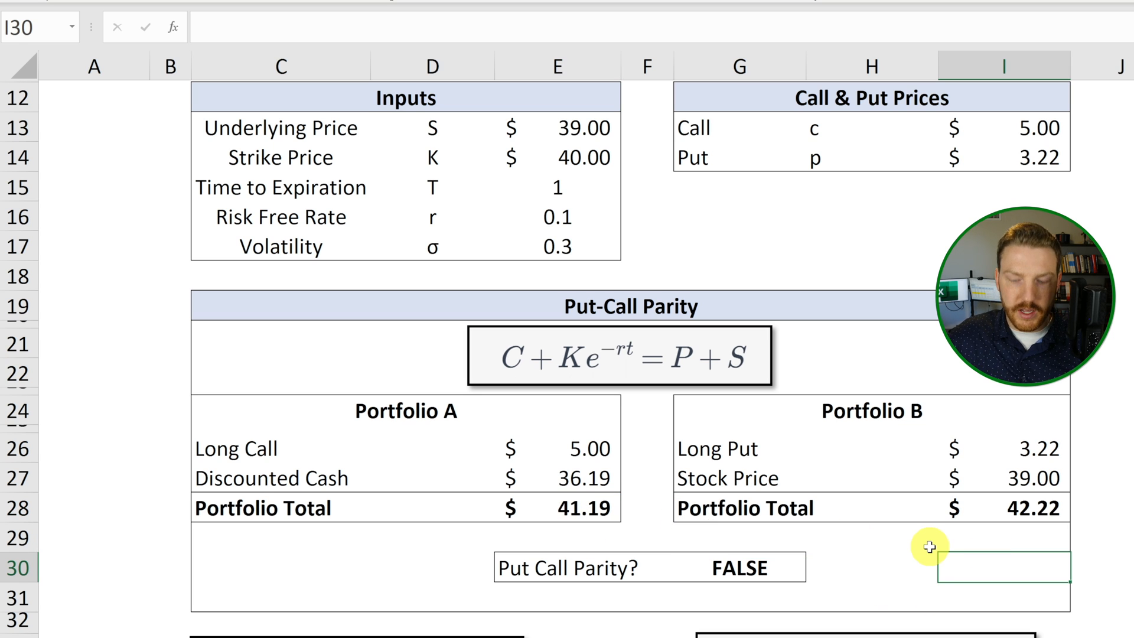
- Enter the gap formula =I28 comparison in I30 for the portfolio totals and select the parity cell
type("=I28")
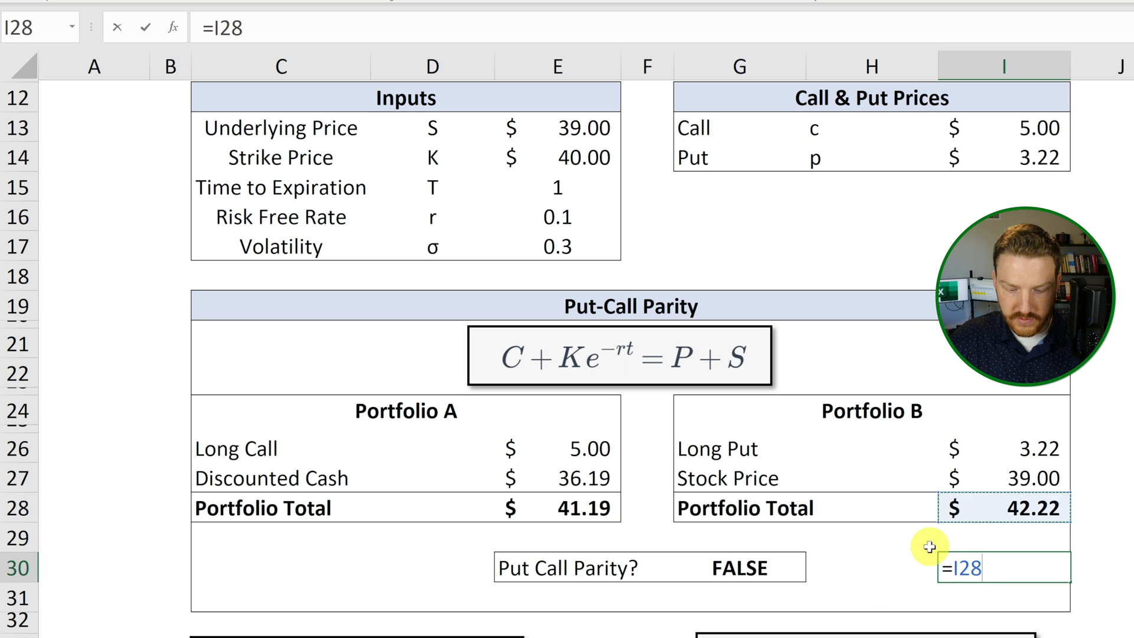
key("Enter")
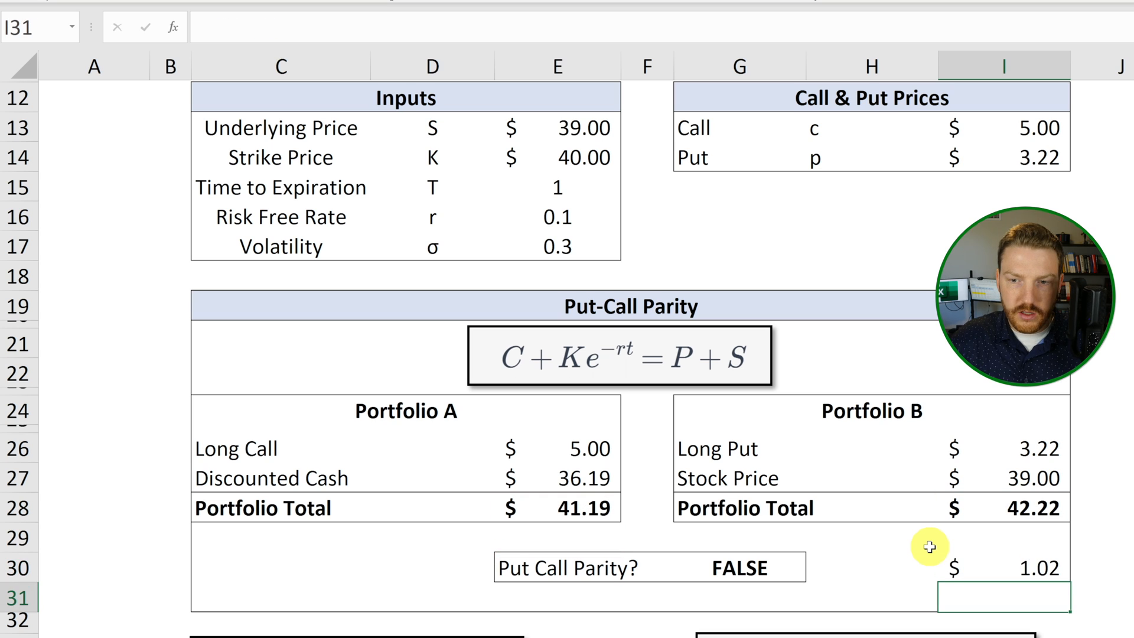
left_click(1009, 567)
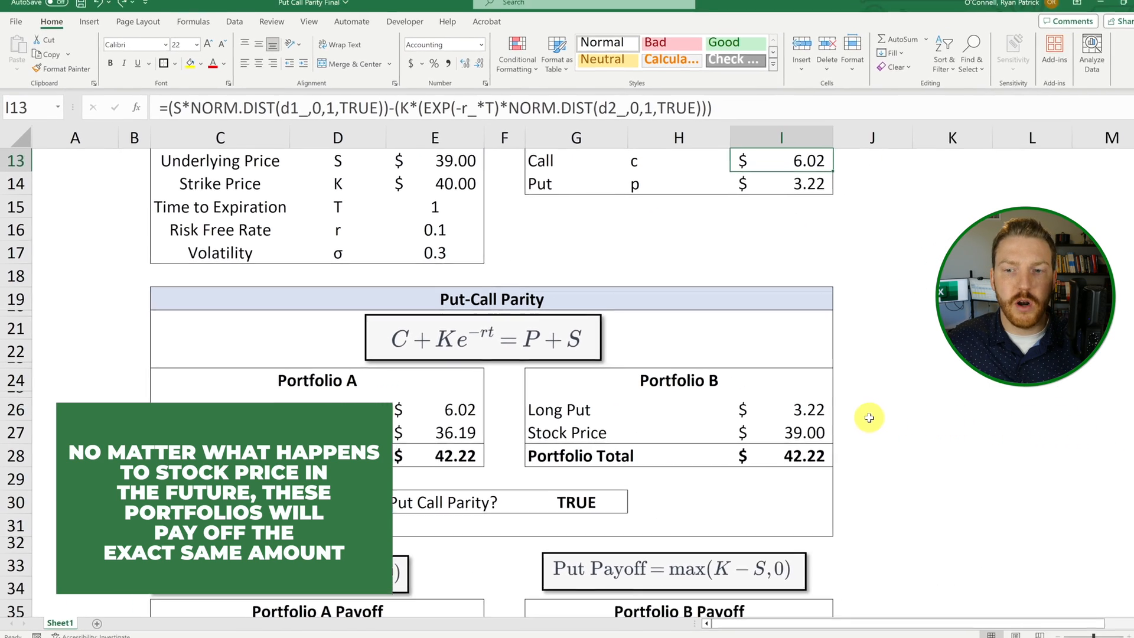
scroll("down", 3)
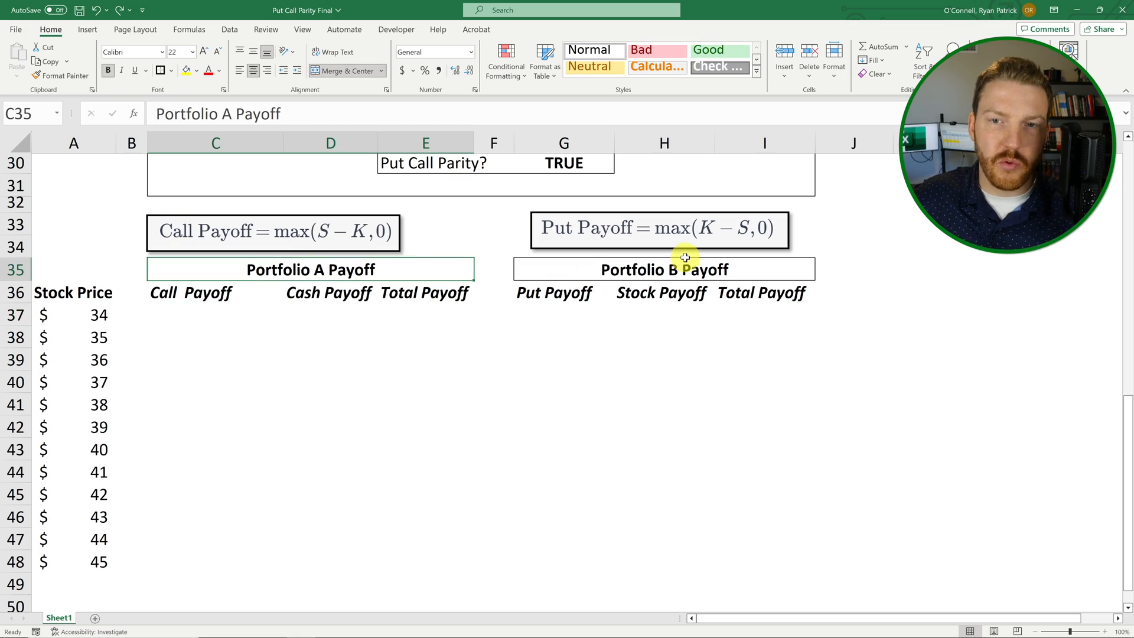
left_click(650, 269)
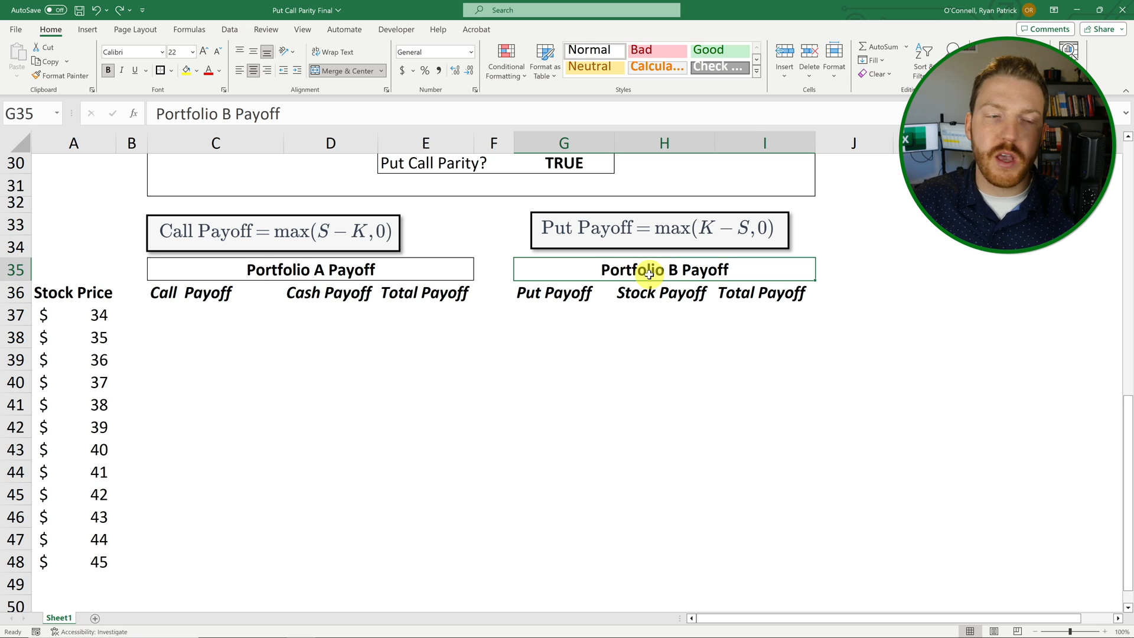
mouse_move(261, 287)
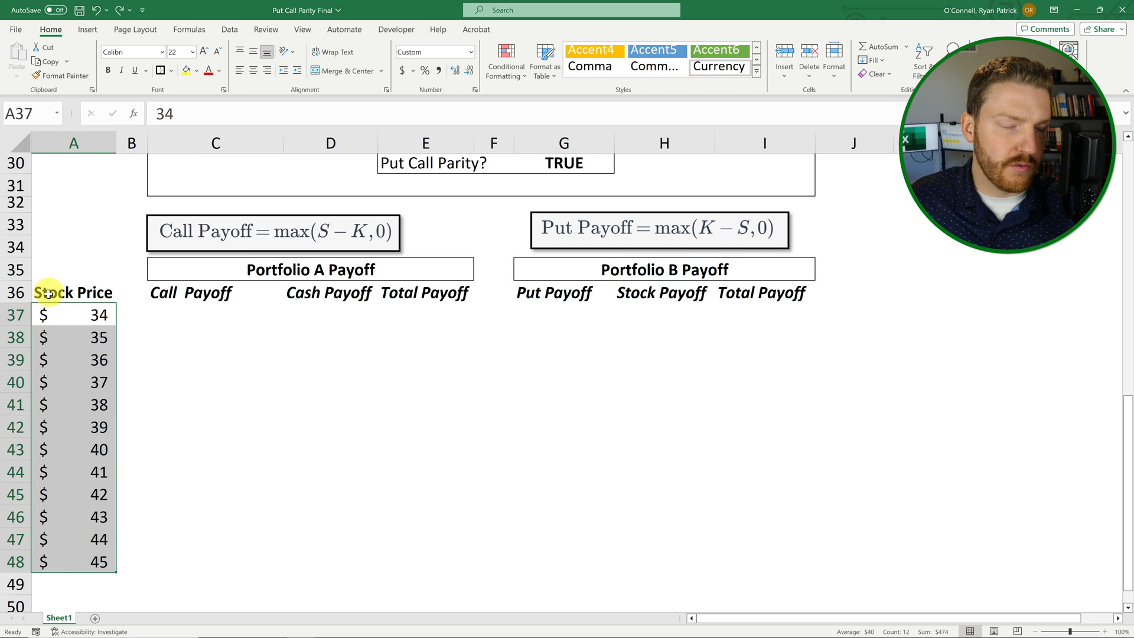
mouse_move(184, 317)
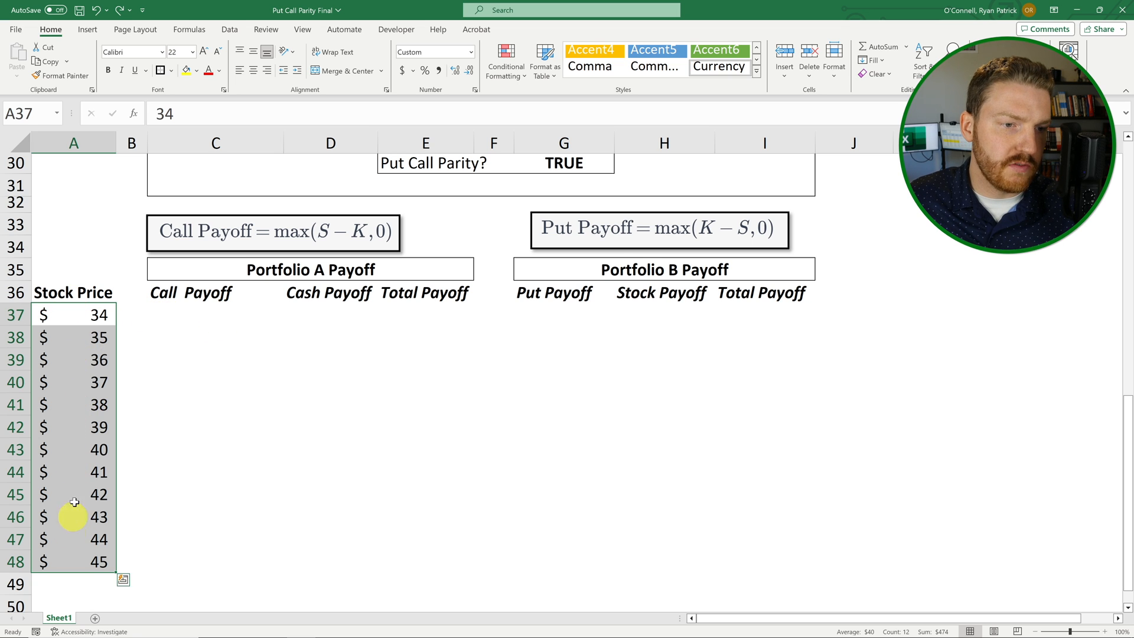
mouse_move(234, 310)
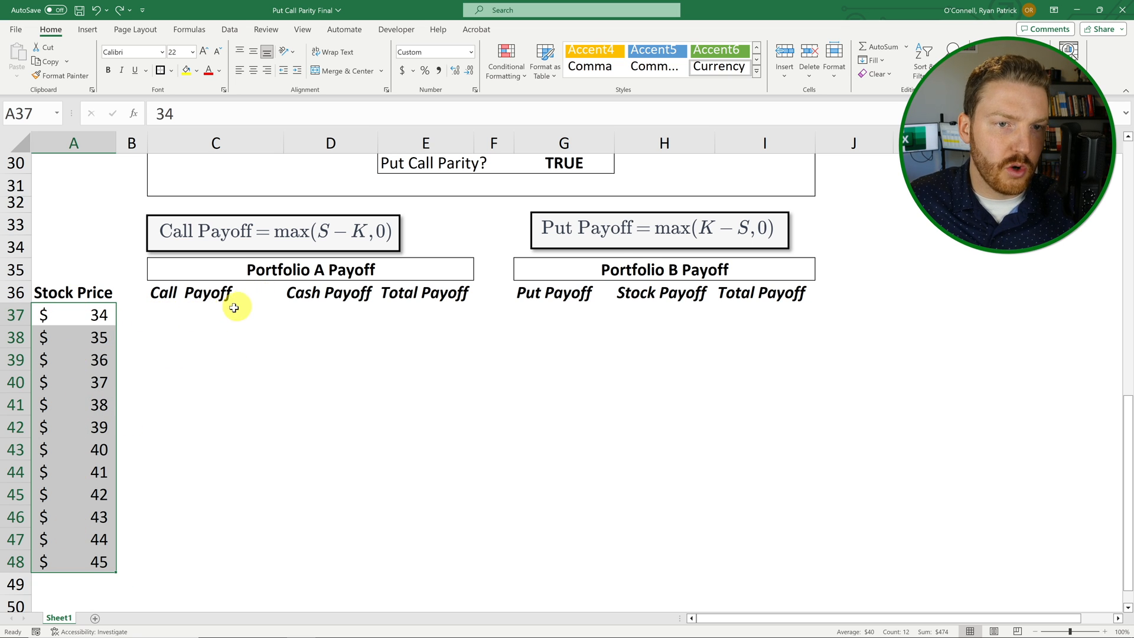
left_click(215, 314)
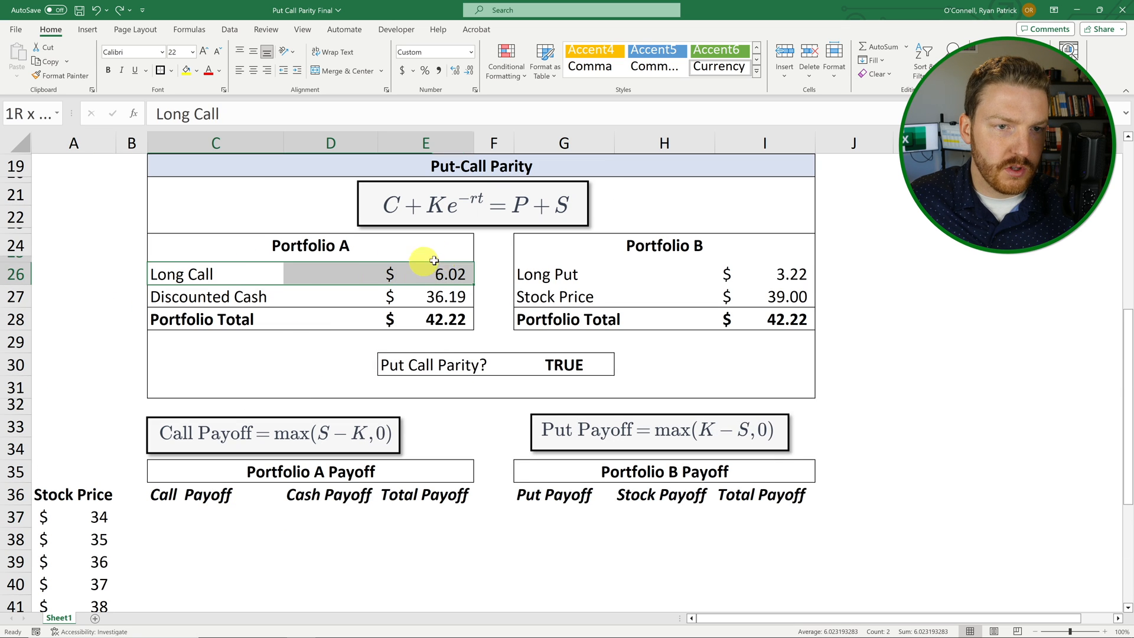
left_click(440, 296)
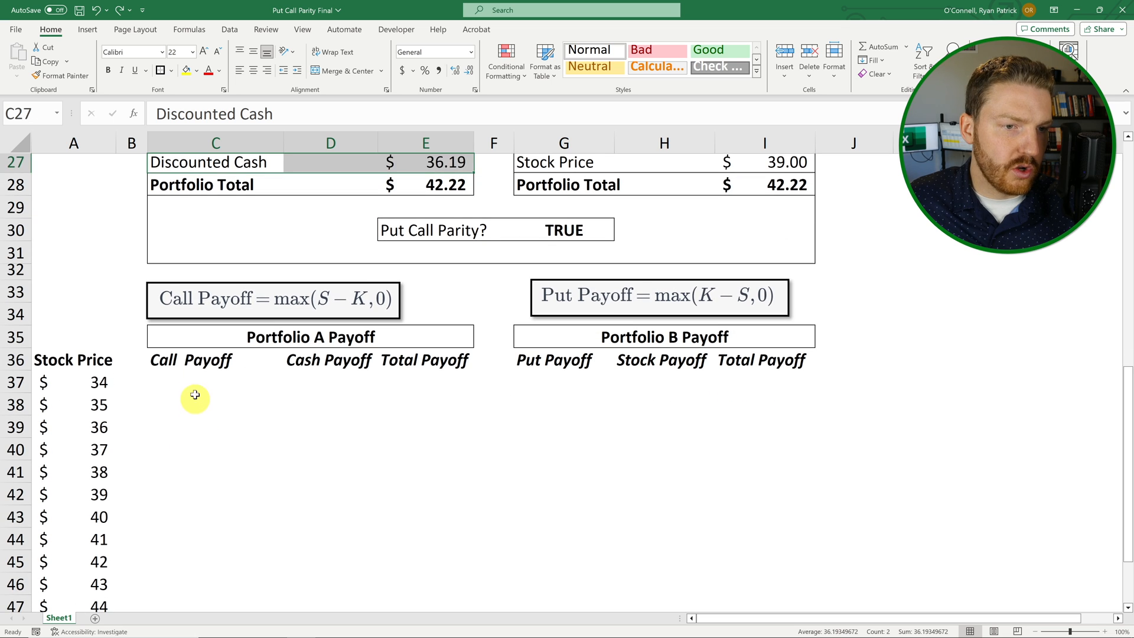
left_click(273, 300)
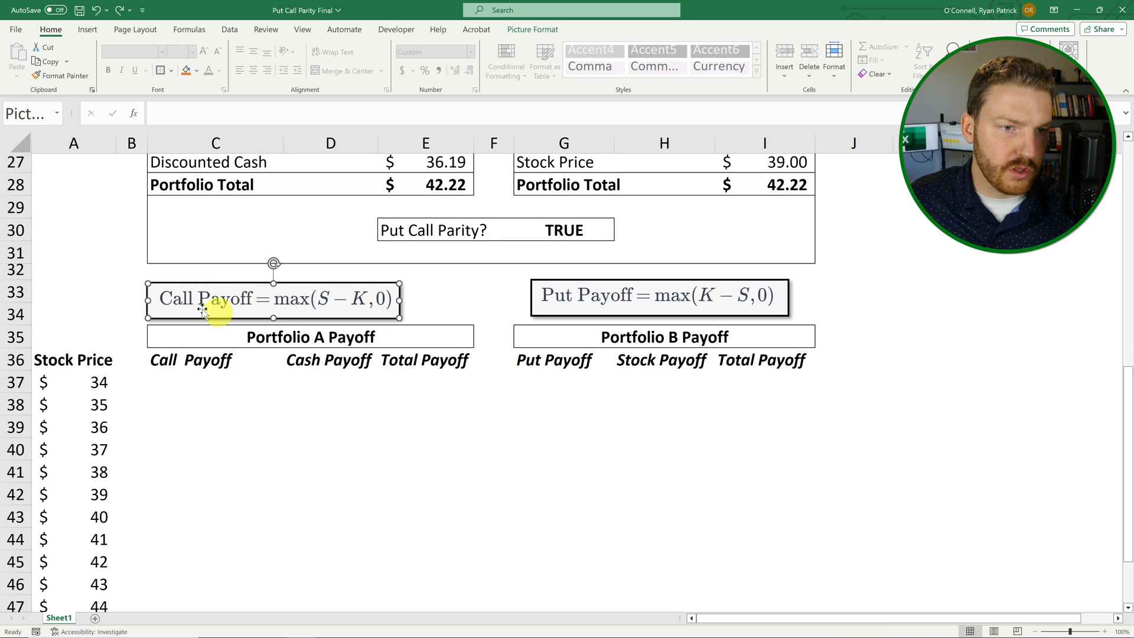
- Enter the call payoff =MAX(A37-K,0) for the $34 row, giving zero below the strike
left_click(215, 381)
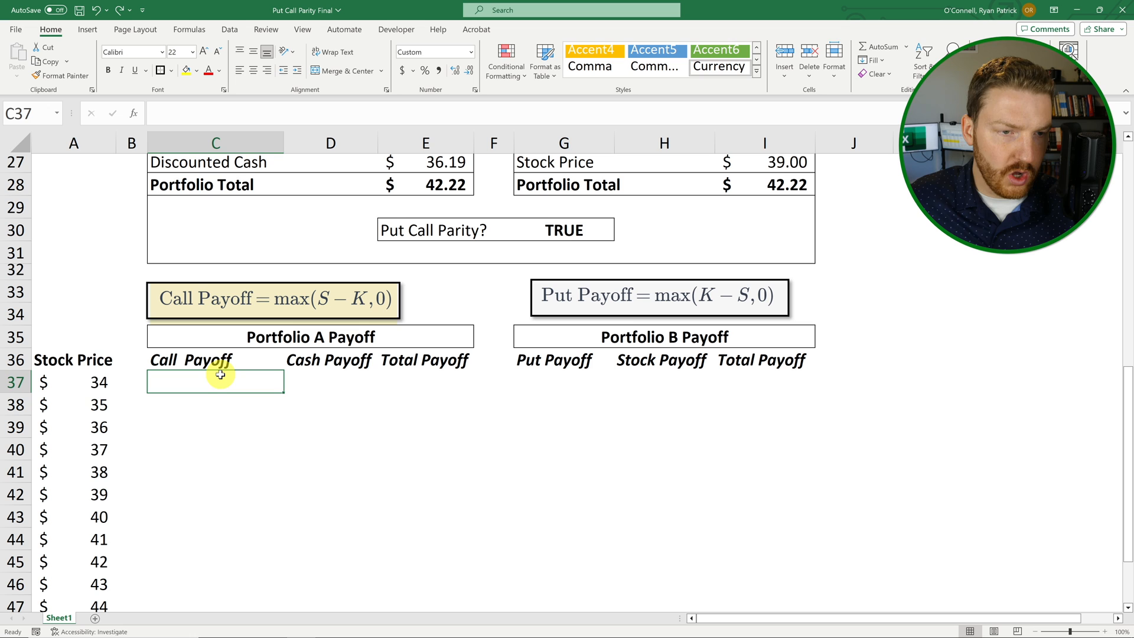
type("=maxc")
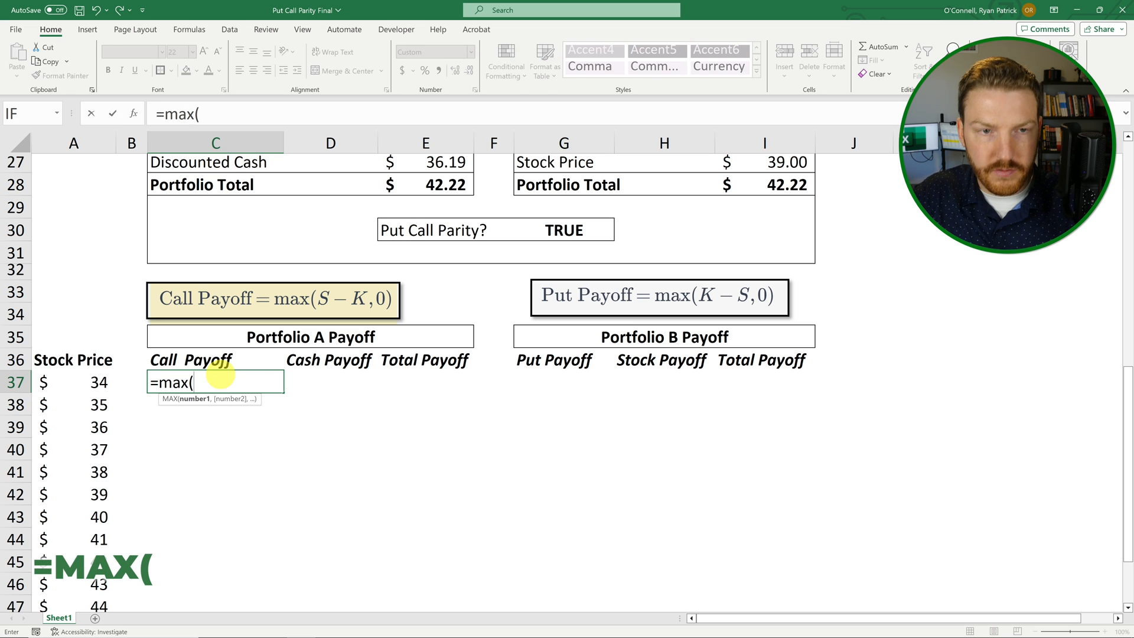
left_click(75, 387)
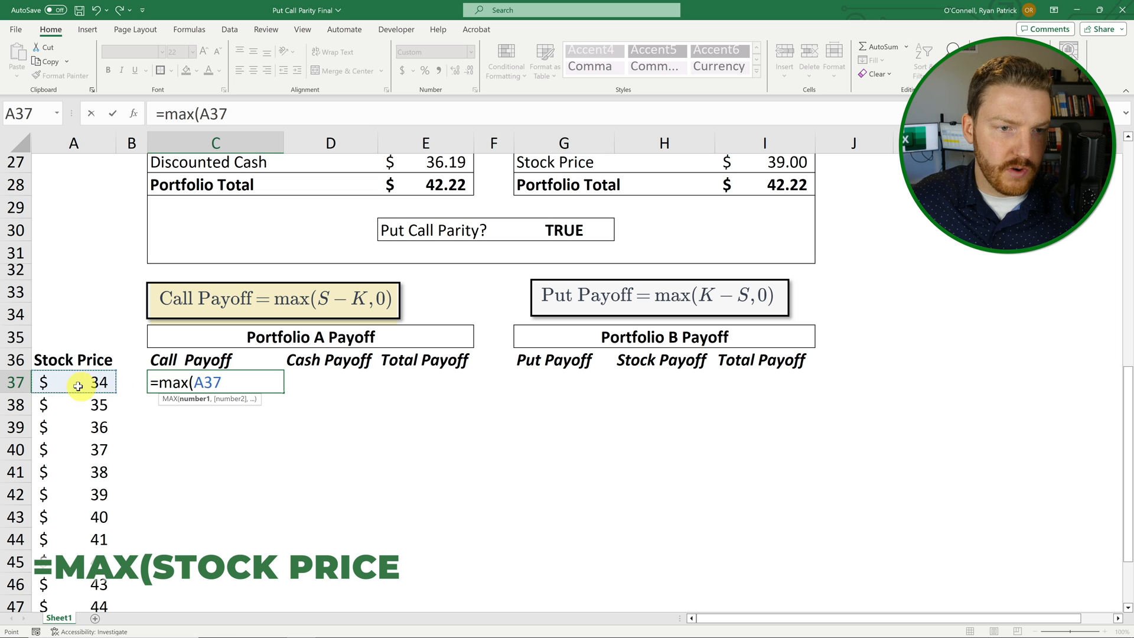
type("-K")
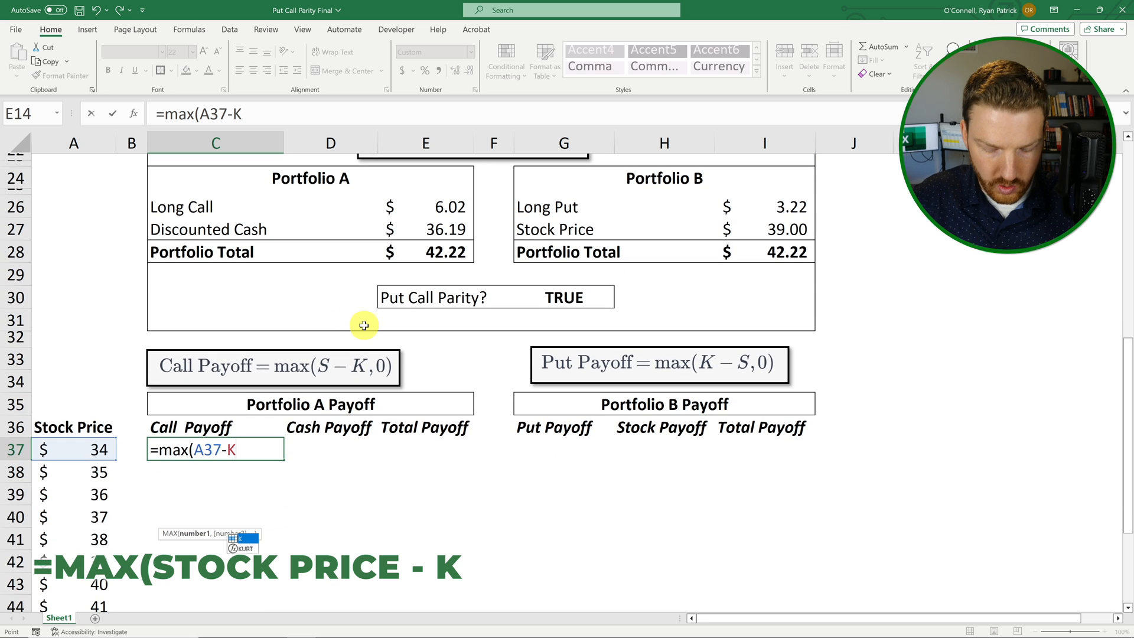
type(",0)")
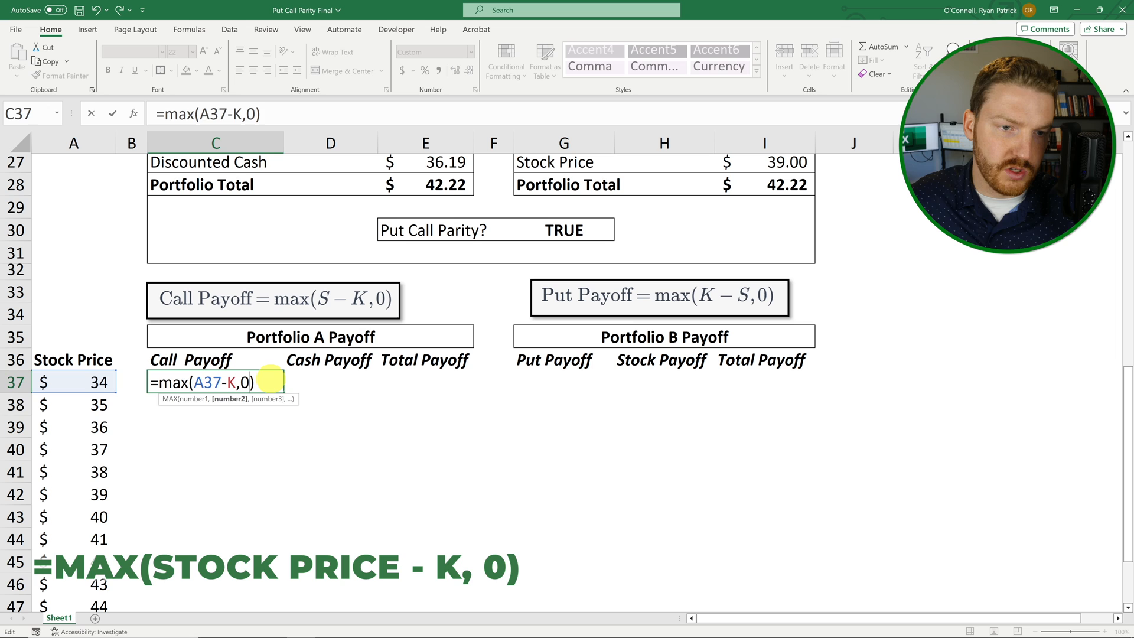
key("Enter")
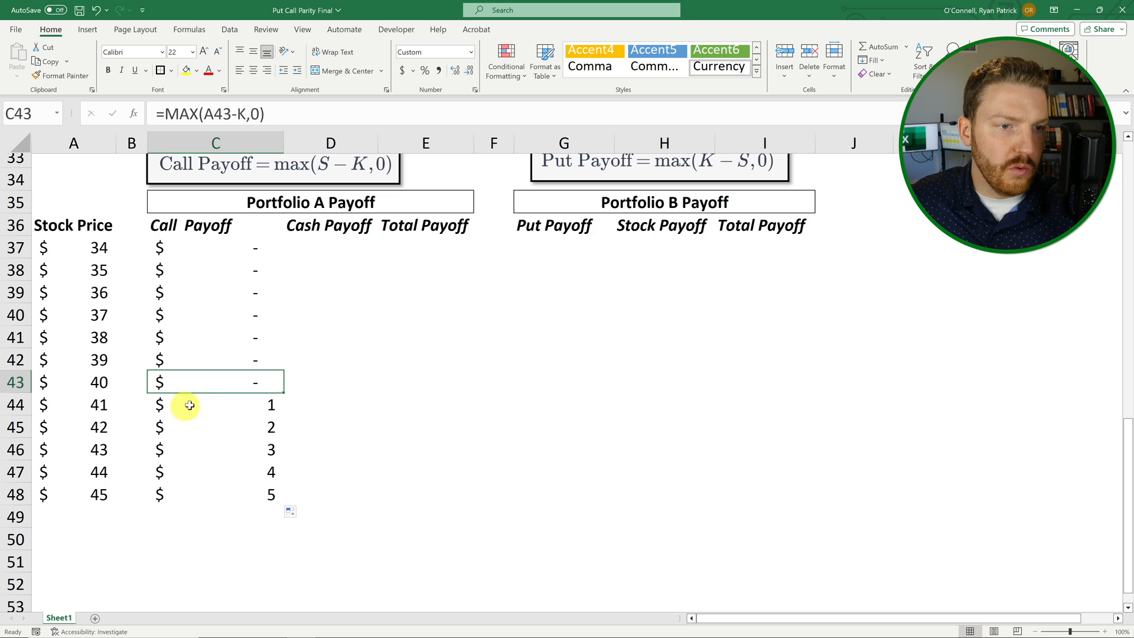
mouse_move(90, 383)
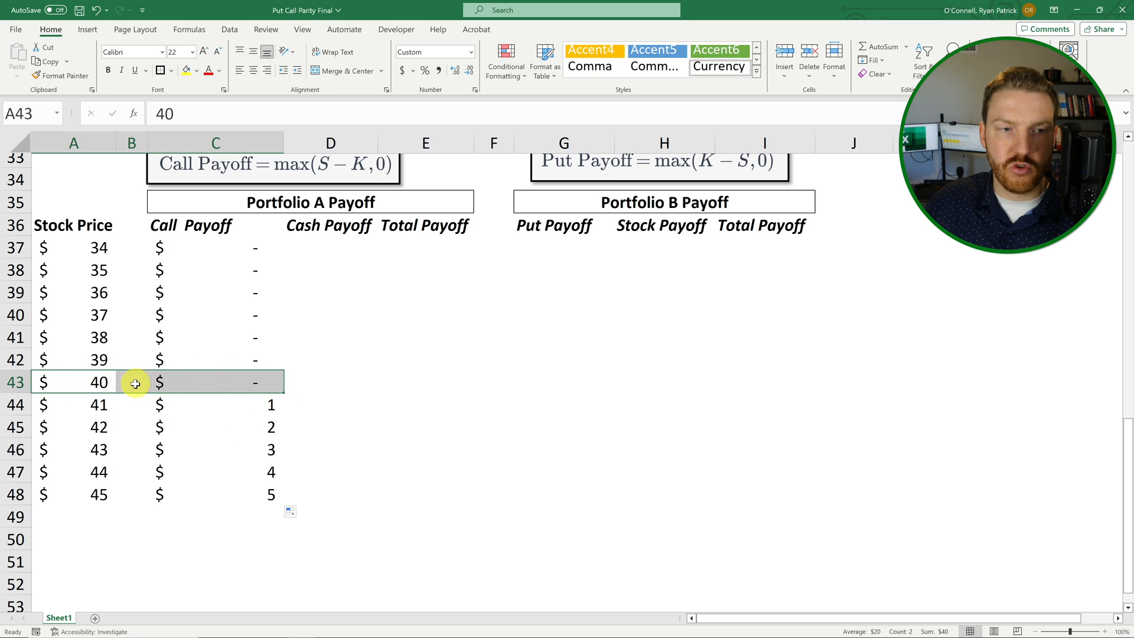
left_click(215, 404)
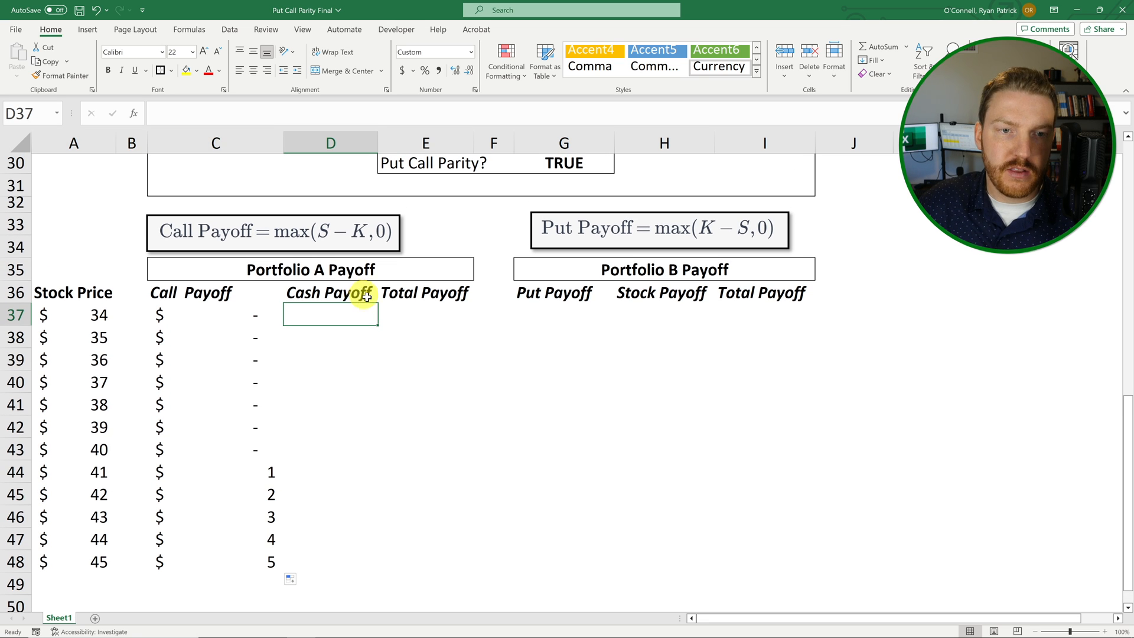
mouse_move(378, 376)
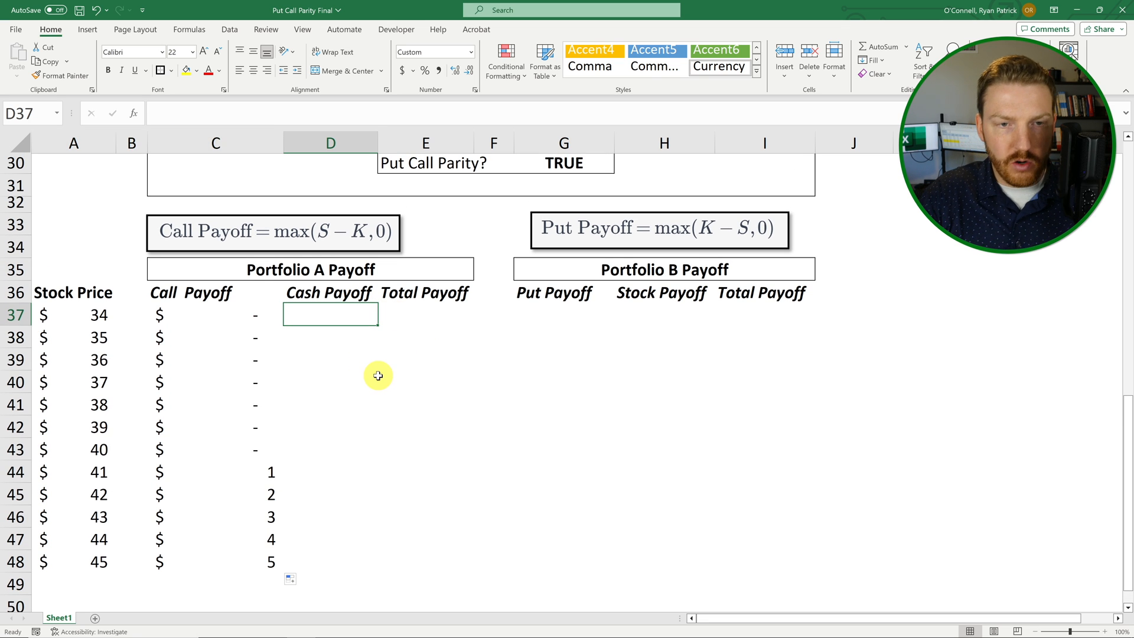
- Set Cash Payoff to =K (40) and Total Payoff =SUM(C37:D37), filled down to row 48
type("=")
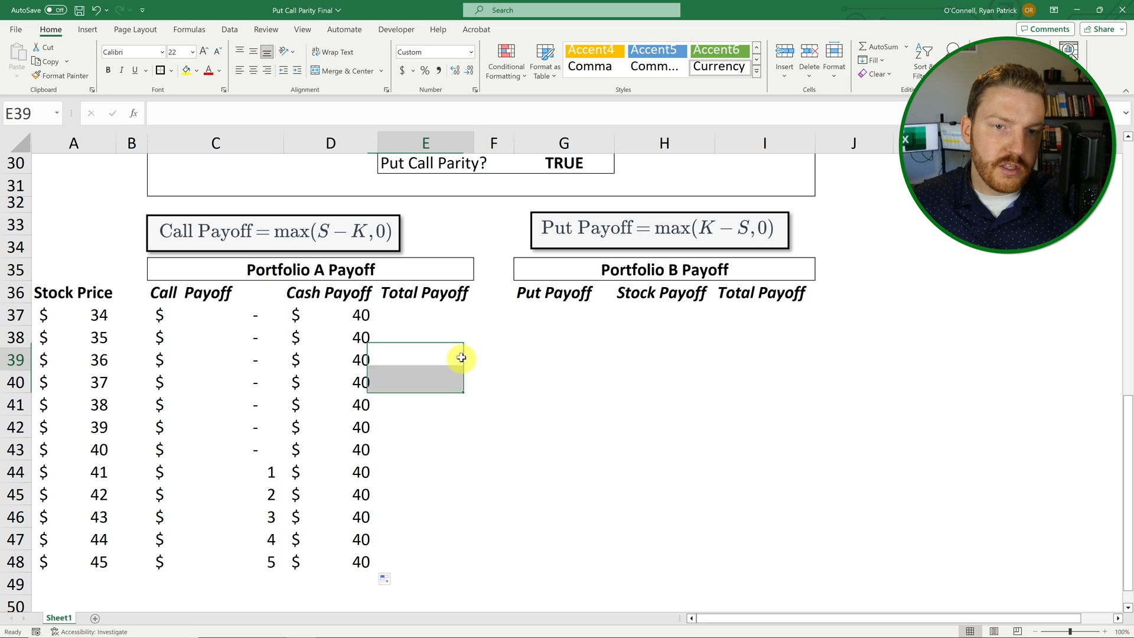
left_click(425, 315)
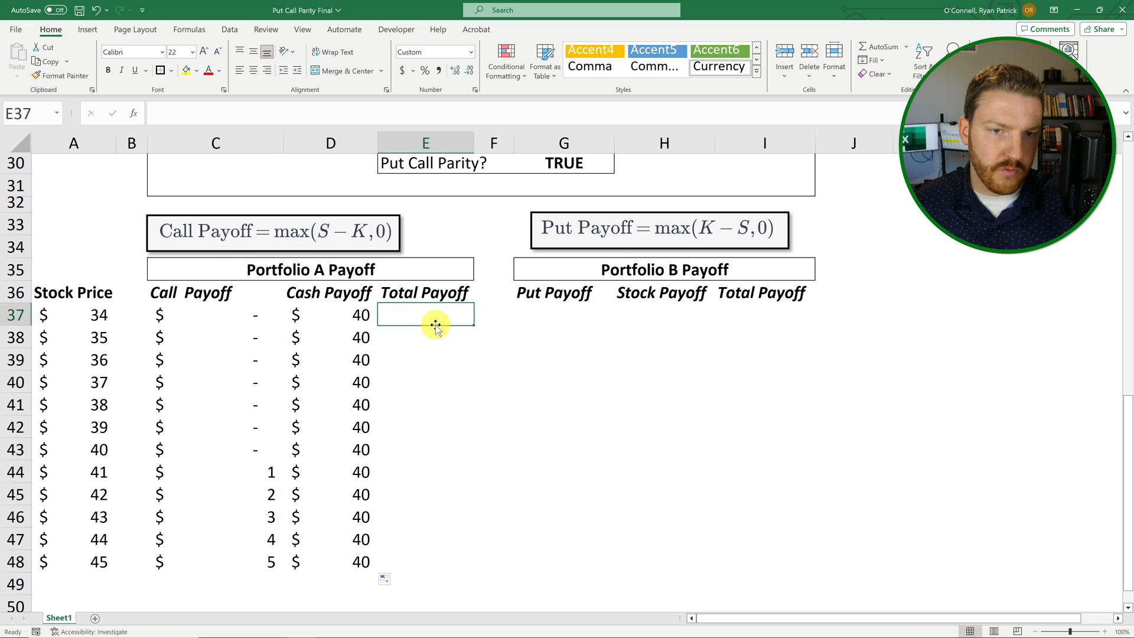
type("=sum")
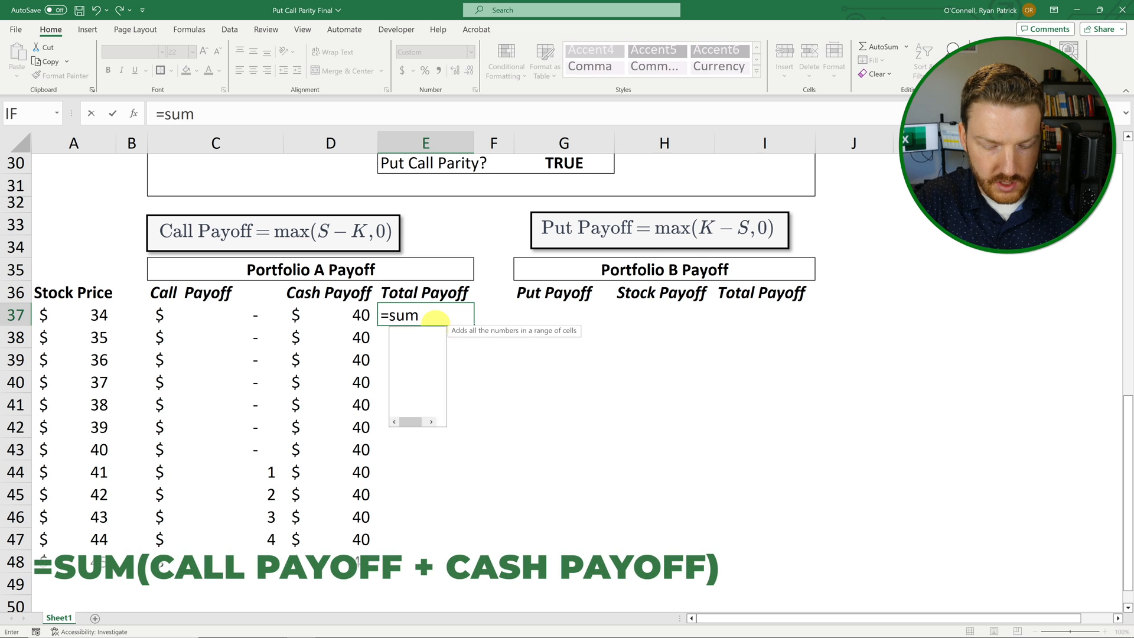
type("(")
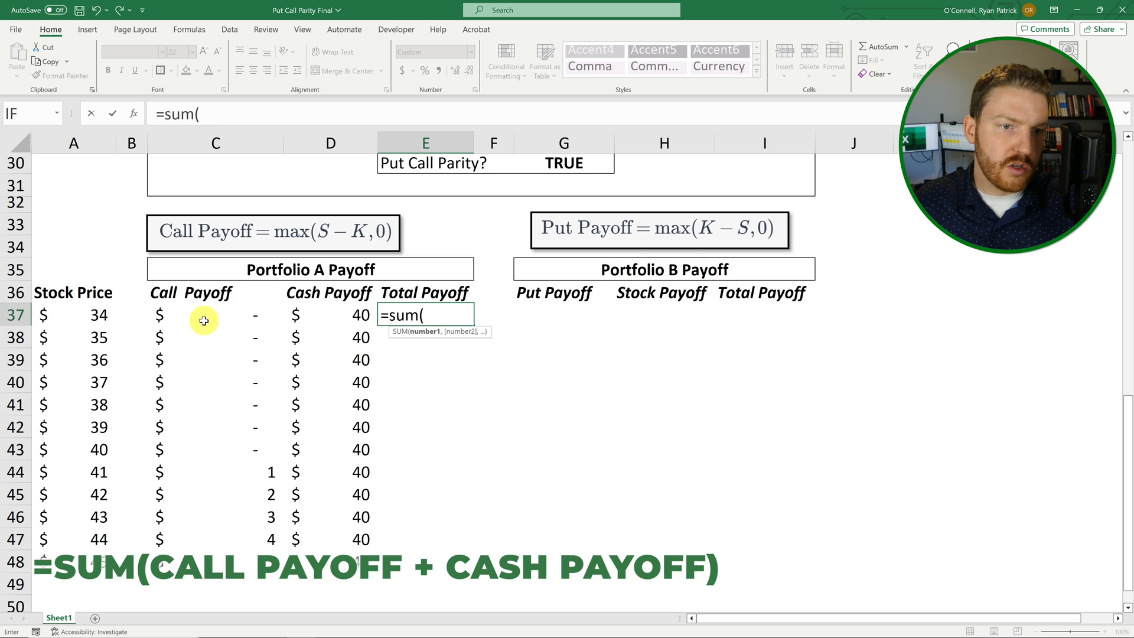
left_click_drag(203, 315, 343, 314)
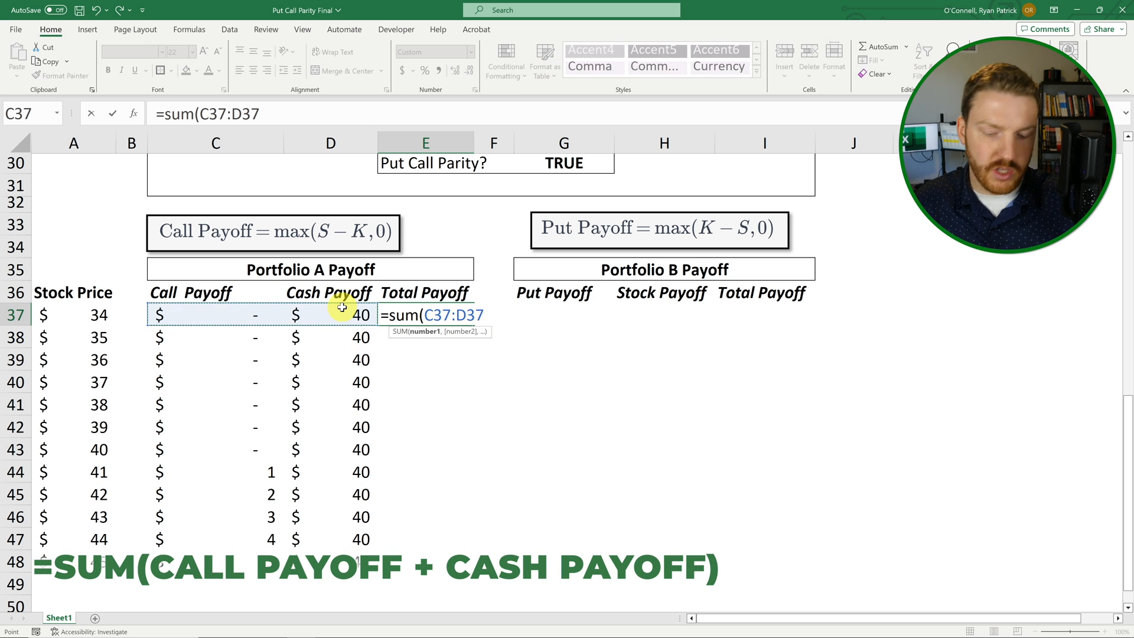
key("Enter")
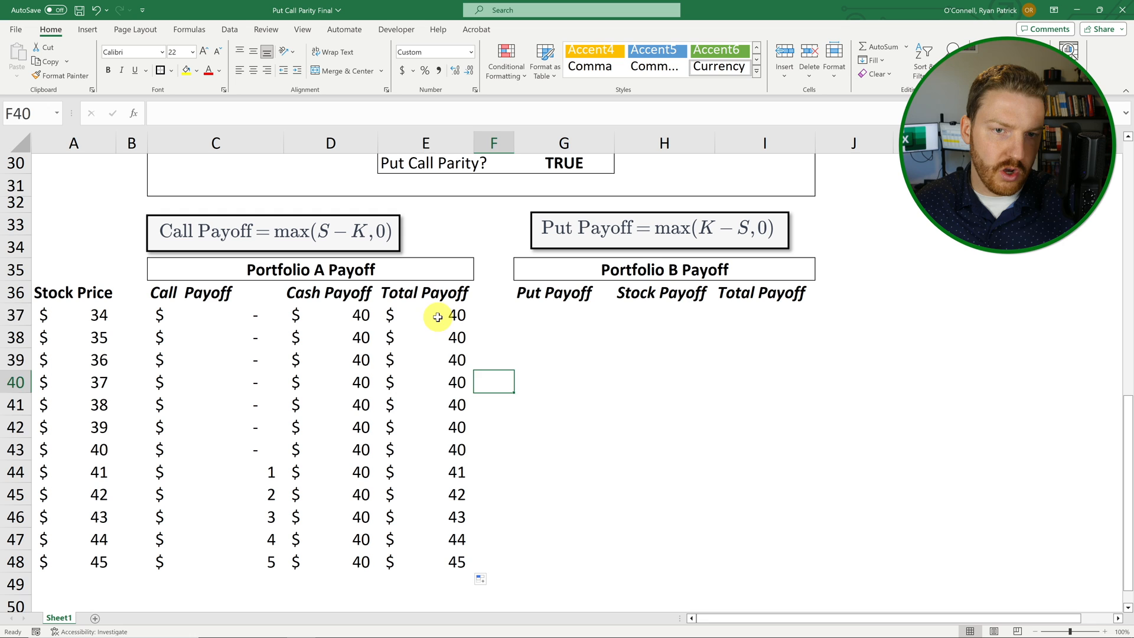
left_click_drag(425, 314, 425, 449)
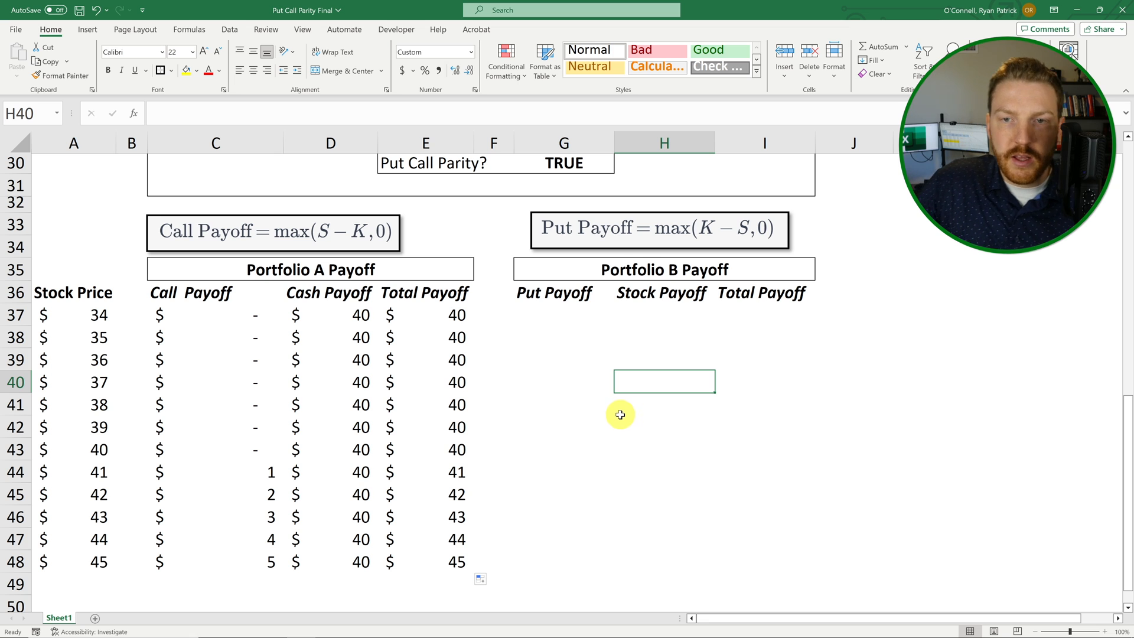
- Enter Portfolio B's first put payoff =MAX(K-A37,0), giving 6 at the $34 price
left_click(685, 271)
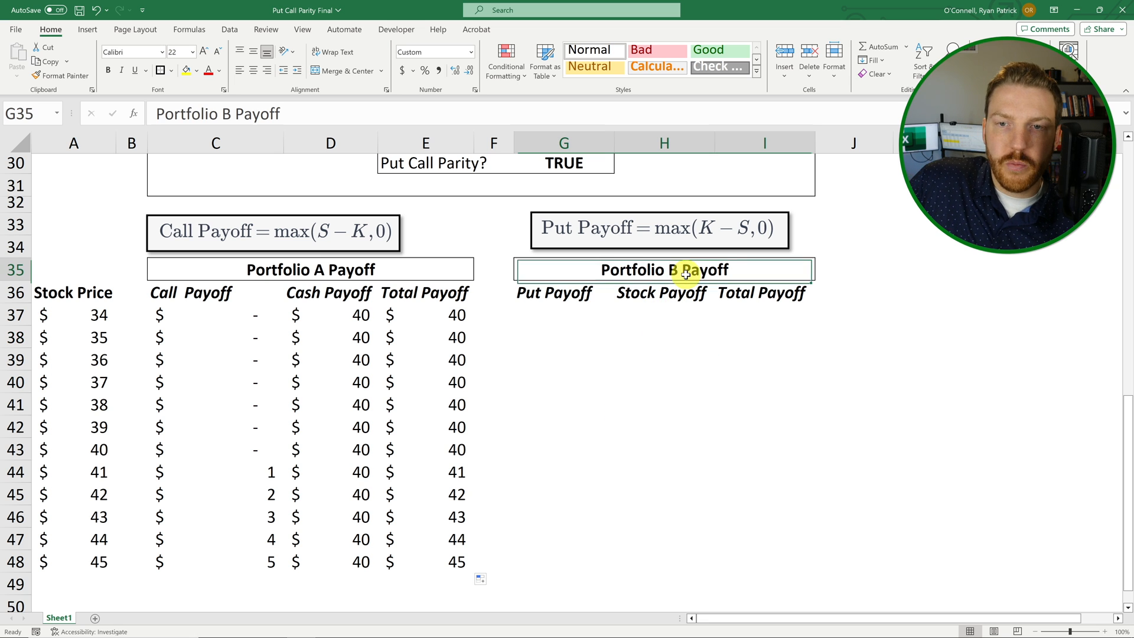
left_click(553, 293)
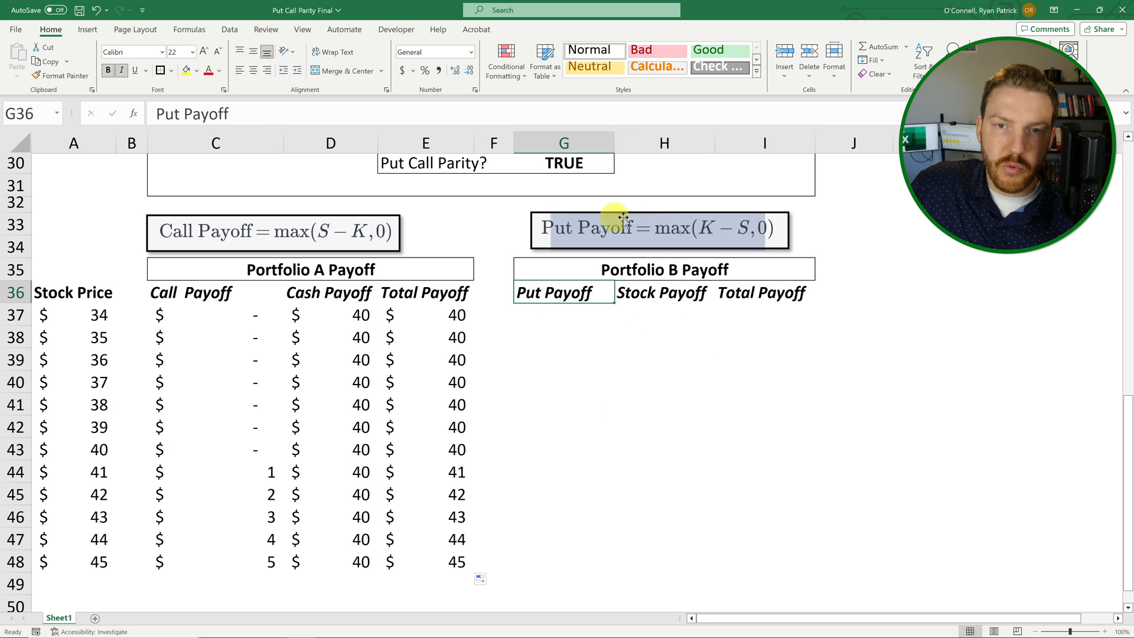
left_click(565, 314)
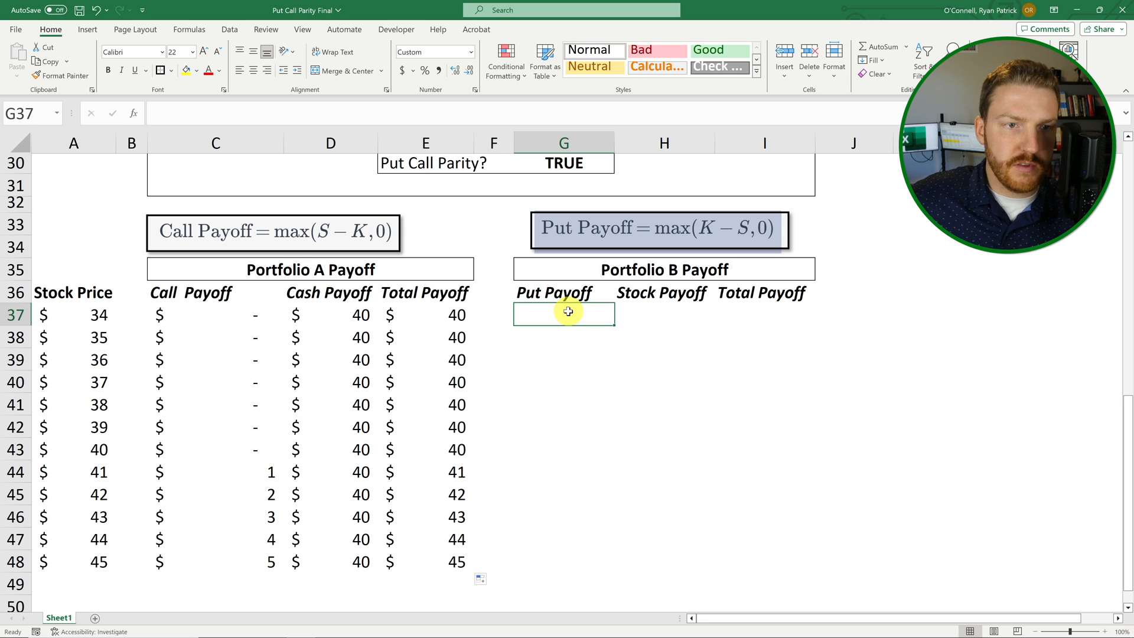
type("=max(")
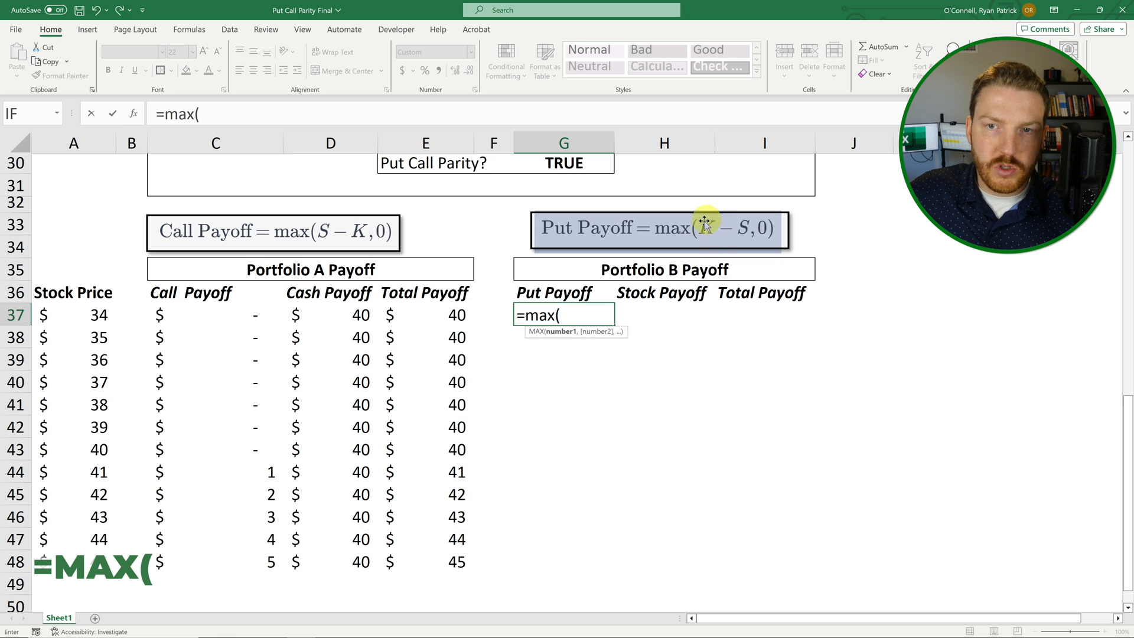
scroll("up", 3)
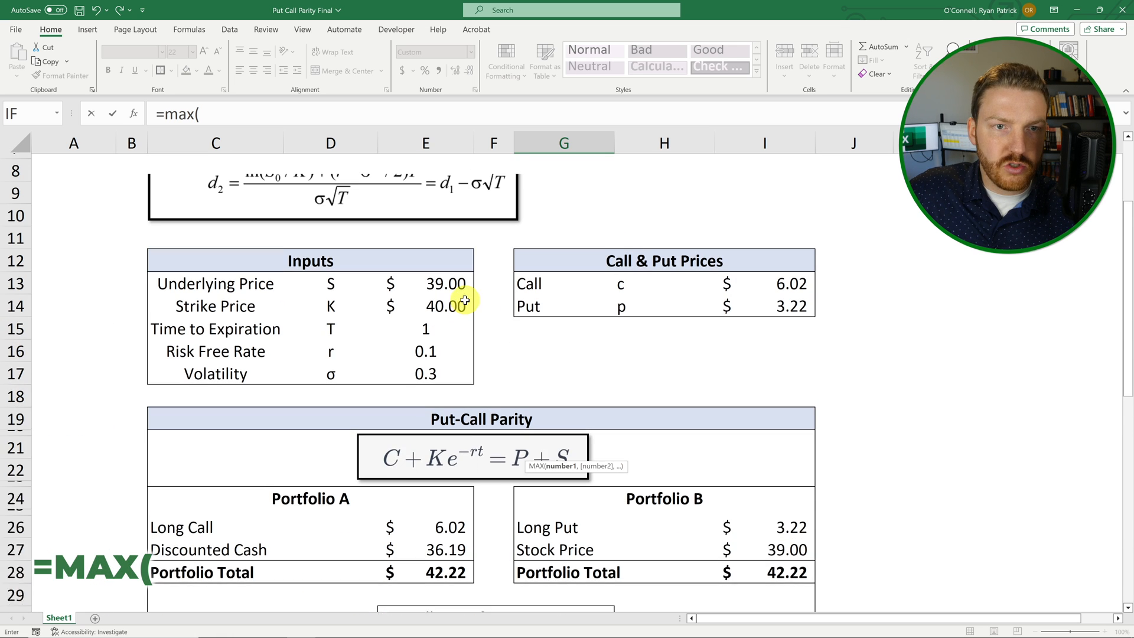
type("K")
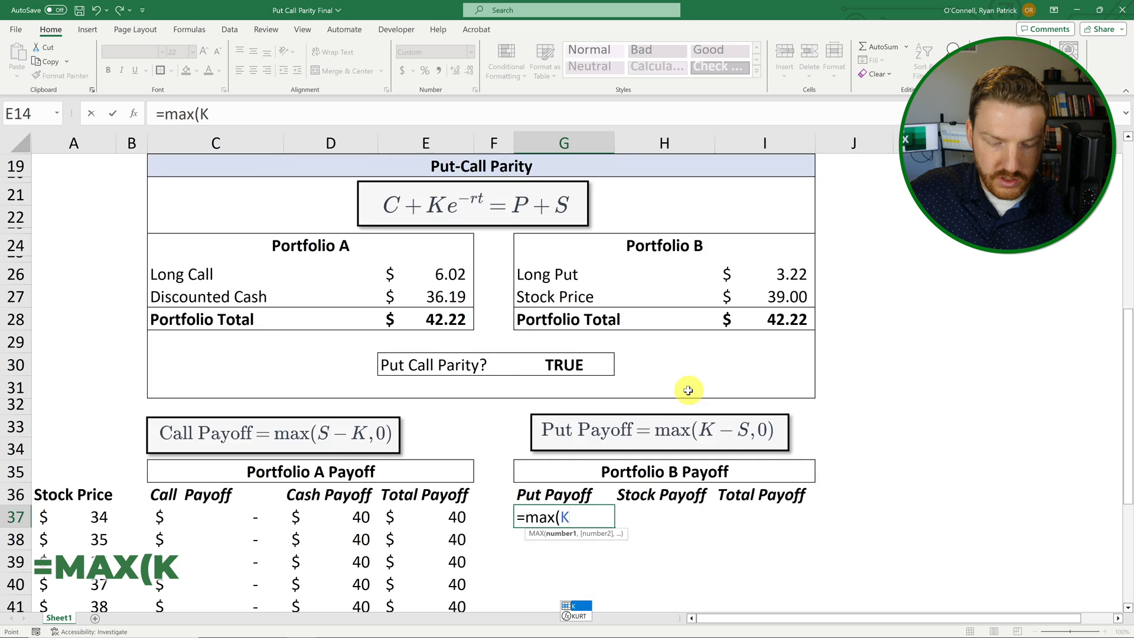
type("-")
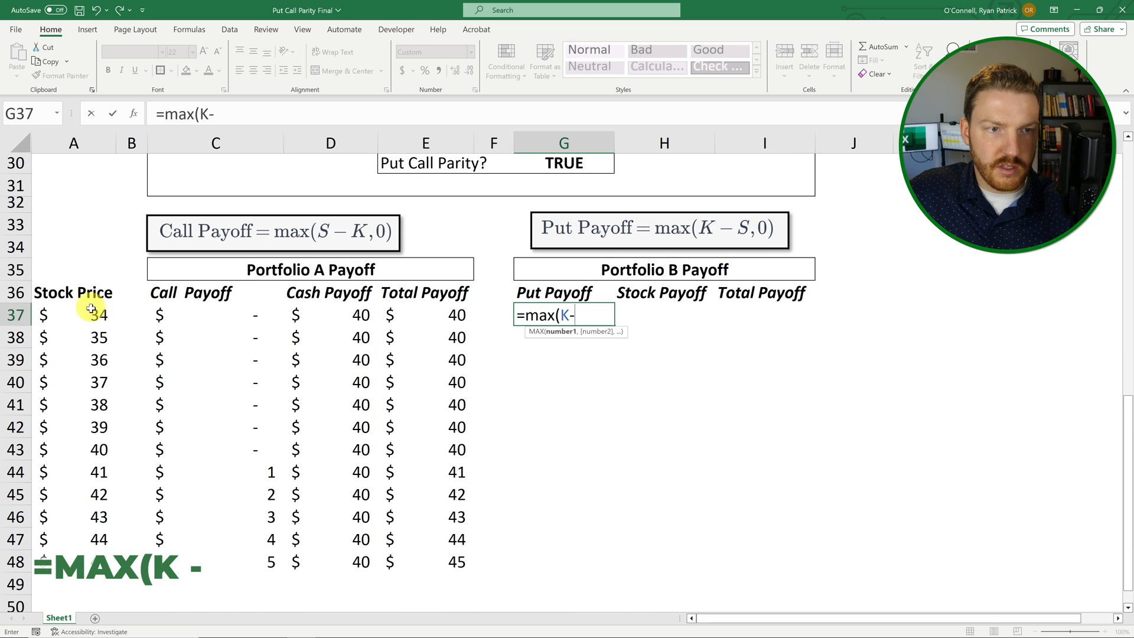
left_click(74, 314)
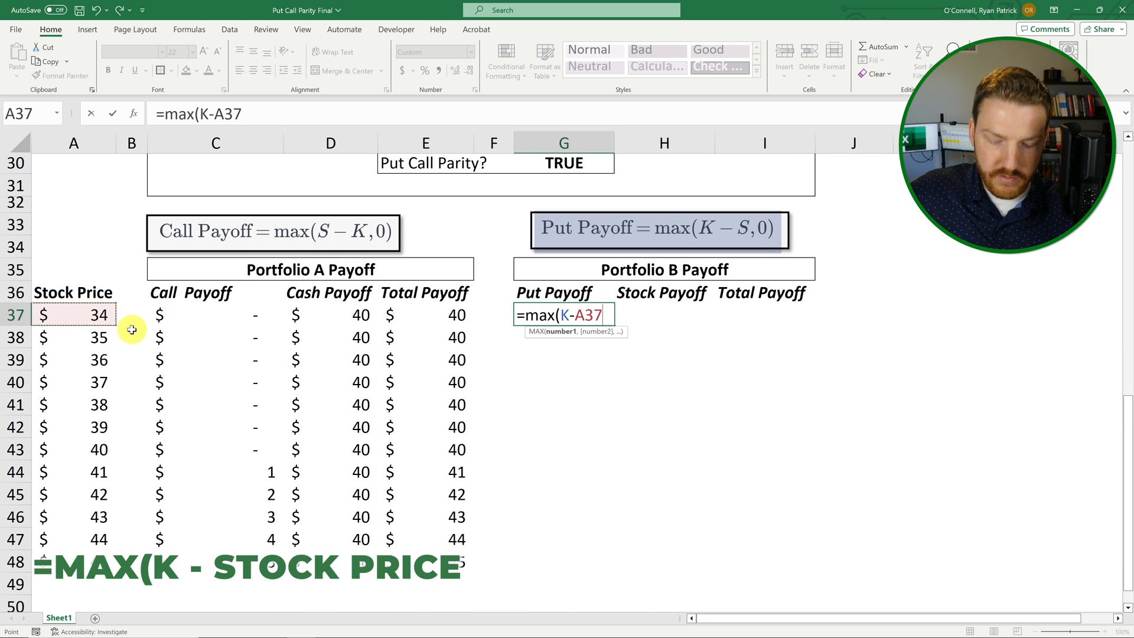
type(",0)")
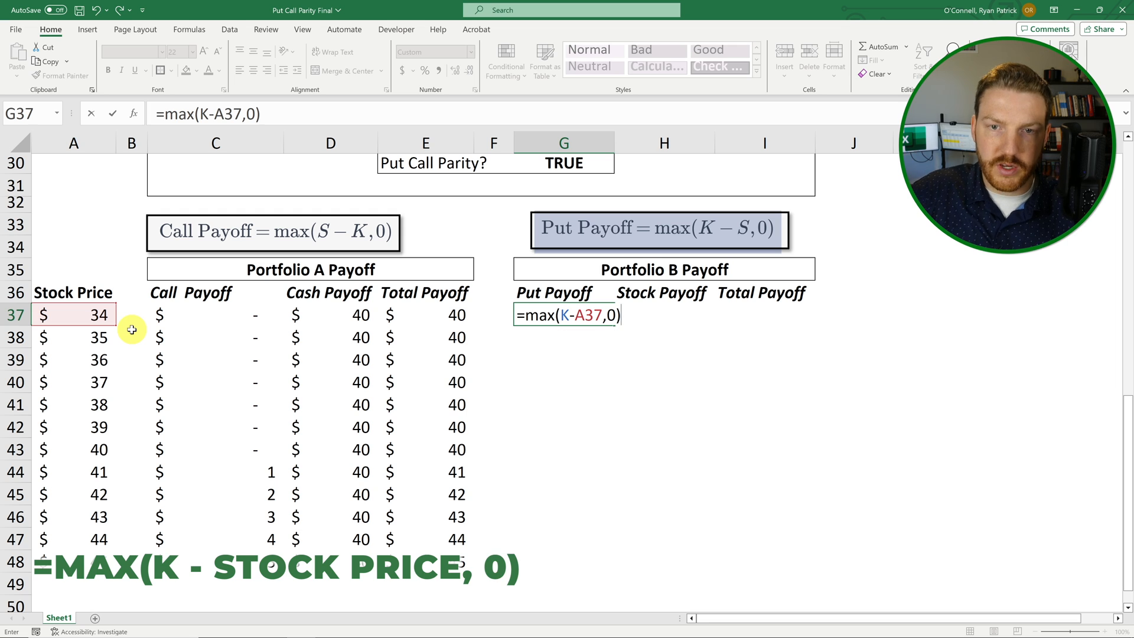
key("Enter")
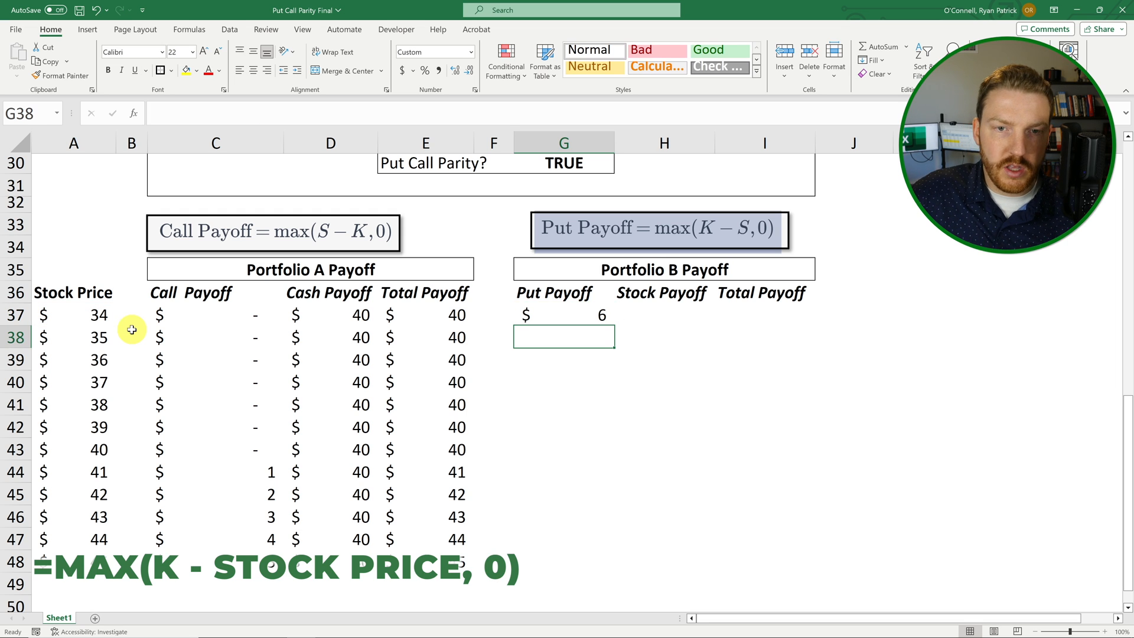
mouse_move(126, 314)
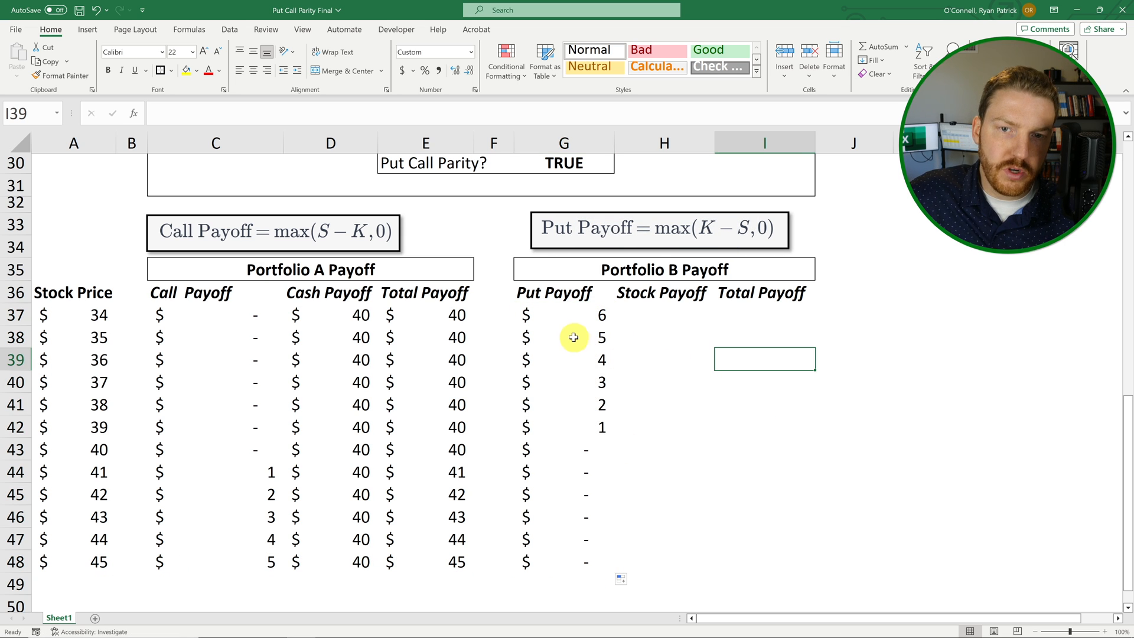
mouse_move(168, 305)
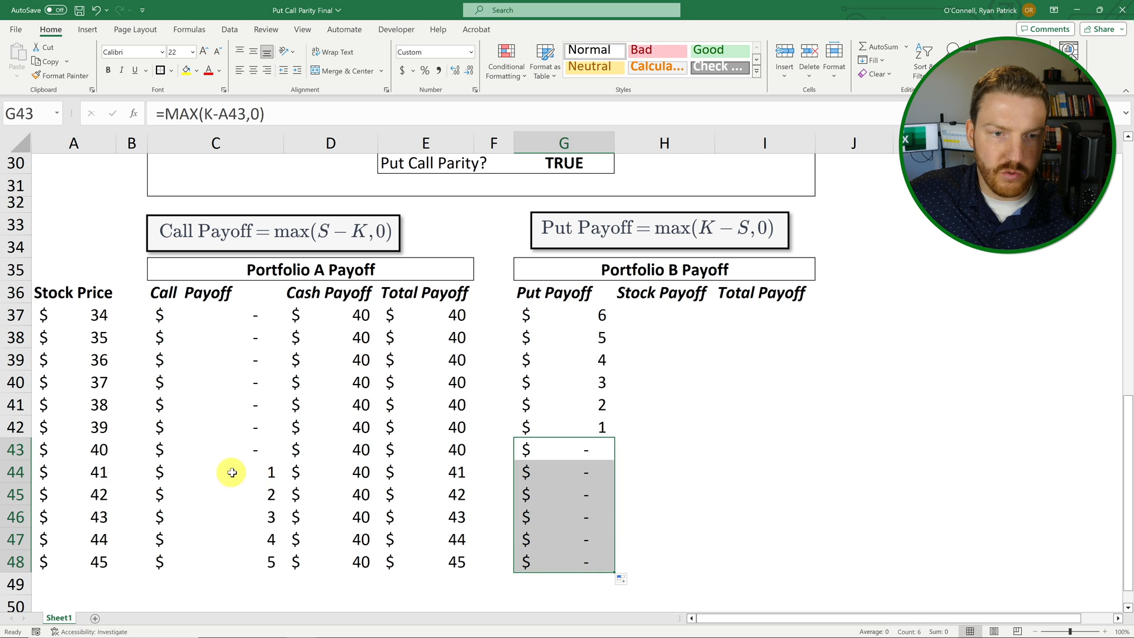
- Set the first Stock Payoff to =A37, equal to the $34 stock price
left_click(664, 382)
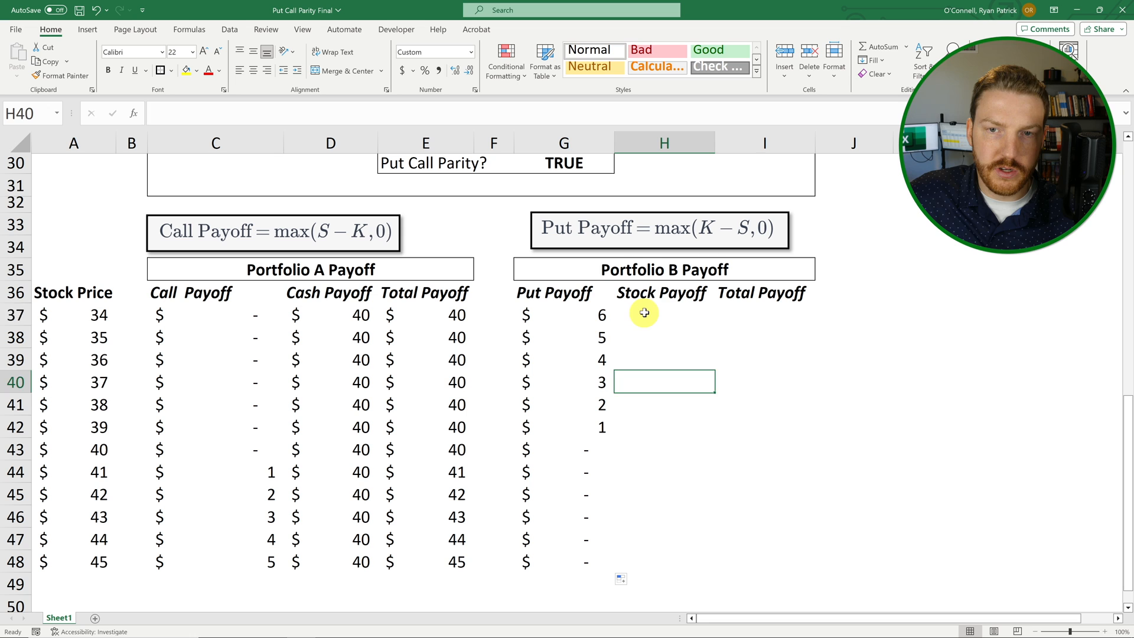
left_click(664, 315)
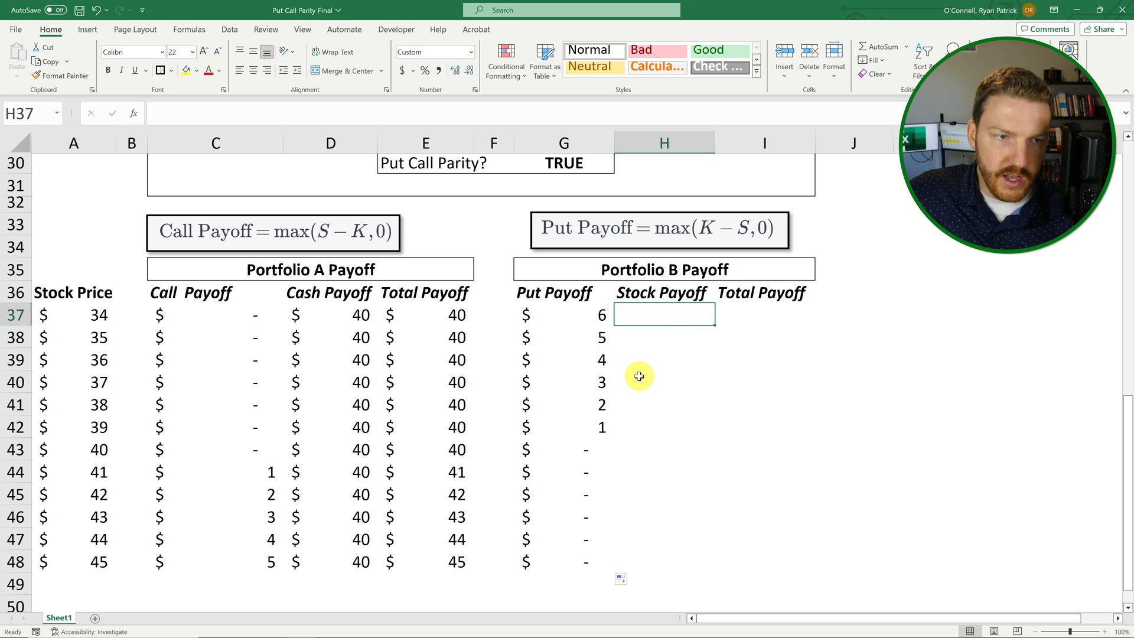
type("=")
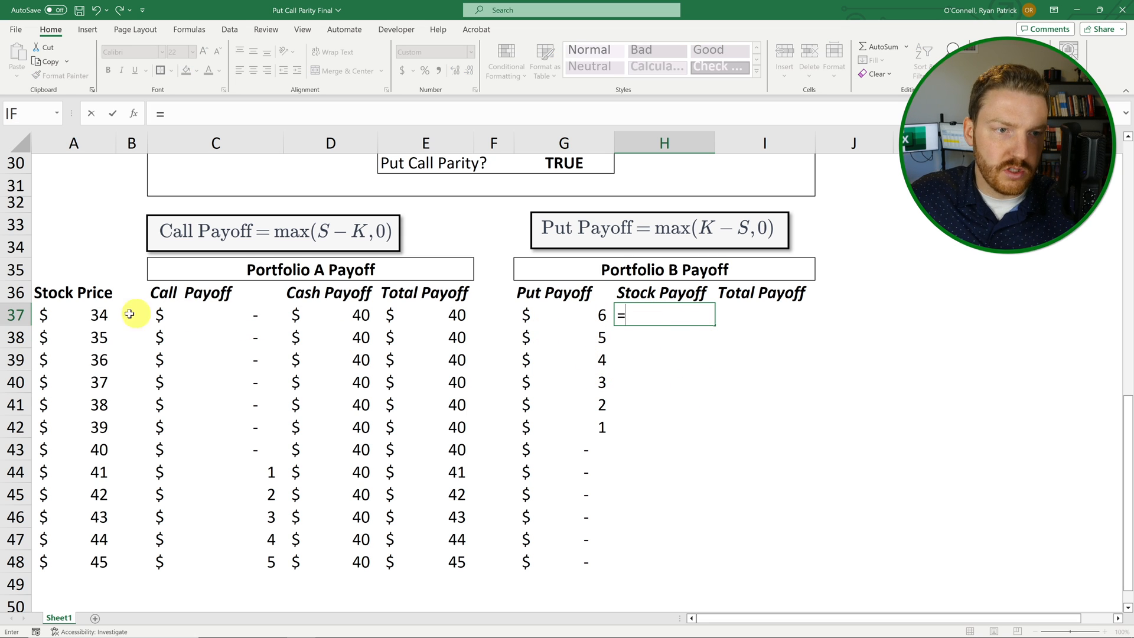
left_click(73, 315)
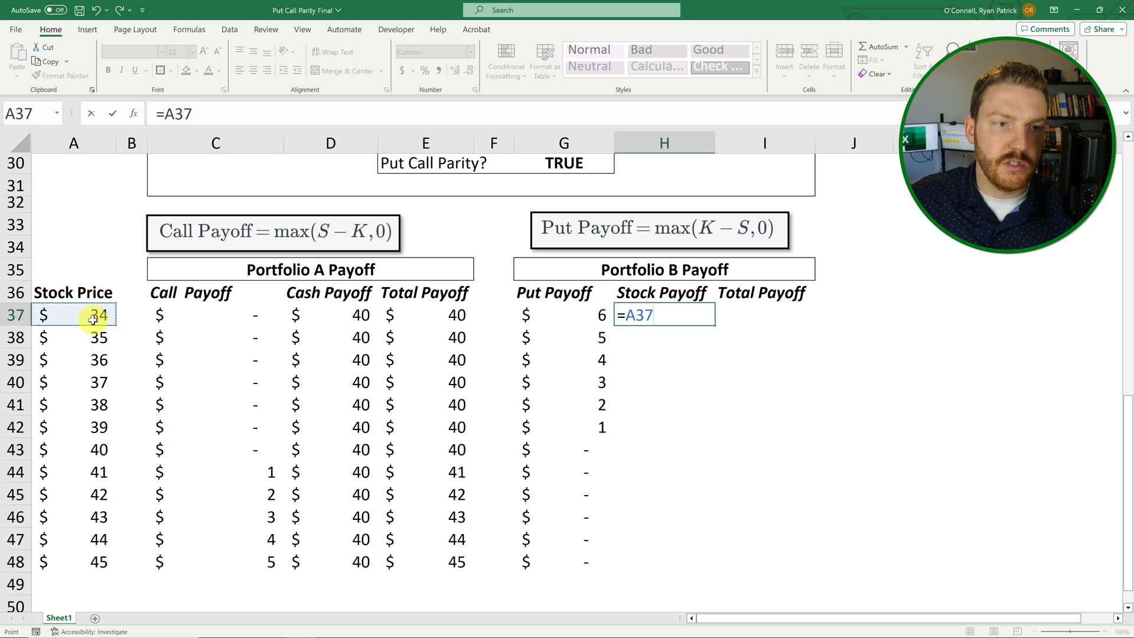
key("Enter")
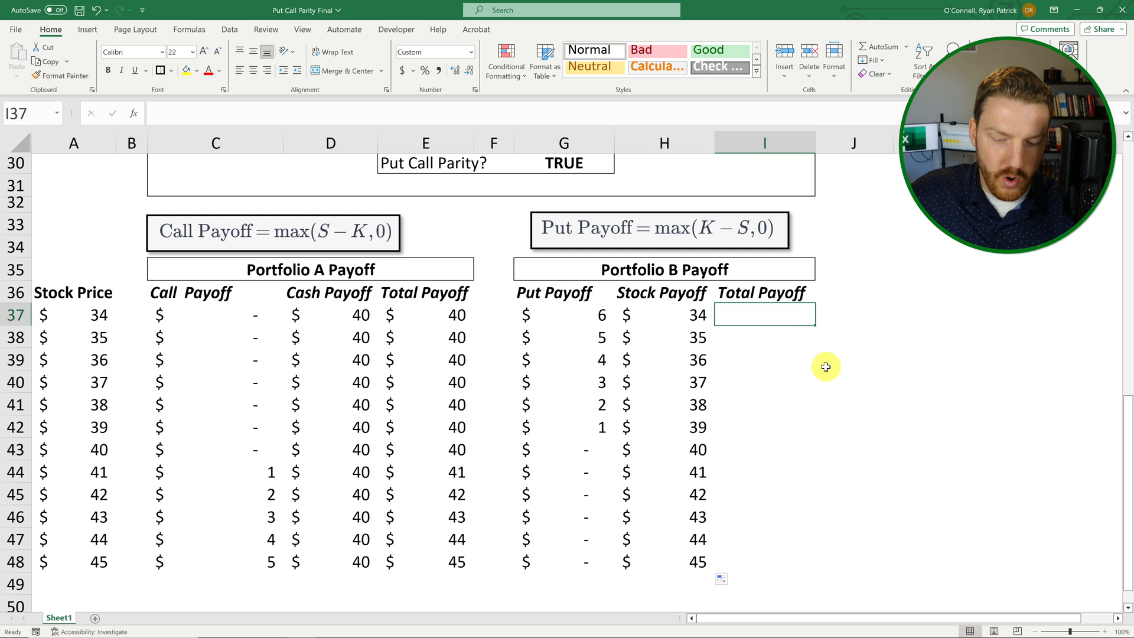
- Sum put payoff 6 and stock payoff 34 into Portfolio B's Total Payoff of 40
type("=sum")
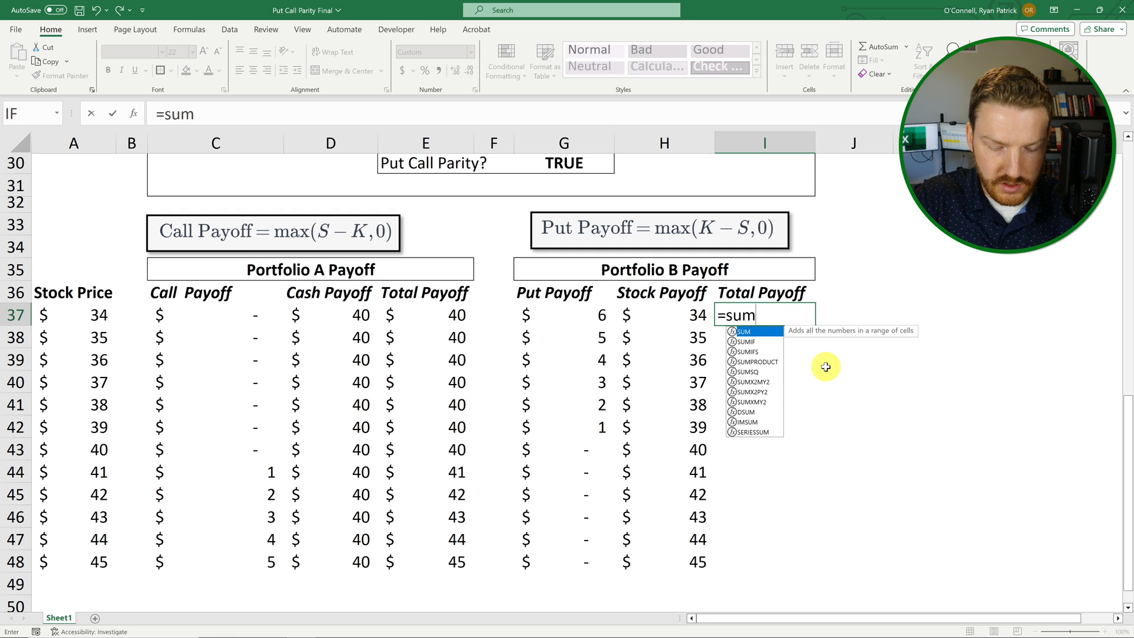
left_click(588, 315)
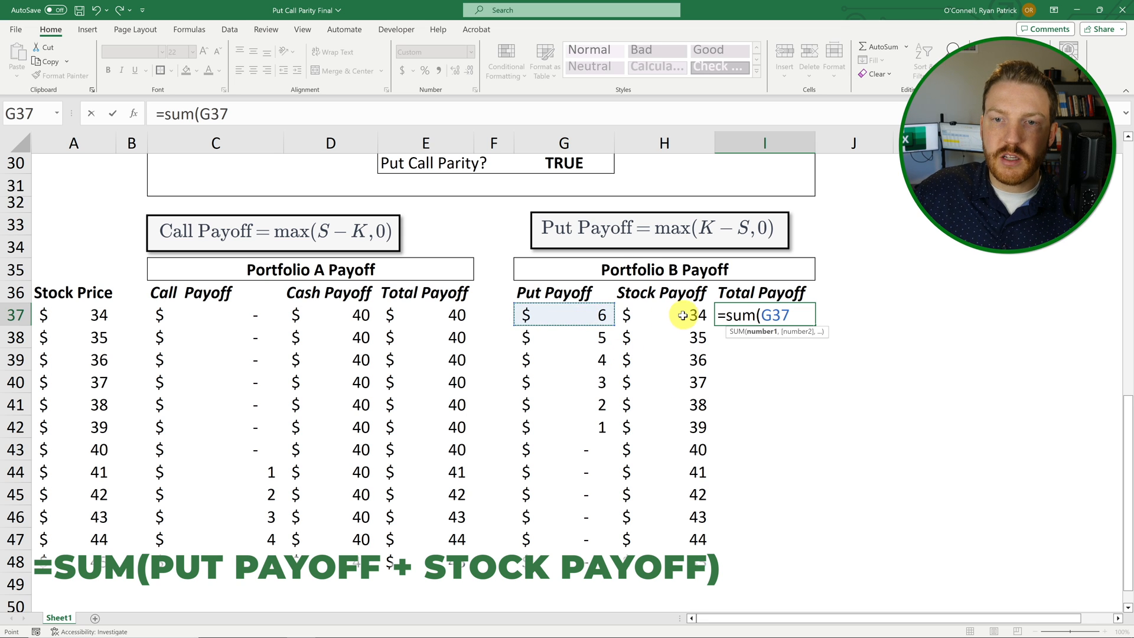
left_click(662, 315)
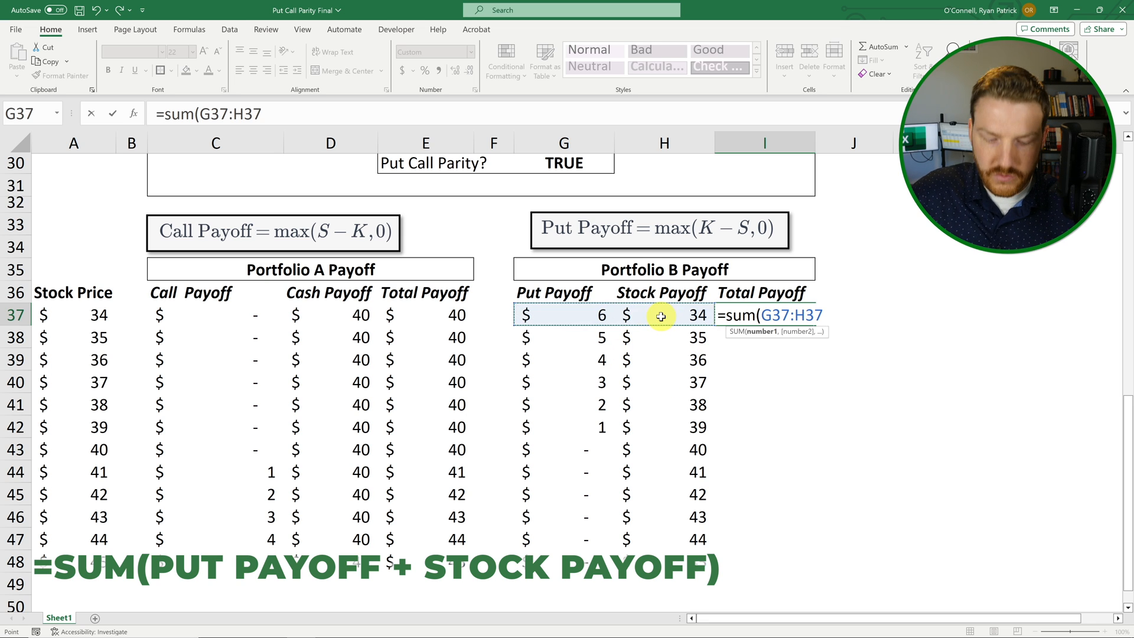
key("Enter")
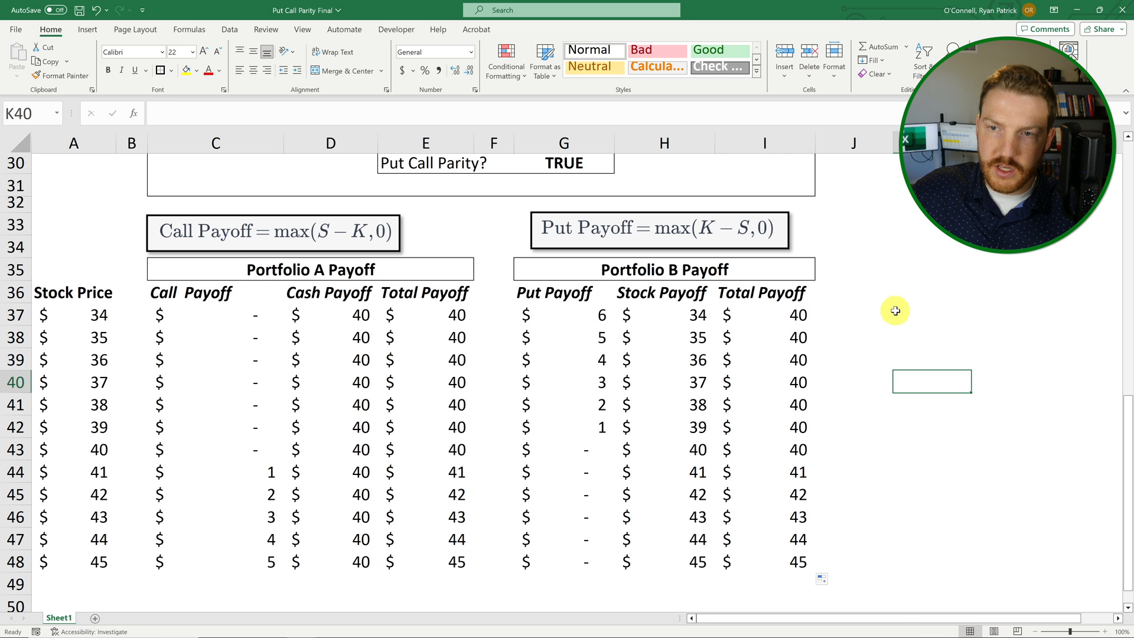
- Add the check column =E37-I37 beside Portfolio B showing zero difference in total payoffs
left_click(932, 314)
type("=E37")
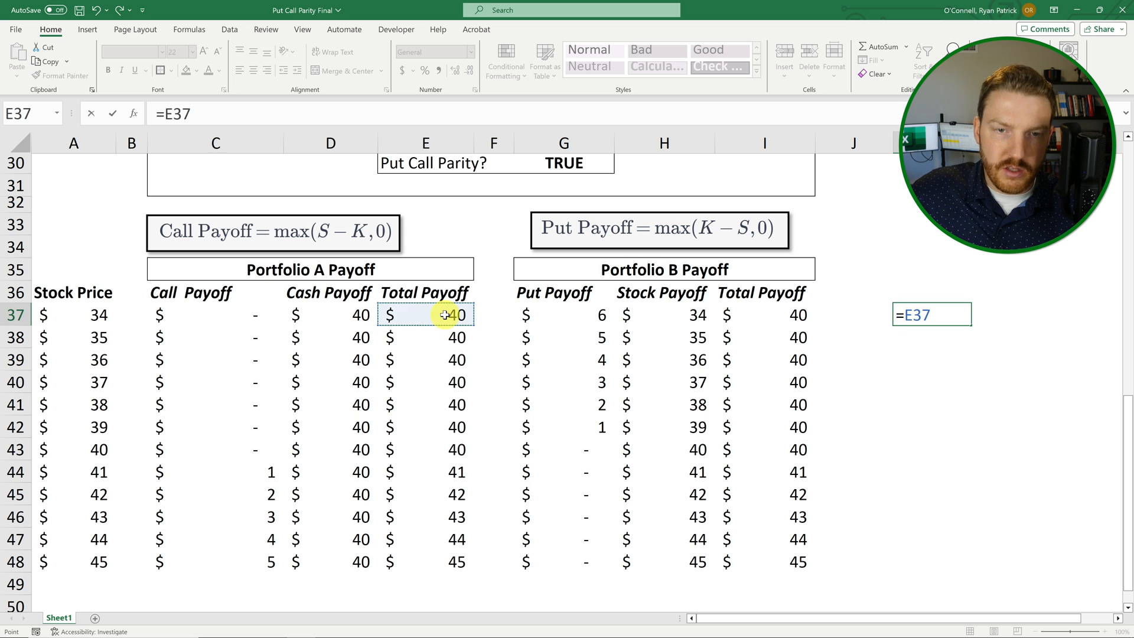
left_click(770, 314)
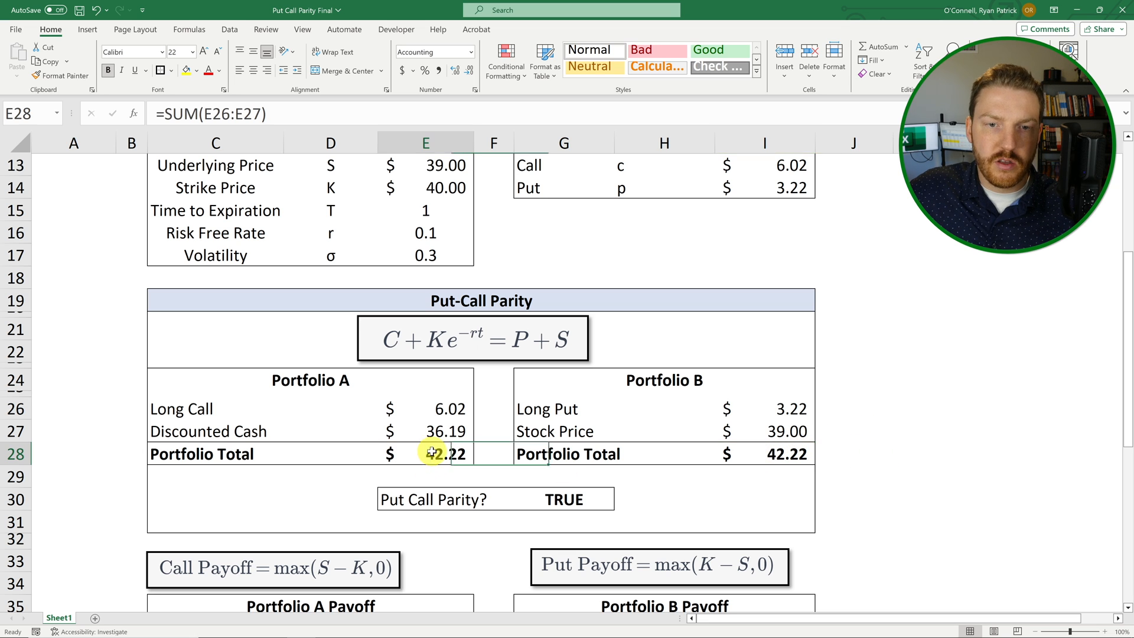
mouse_move(629, 383)
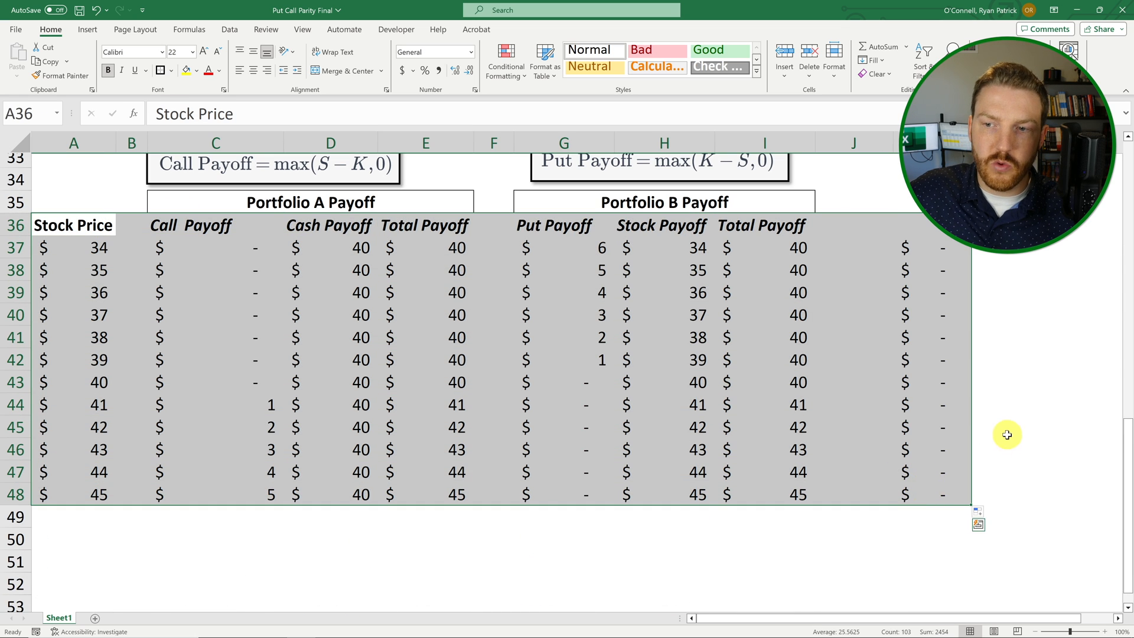
left_click(1009, 426)
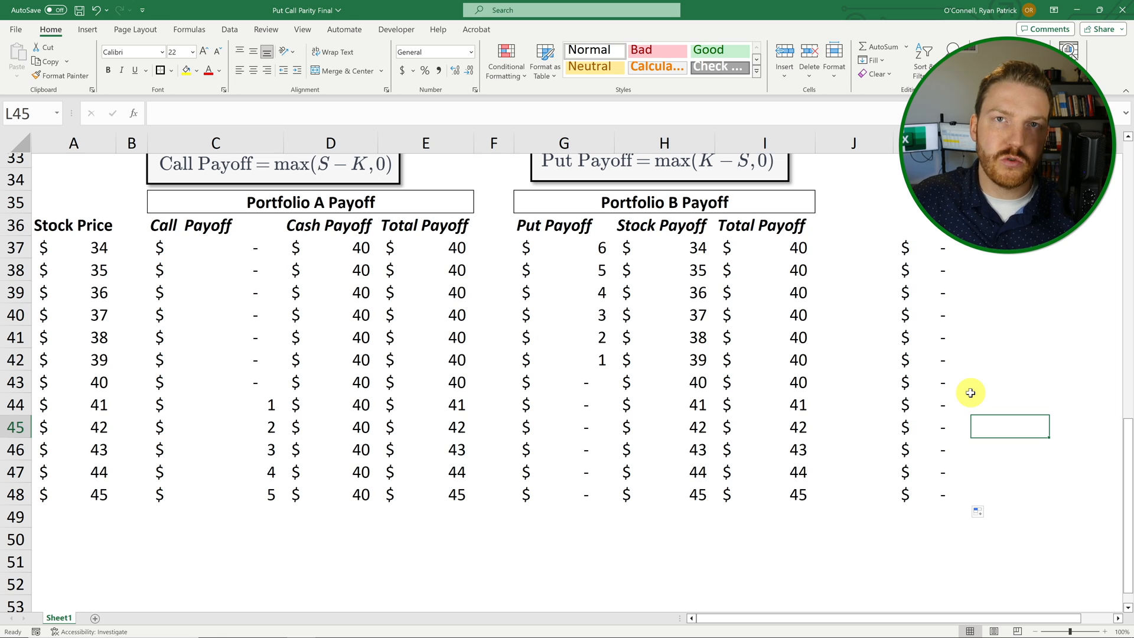
scroll("up", 3)
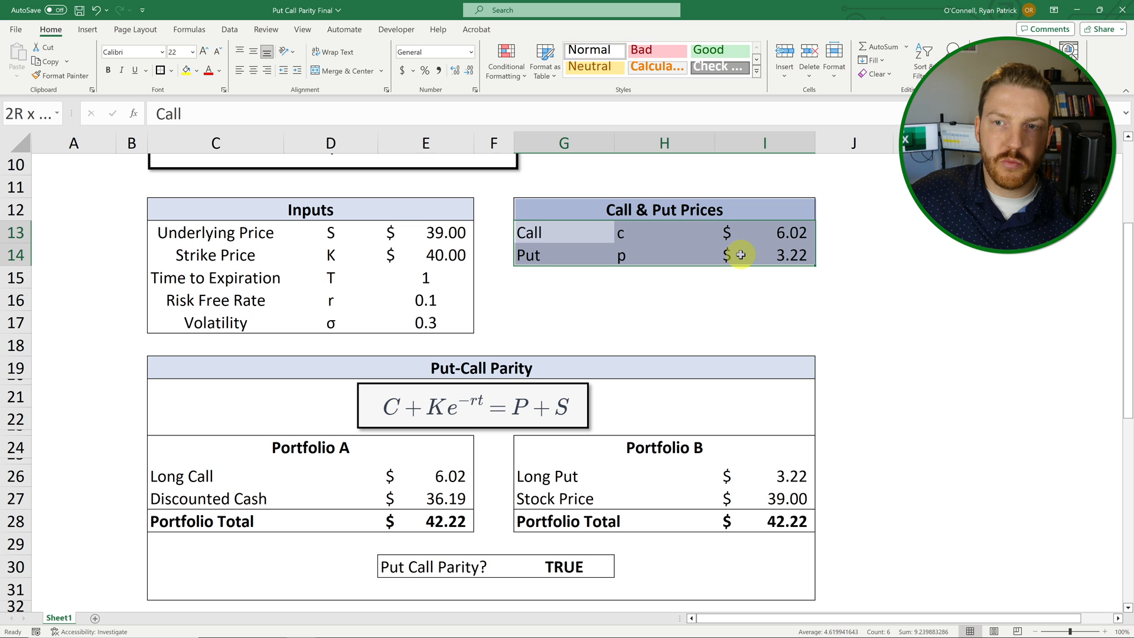
left_click(764, 276)
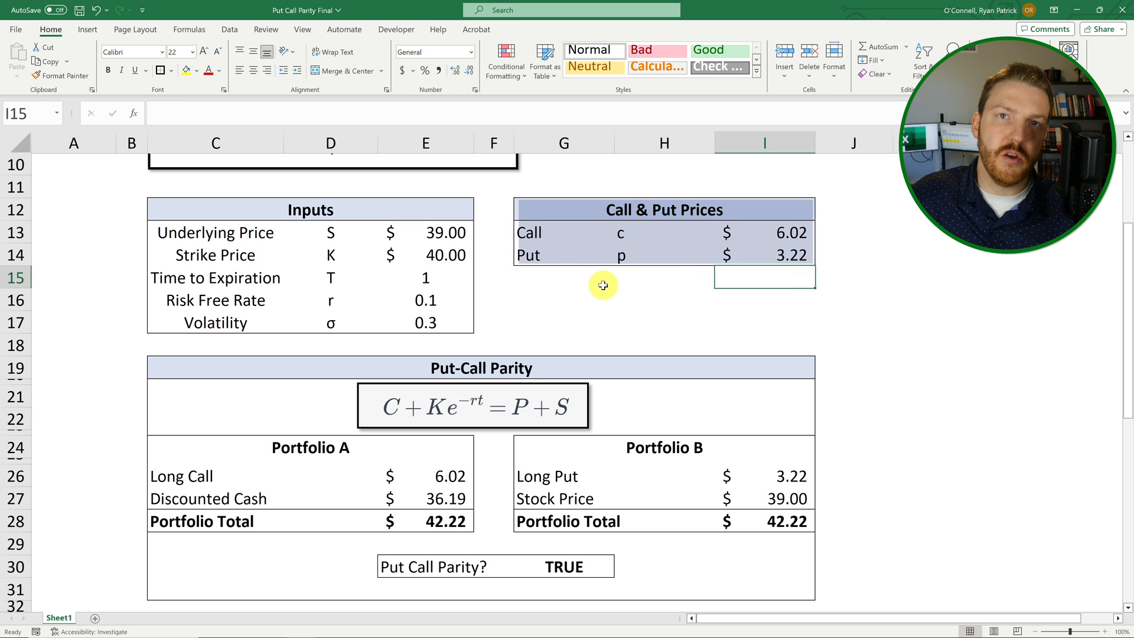